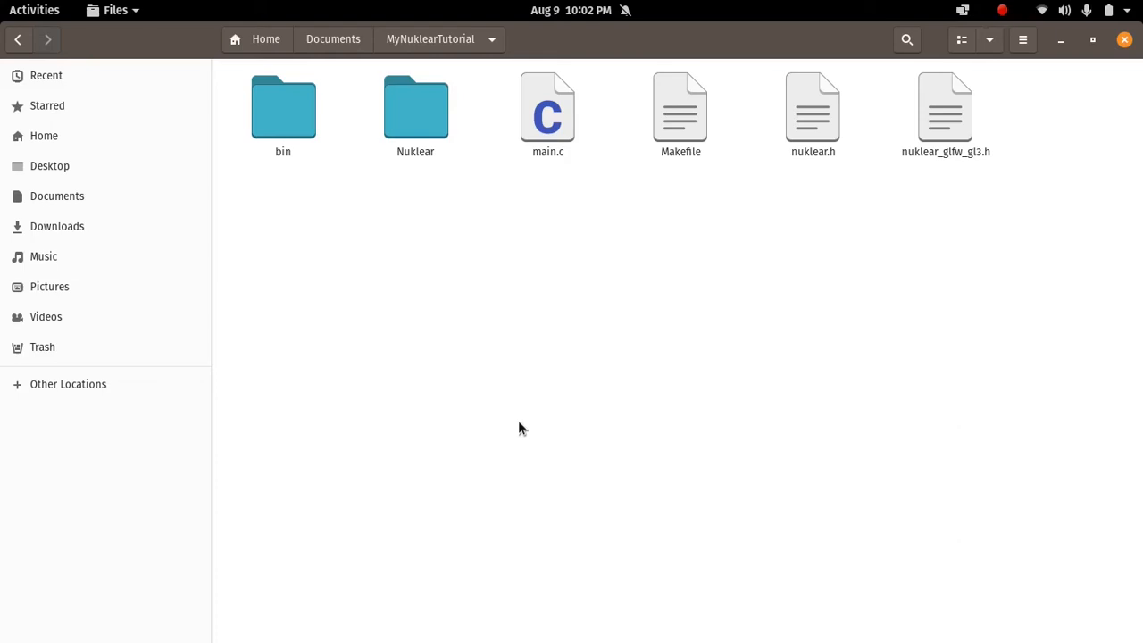
{"action": "mouse_move", "coordinate": [539, 439]}
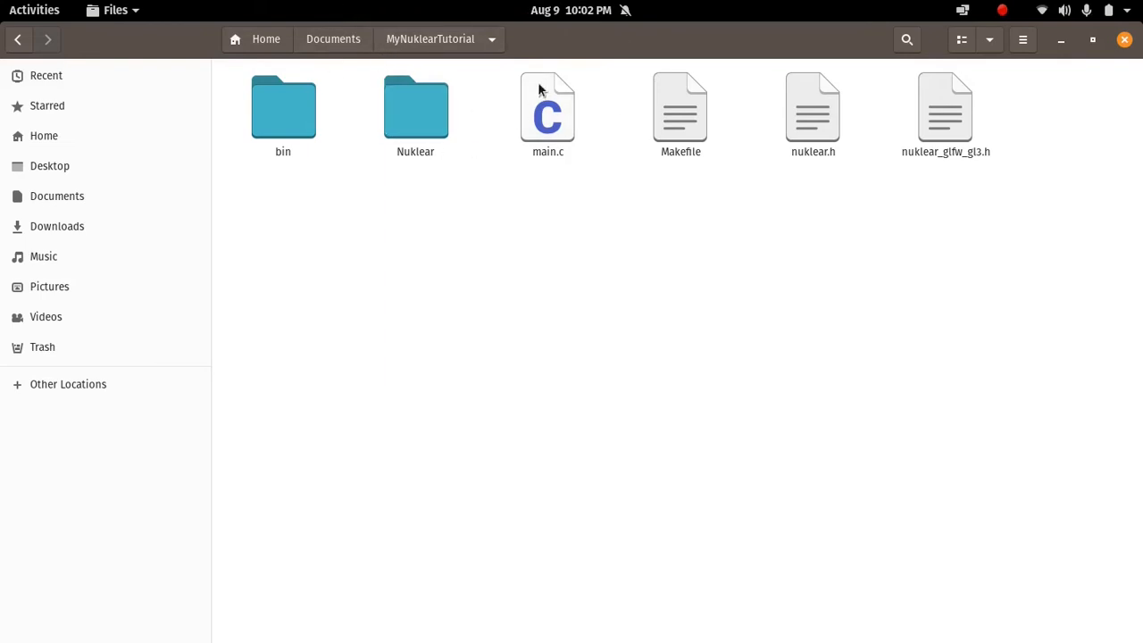
{"action": "mouse_move", "coordinate": [398, 264]}
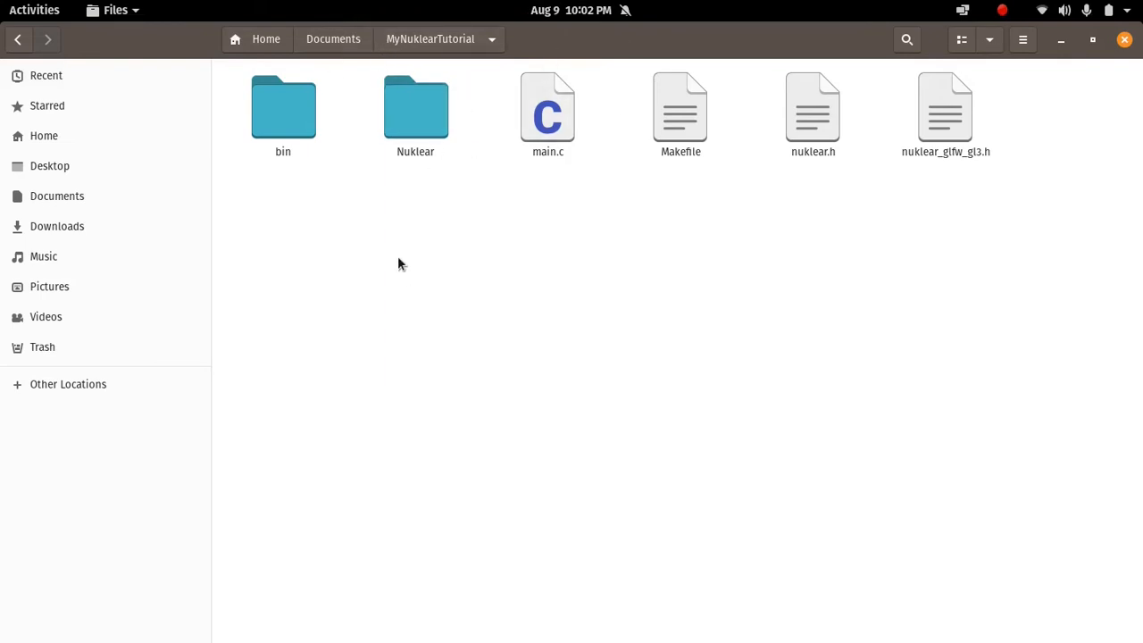
{"action": "mouse_move", "coordinate": [388, 190]}
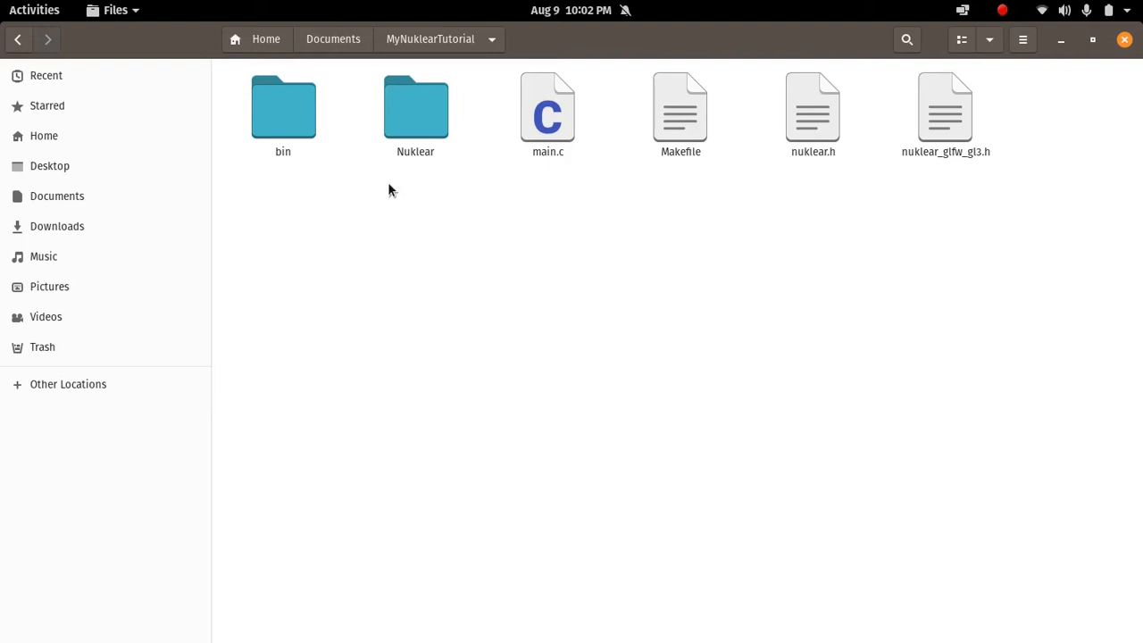
{"action": "mouse_move", "coordinate": [549, 53]}
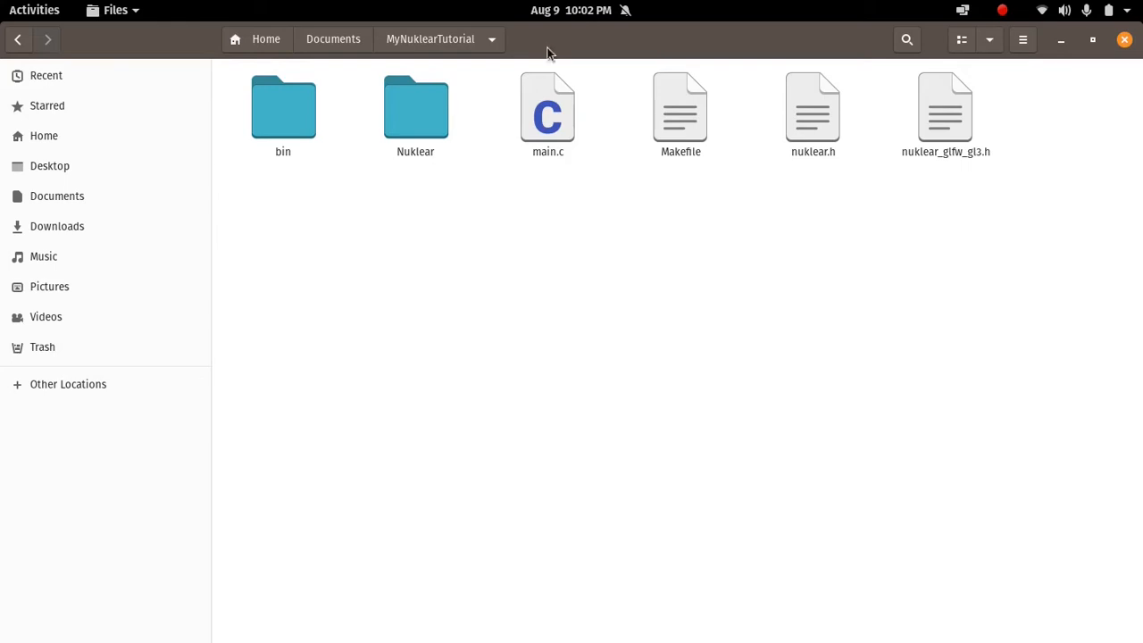
Delete the Nuklear and bin folders from the tutorial folder
{"action": "left_click", "coordinate": [547, 108]}
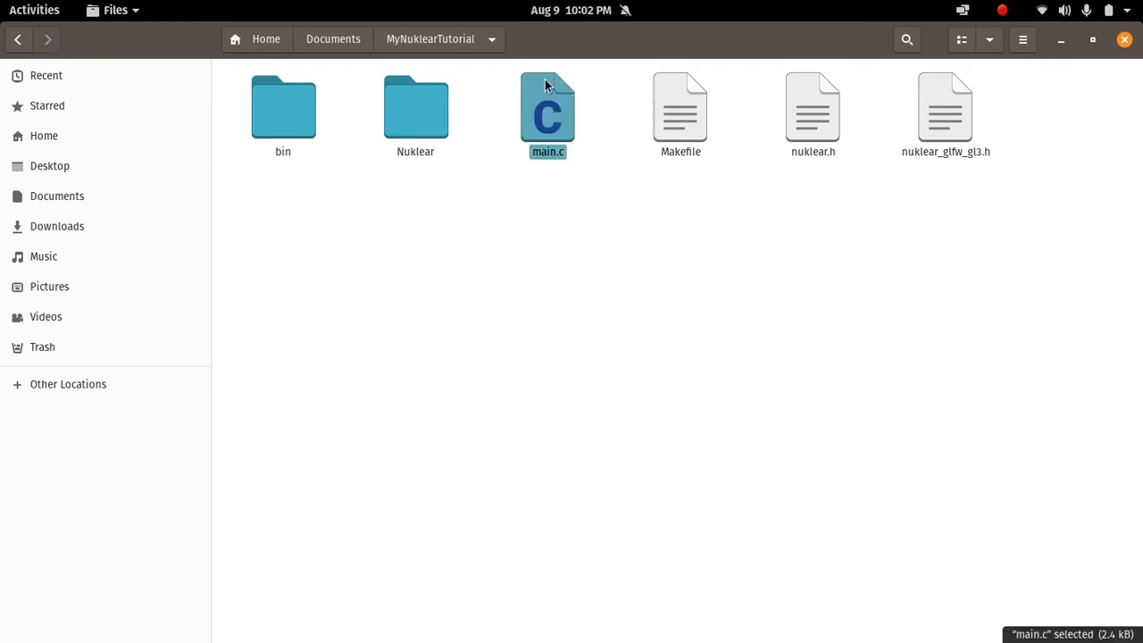
{"action": "mouse_move", "coordinate": [516, 86]}
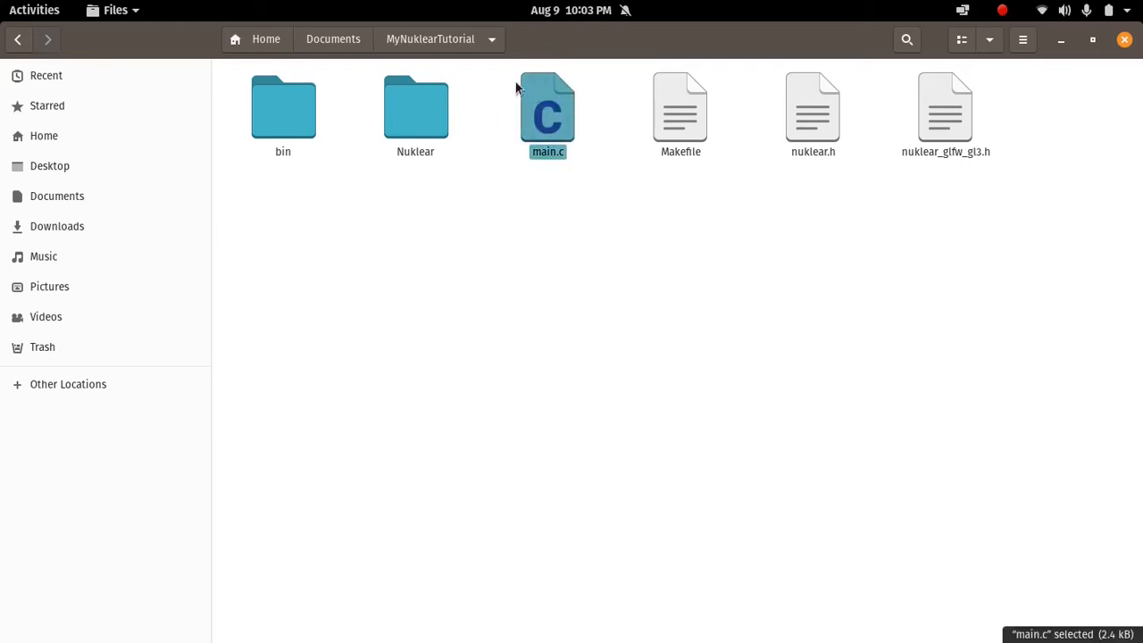
{"action": "mouse_move", "coordinate": [589, 92]}
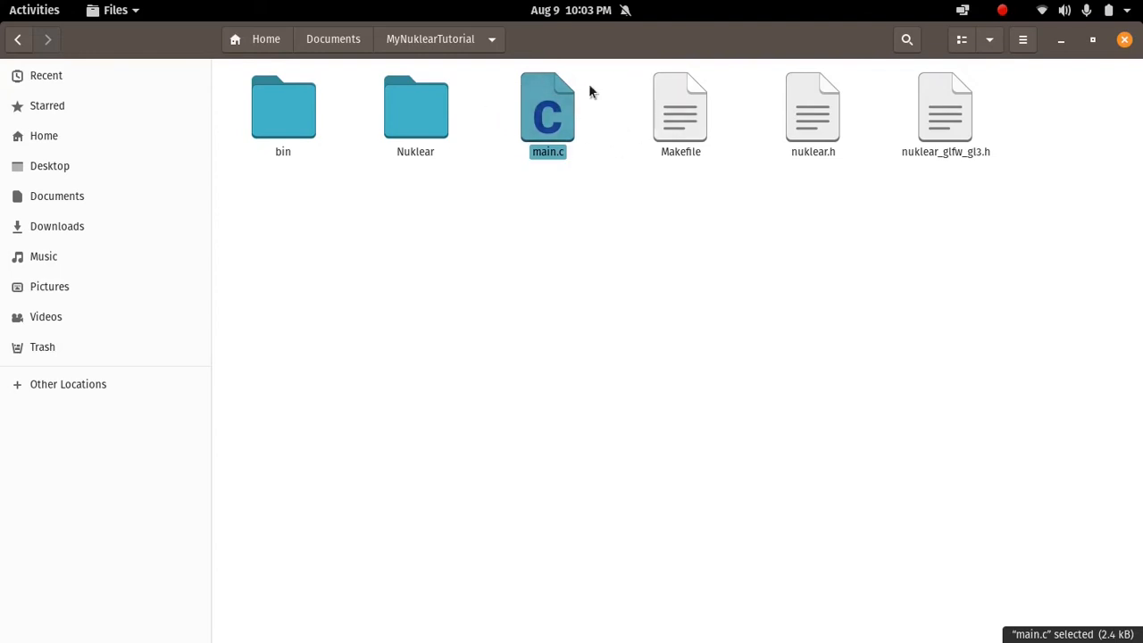
{"action": "mouse_move", "coordinate": [549, 107]}
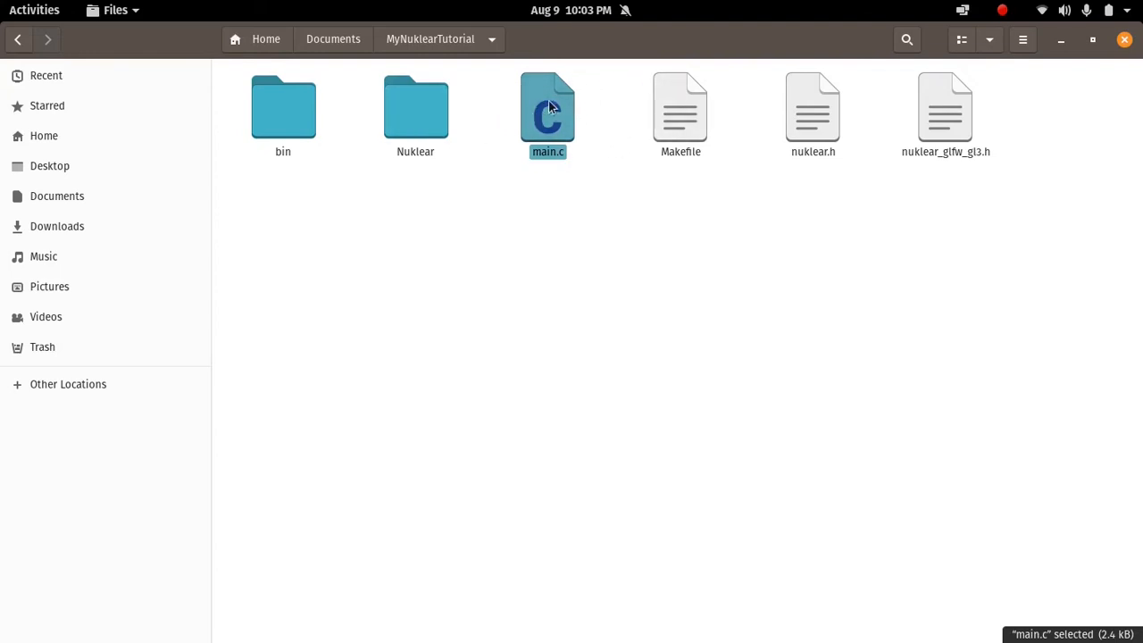
{"action": "mouse_move", "coordinate": [522, 73]}
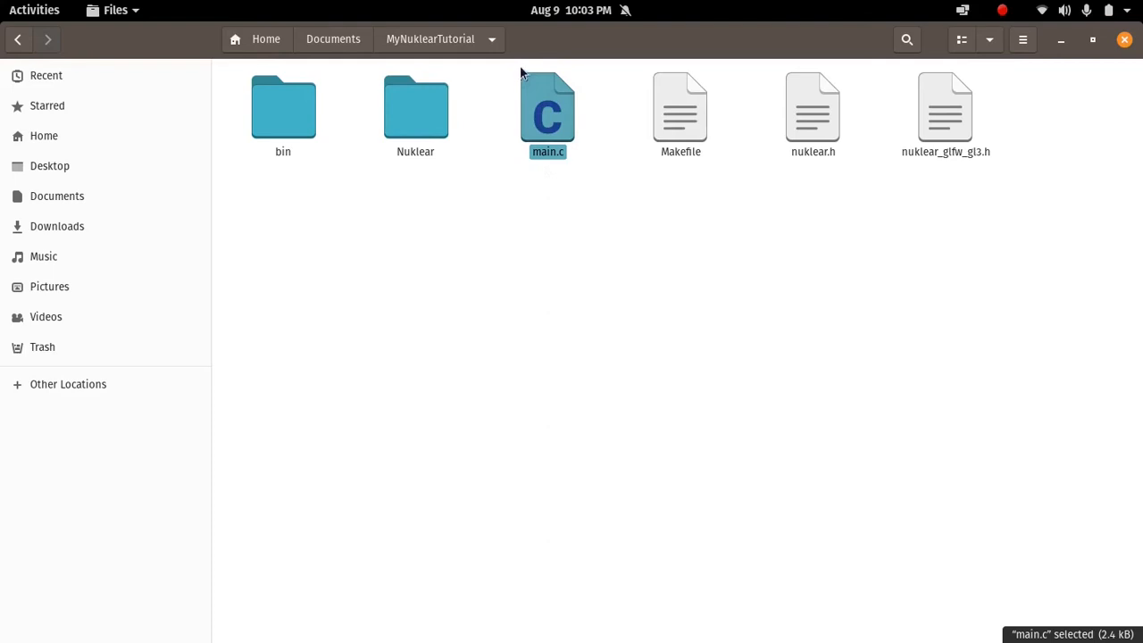
{"action": "mouse_move", "coordinate": [504, 151]}
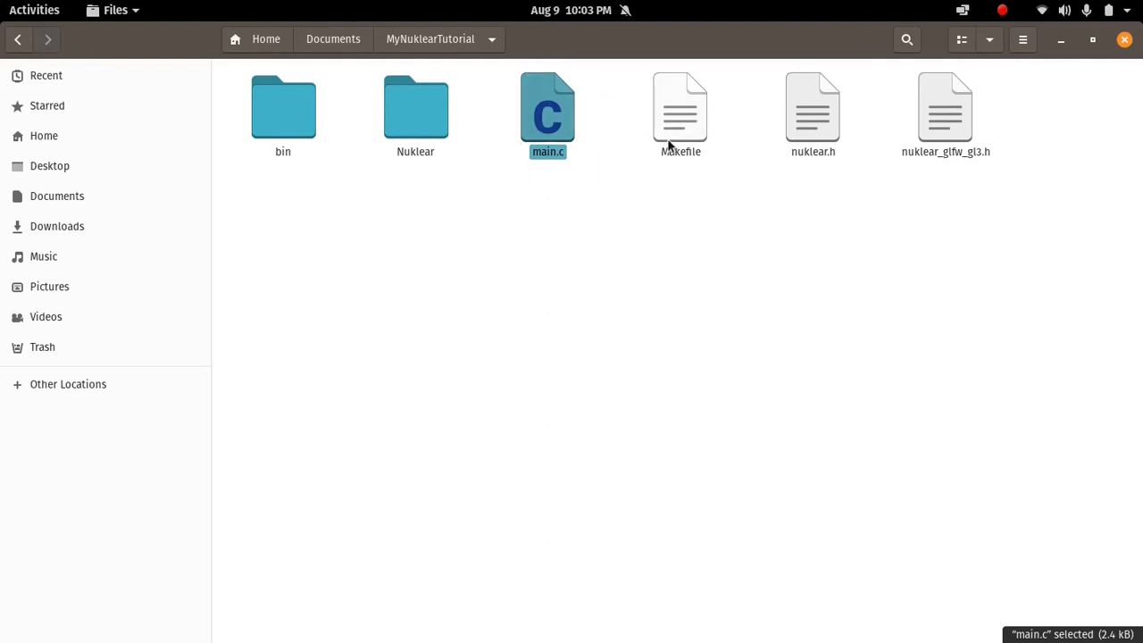
{"action": "left_click", "coordinate": [502, 156]}
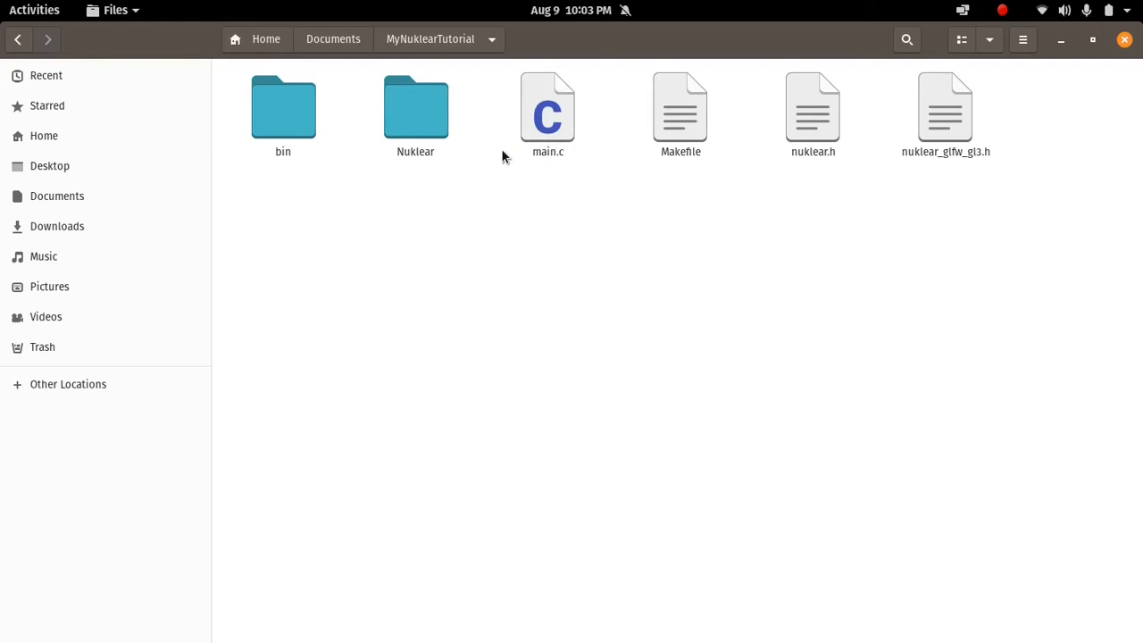
{"action": "left_click", "coordinate": [415, 107]}
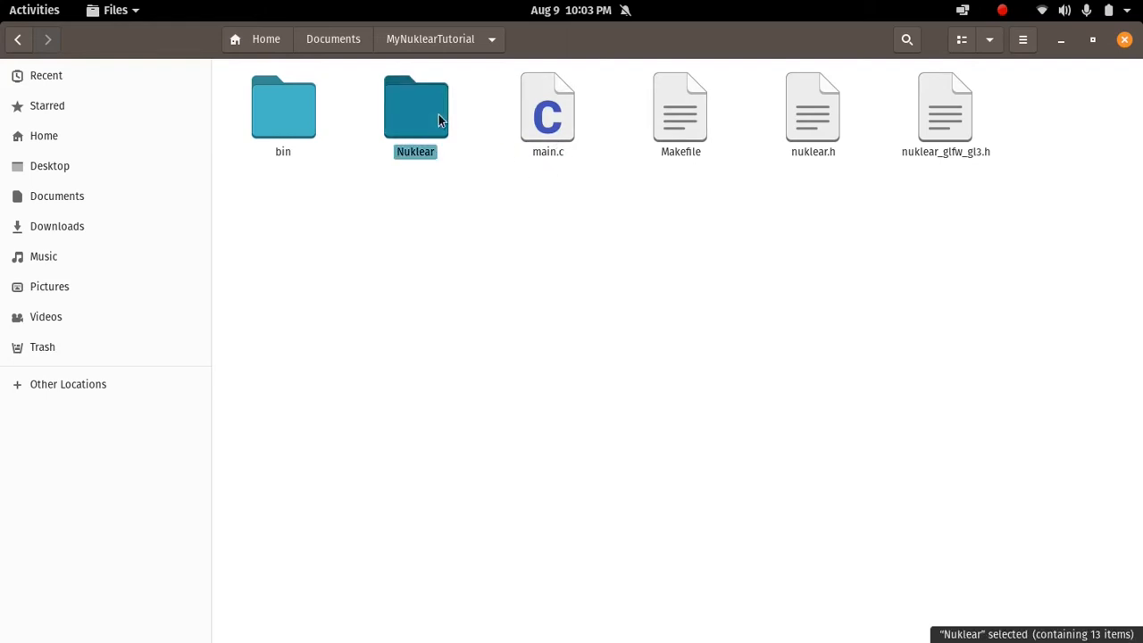
{"action": "key", "text": "Delete"}
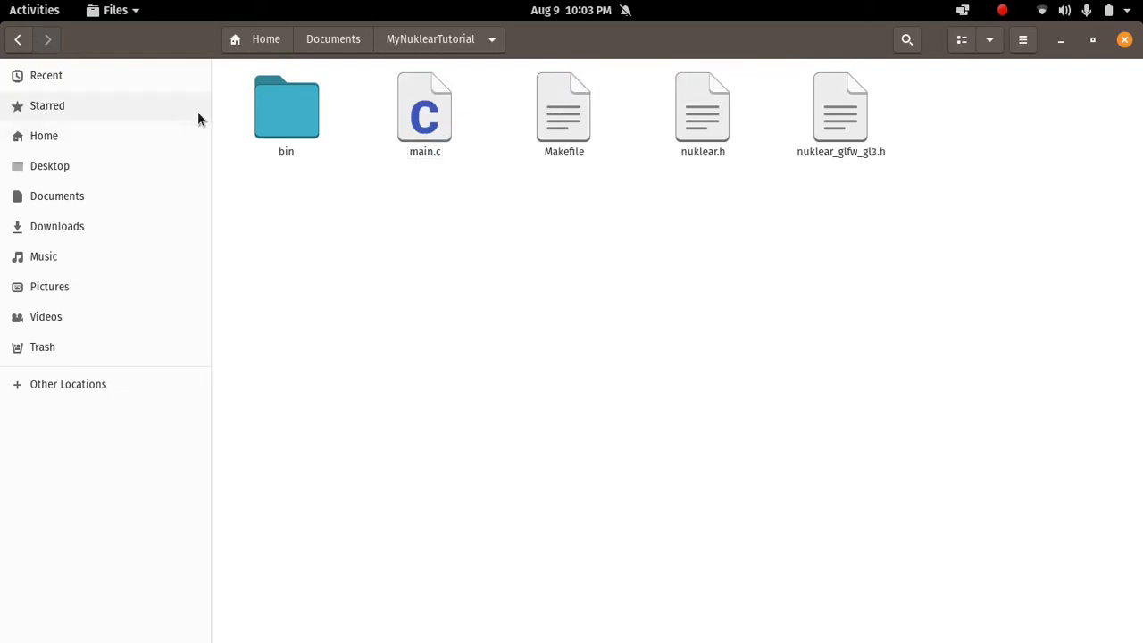
{"action": "left_click", "coordinate": [286, 107]}
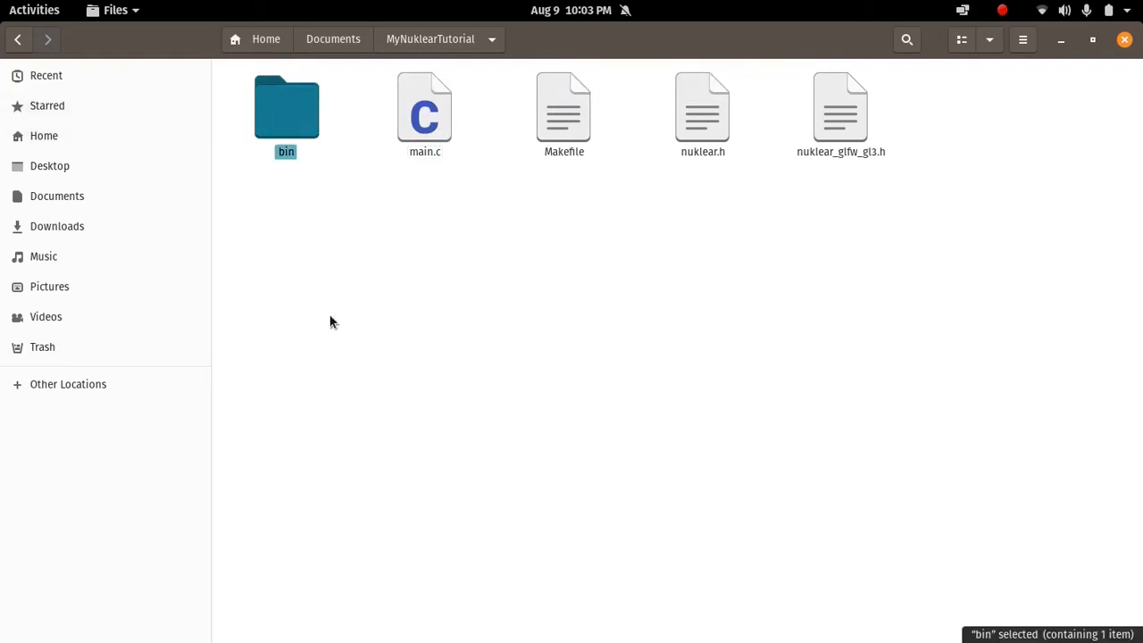
{"action": "key", "text": "Delete"}
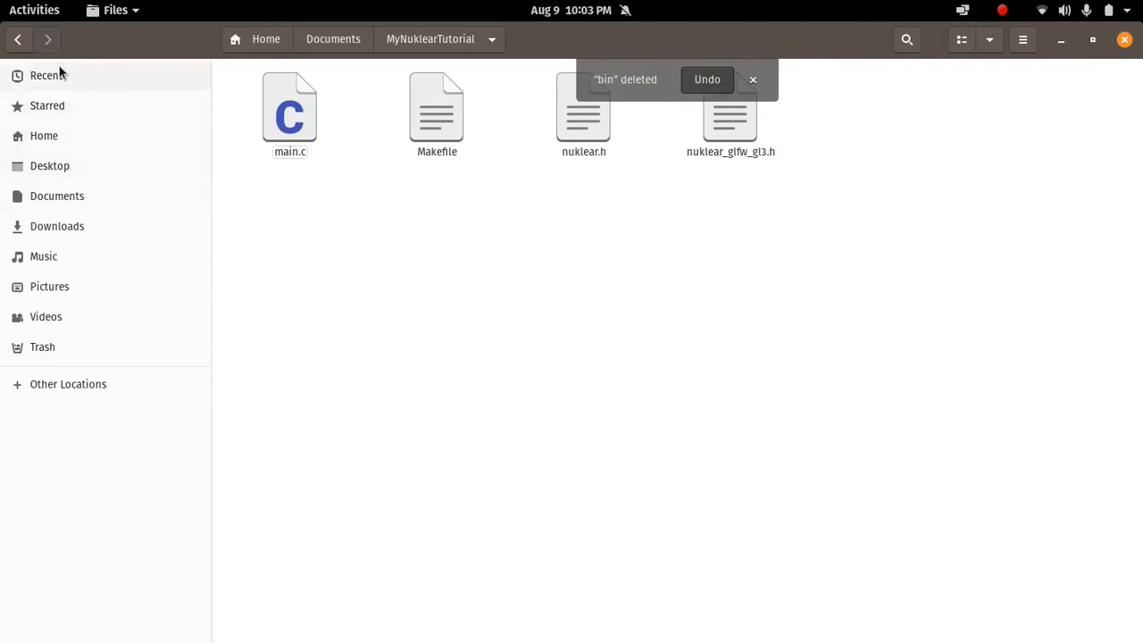
{"action": "mouse_move", "coordinate": [179, 105]}
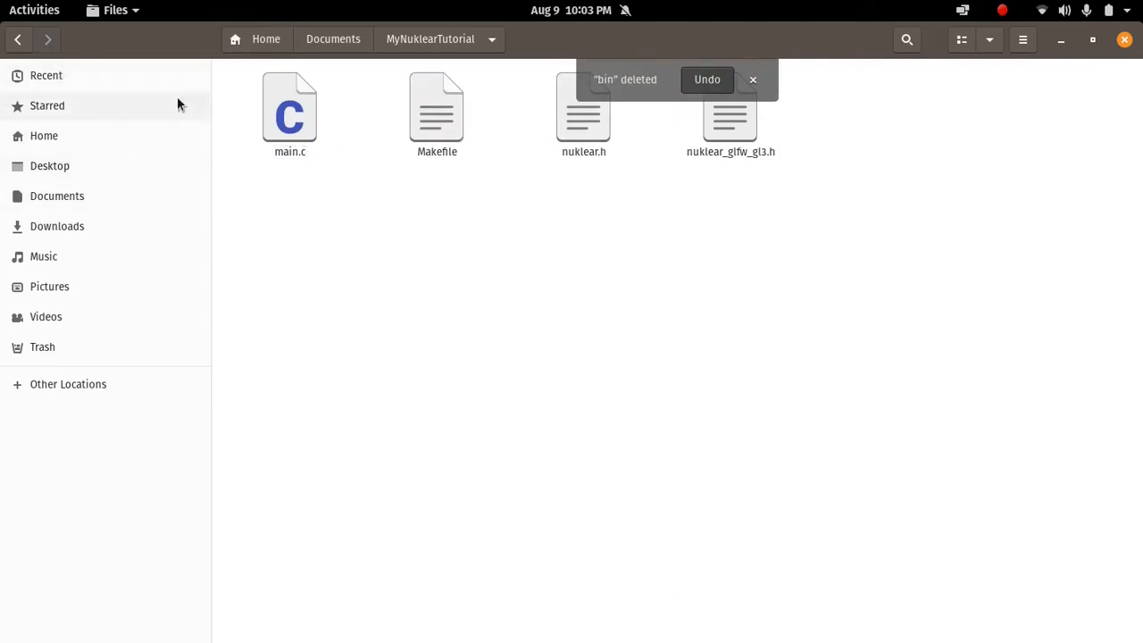
{"action": "mouse_move", "coordinate": [405, 186]}
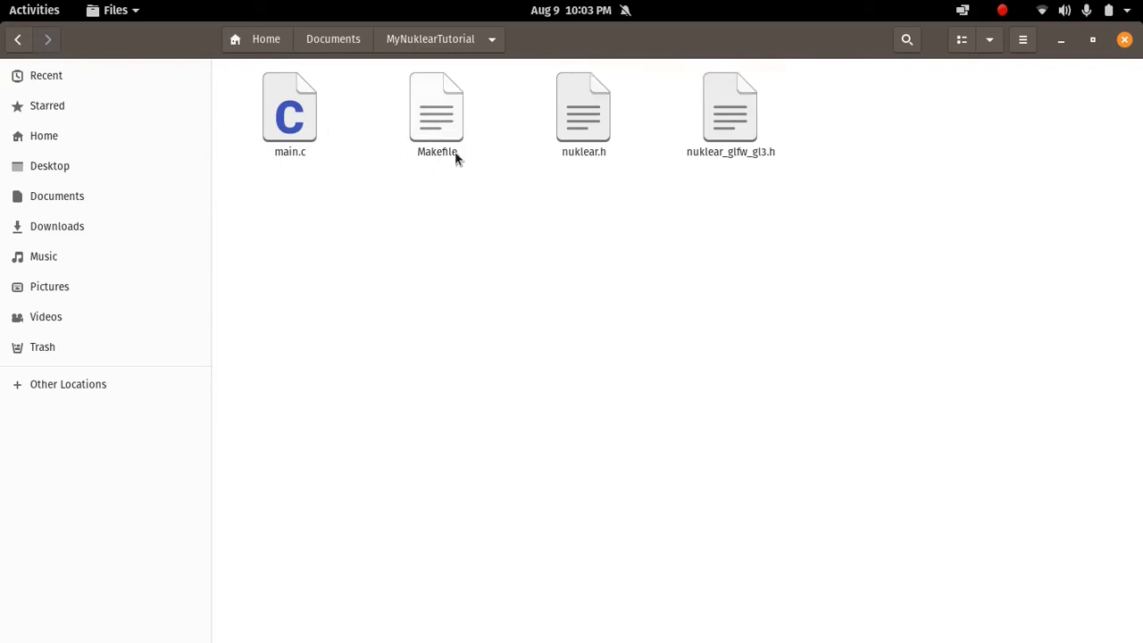
{"action": "mouse_move", "coordinate": [473, 129]}
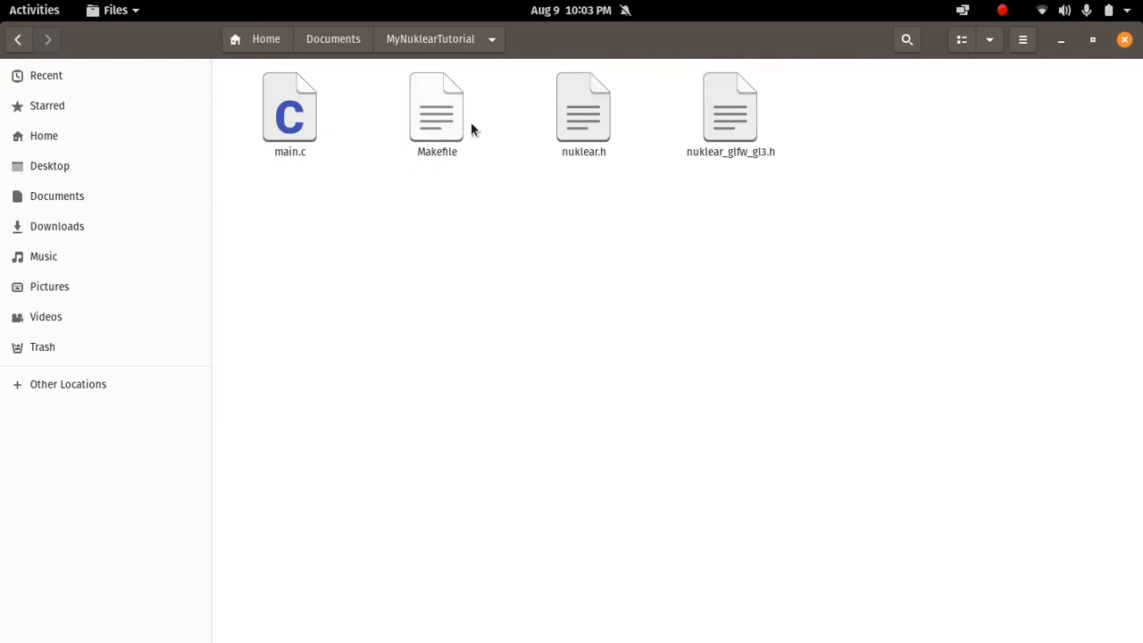
{"action": "mouse_move", "coordinate": [464, 112]}
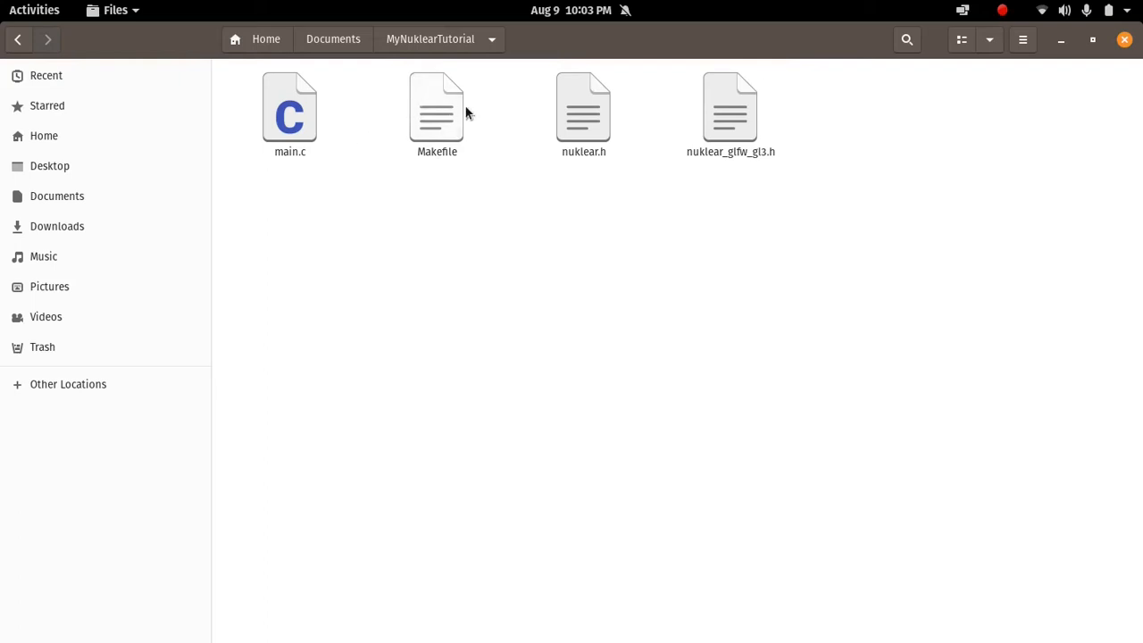
{"action": "mouse_move", "coordinate": [532, 138]}
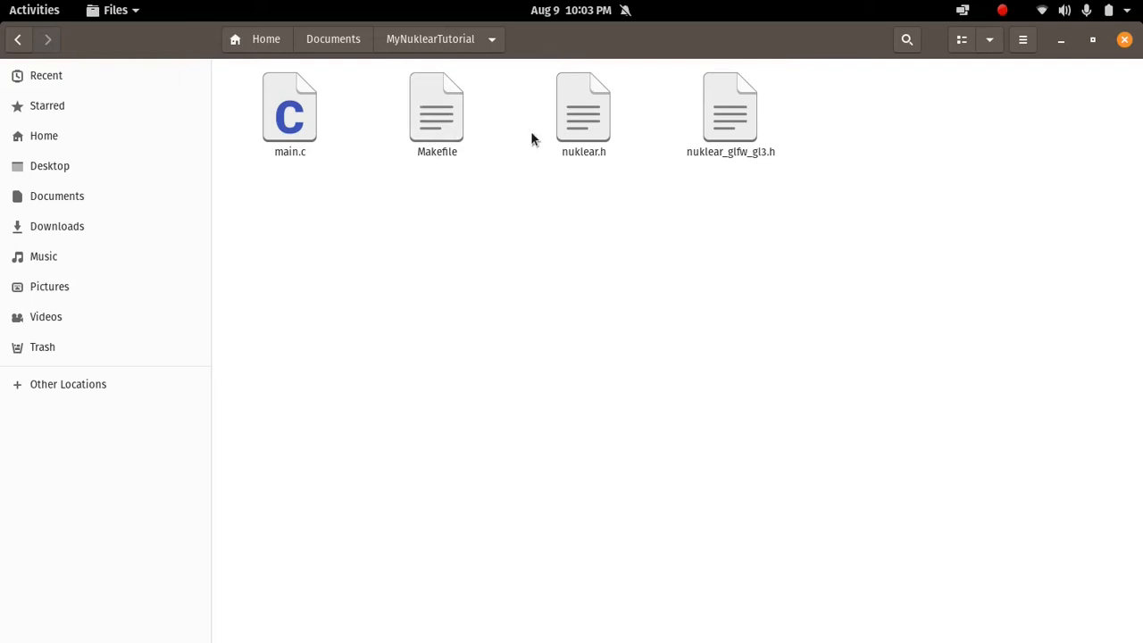
{"action": "mouse_move", "coordinate": [520, 106]}
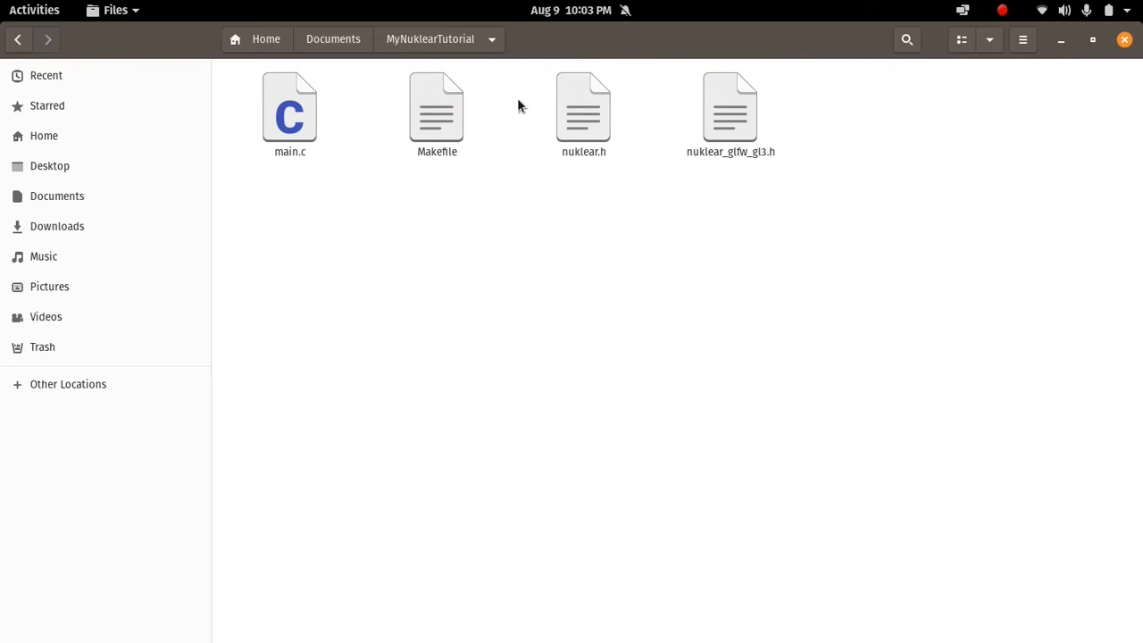
{"action": "mouse_move", "coordinate": [780, 125]}
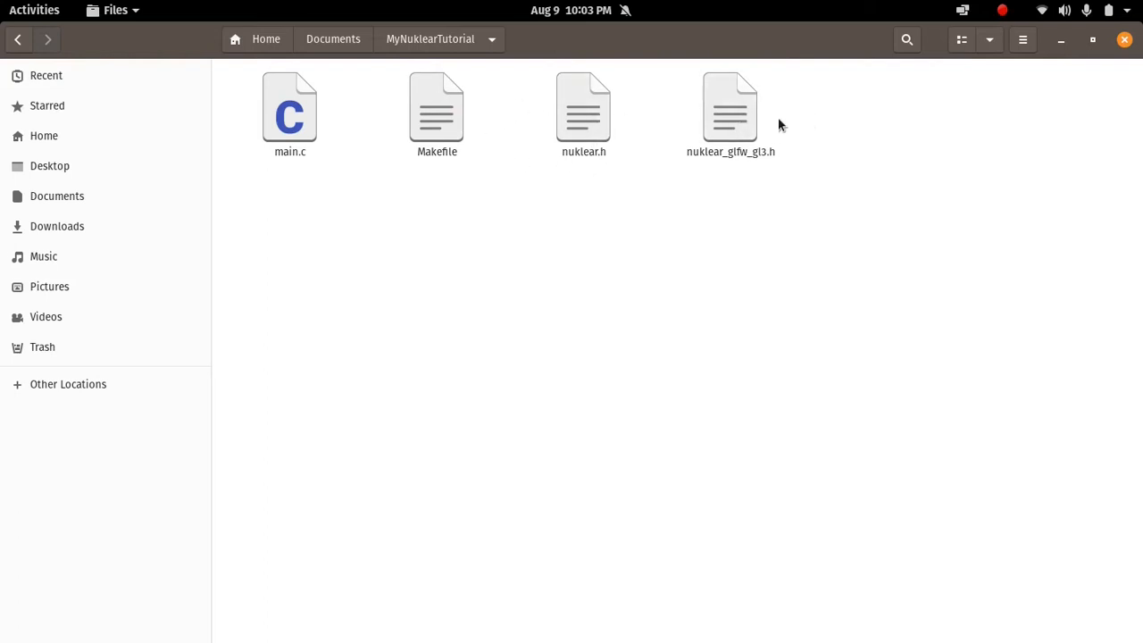
{"action": "mouse_move", "coordinate": [731, 123]}
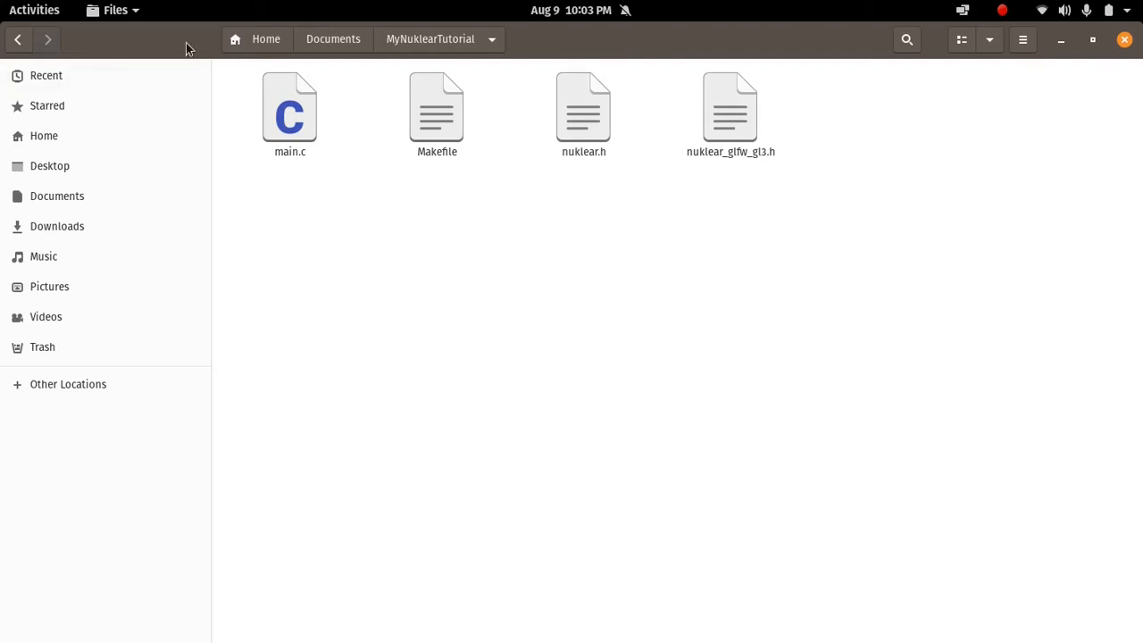
Open main.c in Geany via Open With Other Application
{"action": "right_click", "coordinate": [289, 107]}
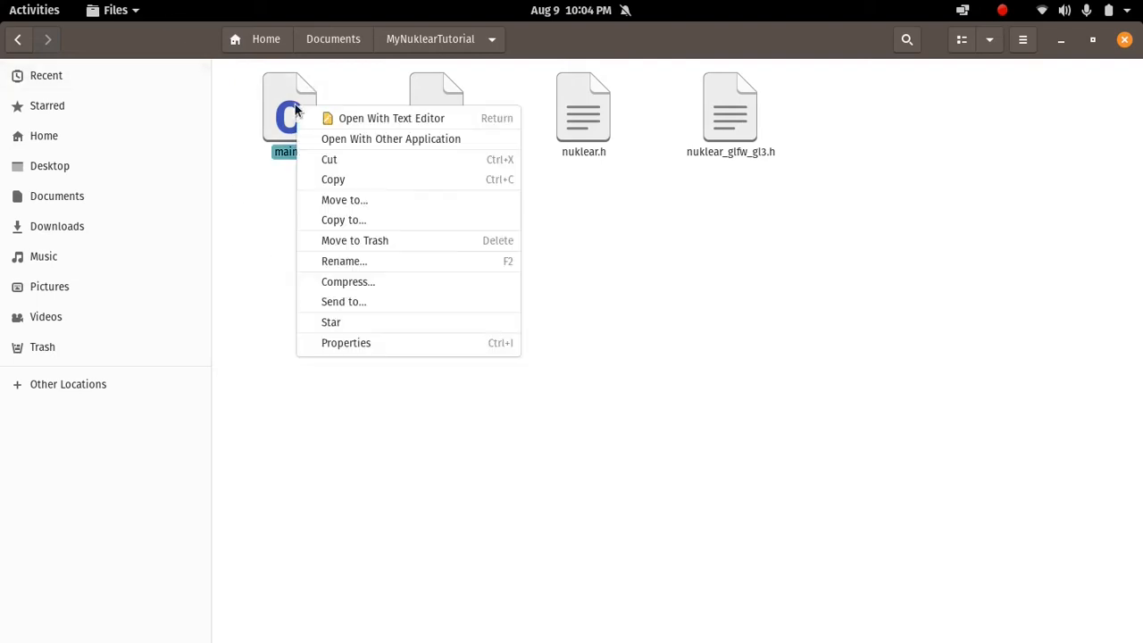
{"action": "left_click", "coordinate": [390, 139]}
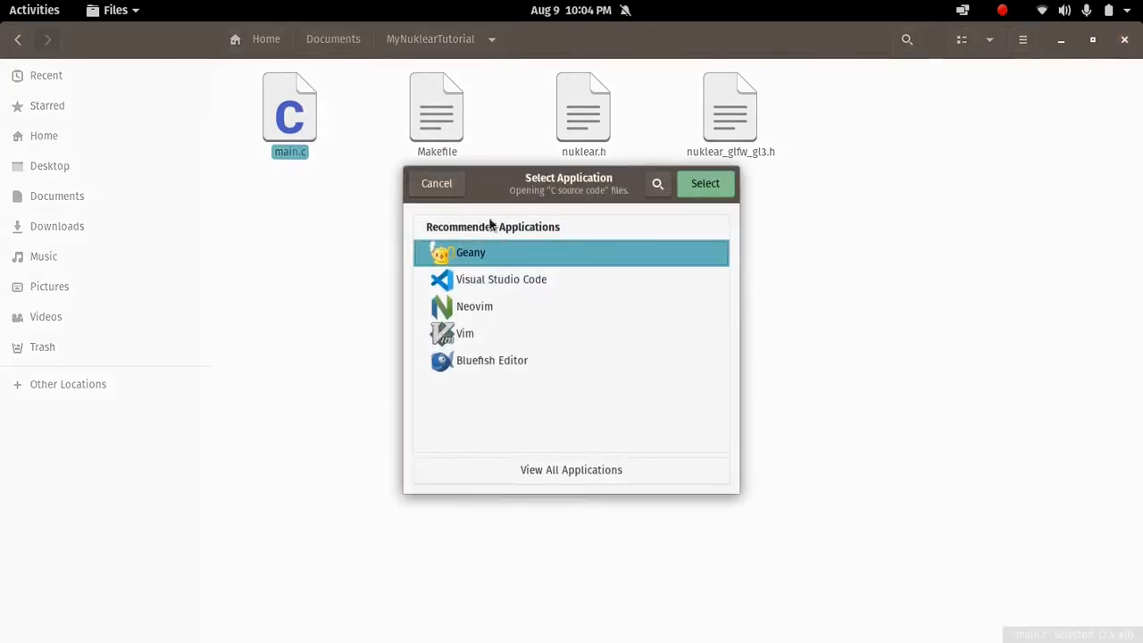
{"action": "left_click", "coordinate": [705, 183]}
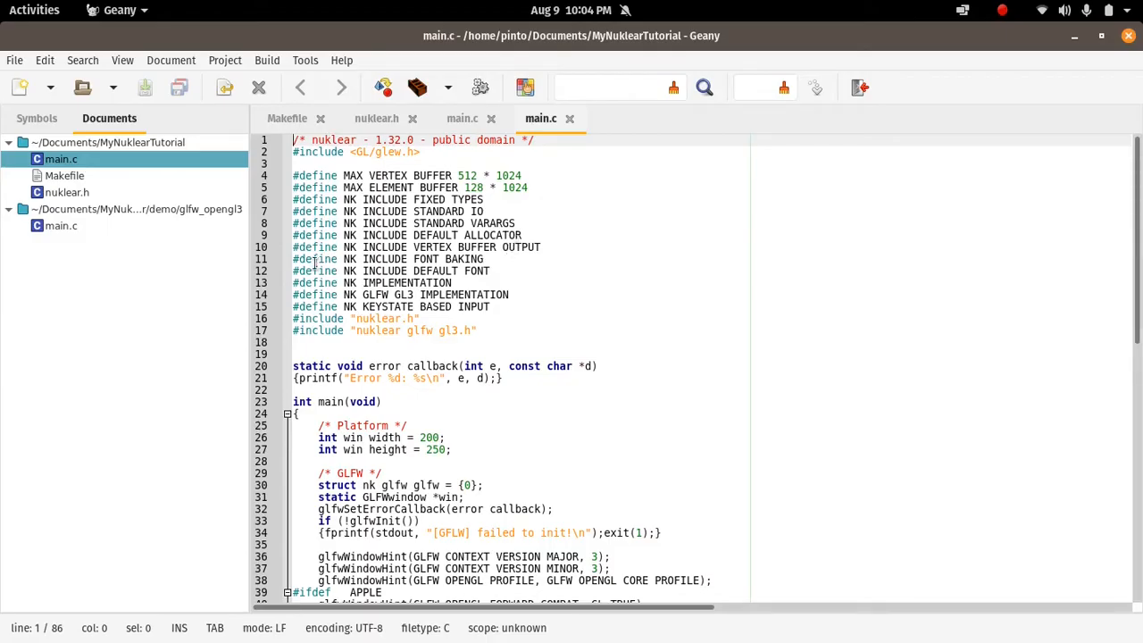
{"action": "mouse_move", "coordinate": [411, 241]}
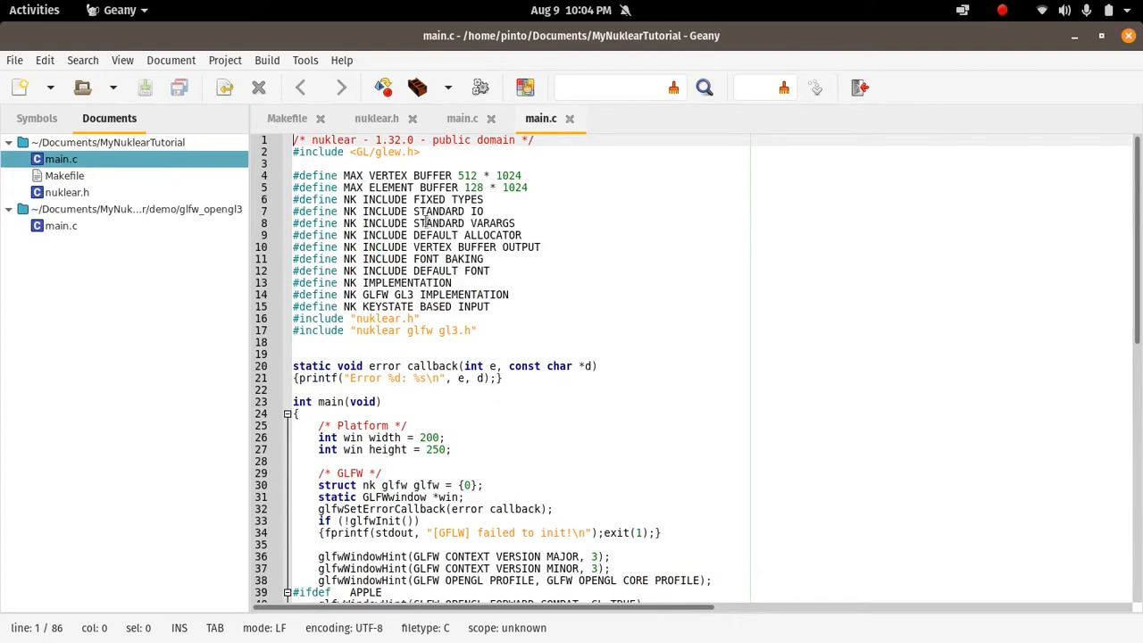
{"action": "left_click", "coordinate": [421, 152]}
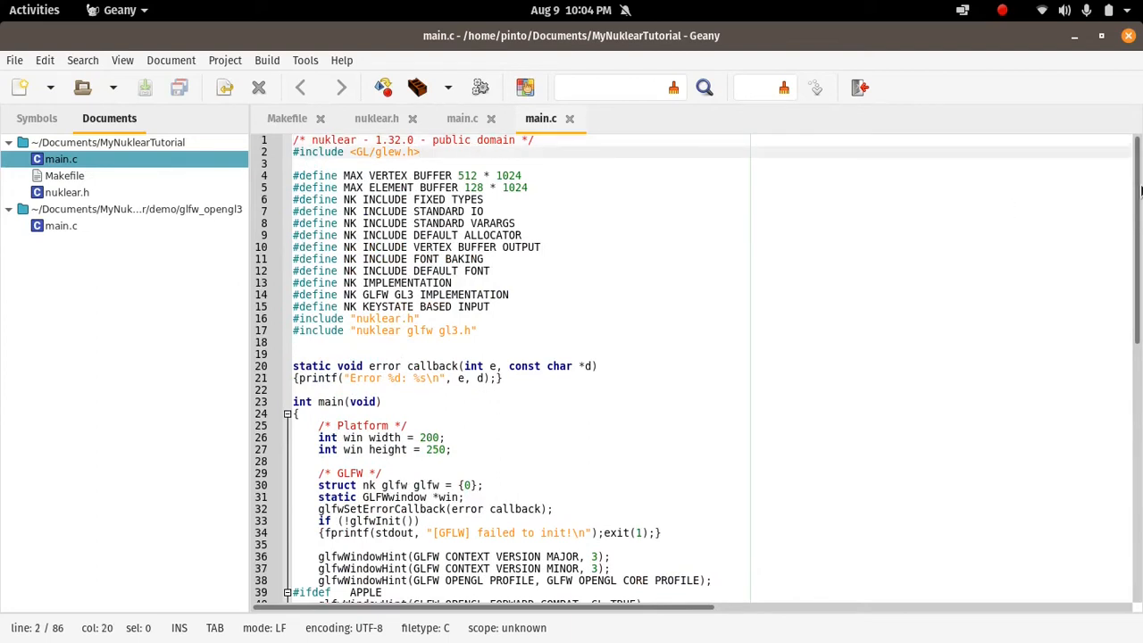
{"action": "left_click", "coordinate": [420, 152]}
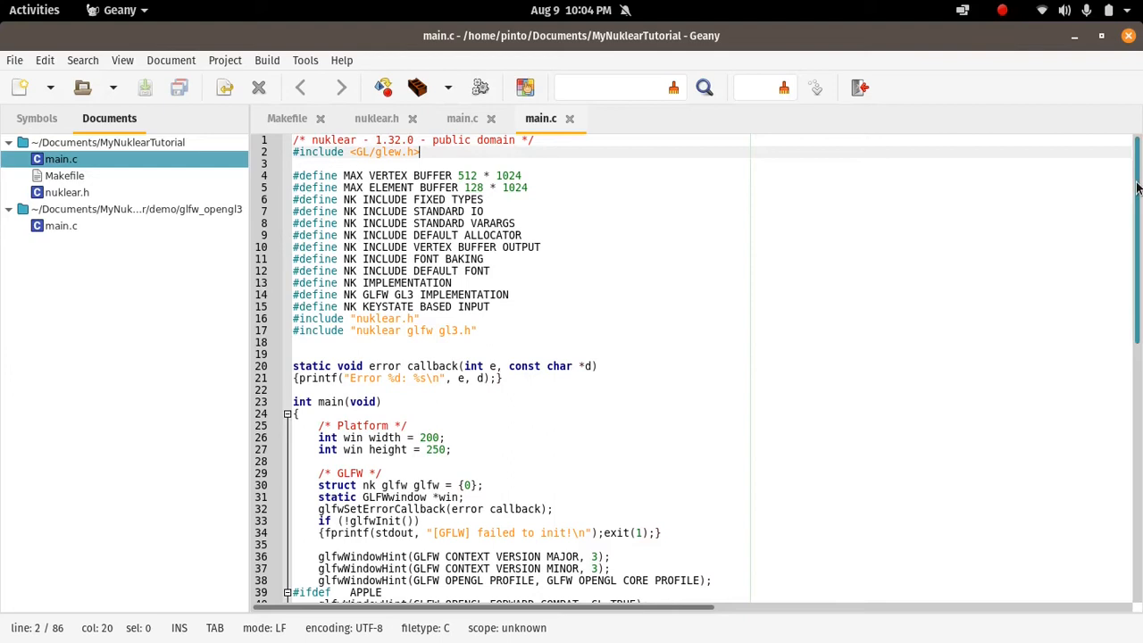
{"action": "scroll", "scroll_direction": "down", "scroll_amount": 3}
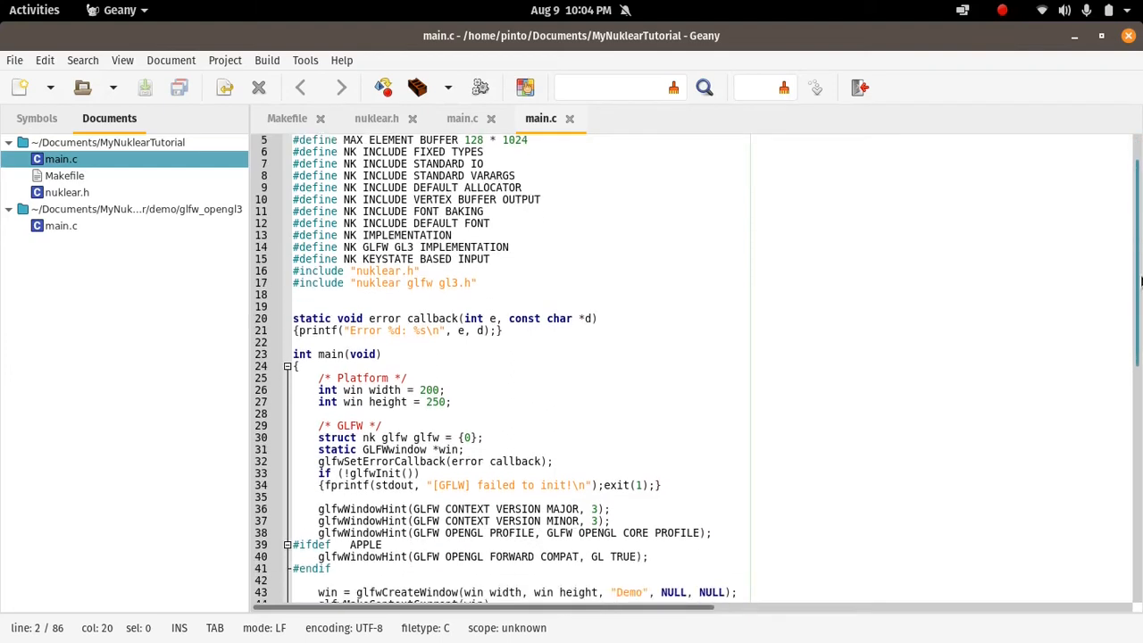
{"action": "scroll", "scroll_direction": "up", "scroll_amount": 3}
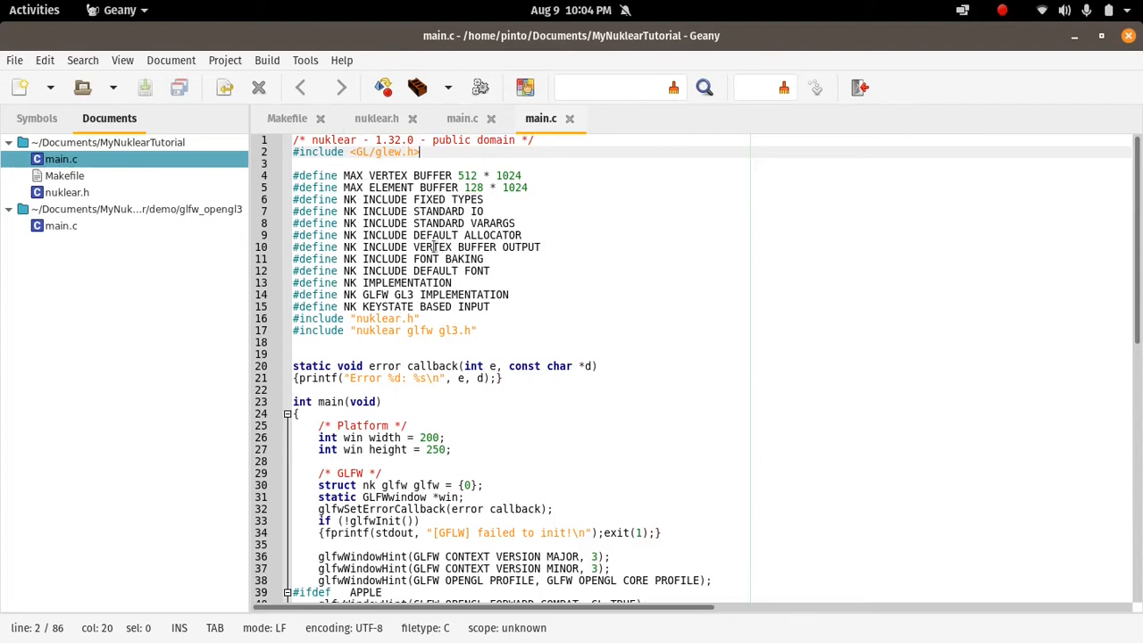
{"action": "left_click", "coordinate": [490, 211]}
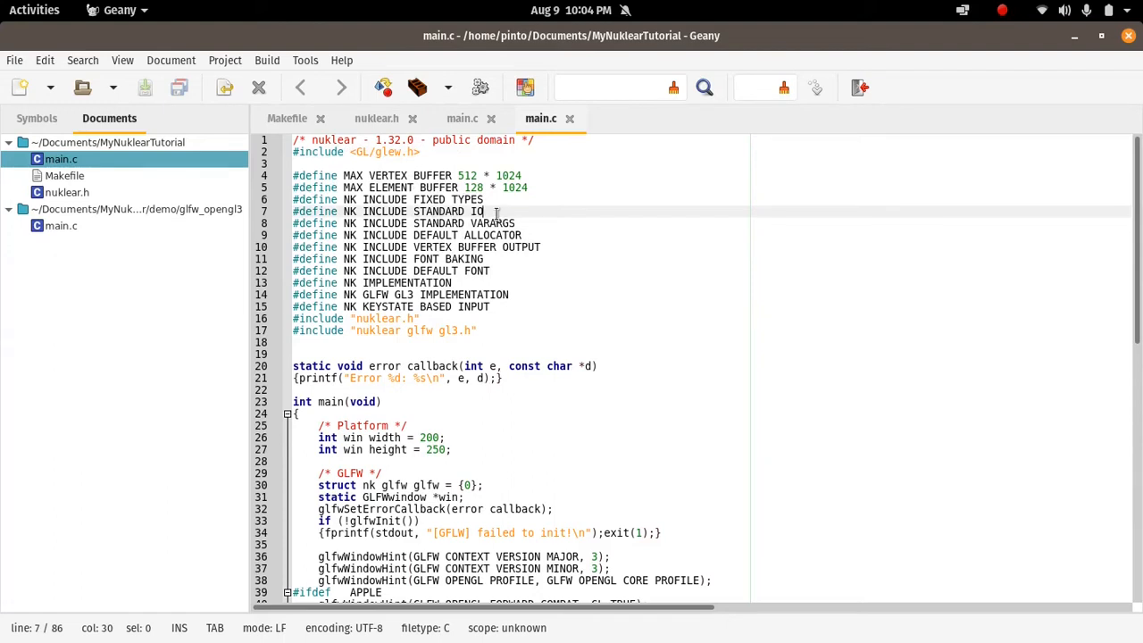
{"action": "left_click", "coordinate": [484, 211]}
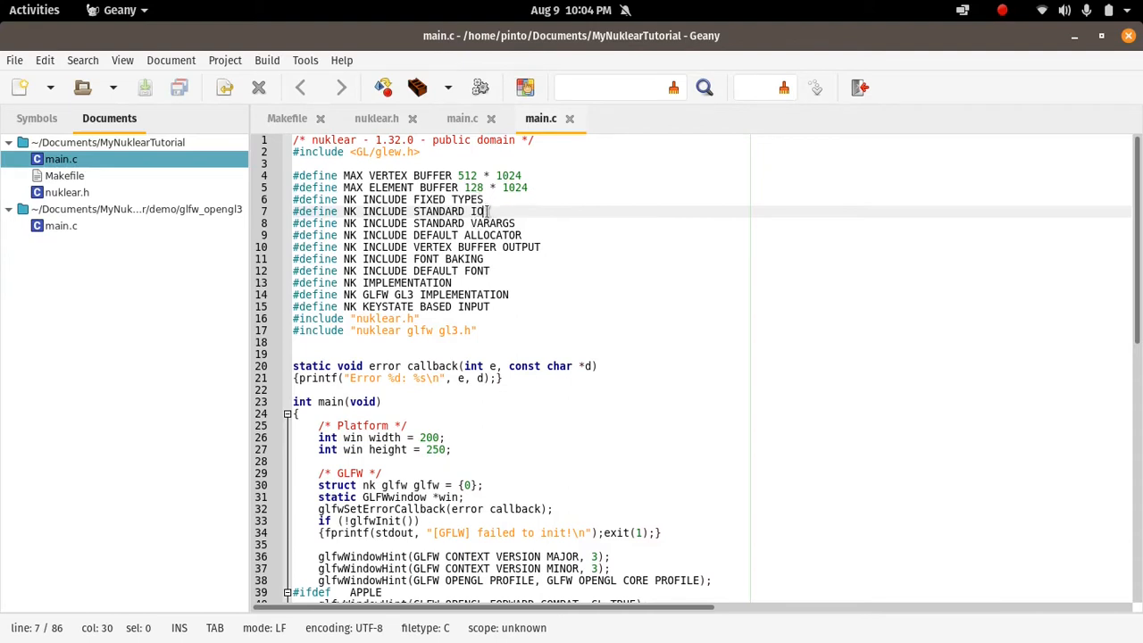
{"action": "left_click", "coordinate": [526, 235]}
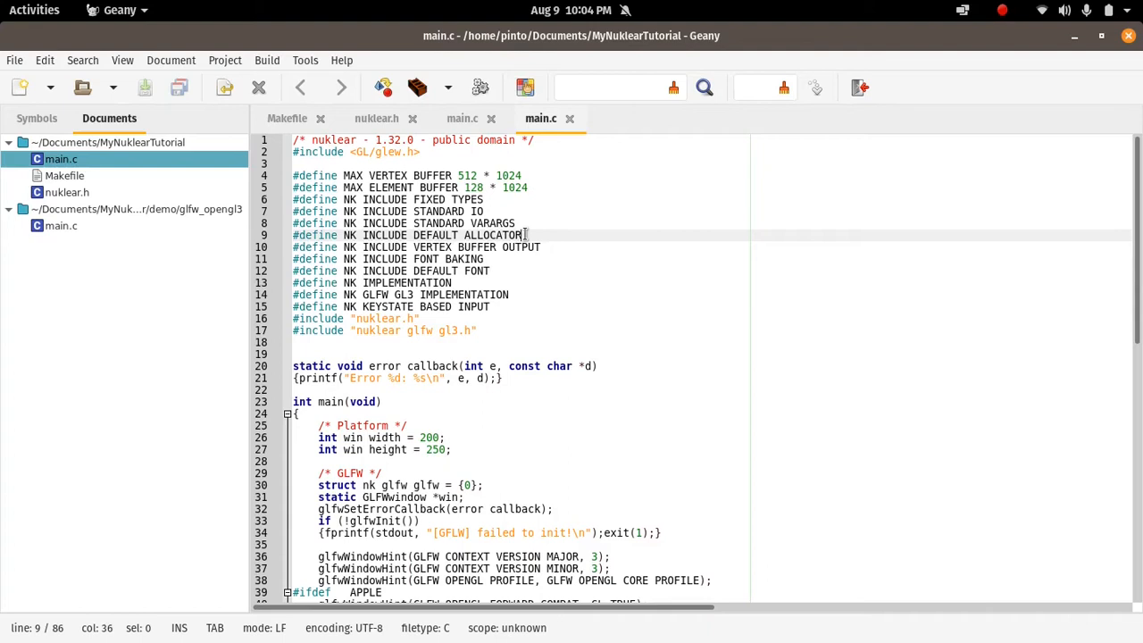
{"action": "left_click", "coordinate": [438, 307]}
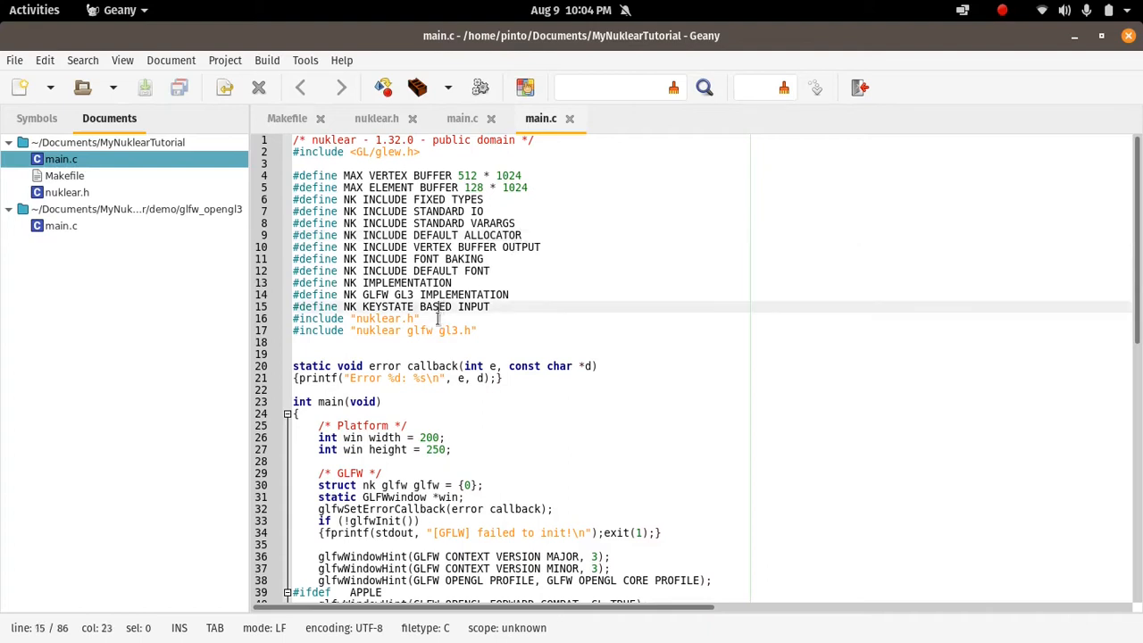
{"action": "left_click", "coordinate": [437, 318]}
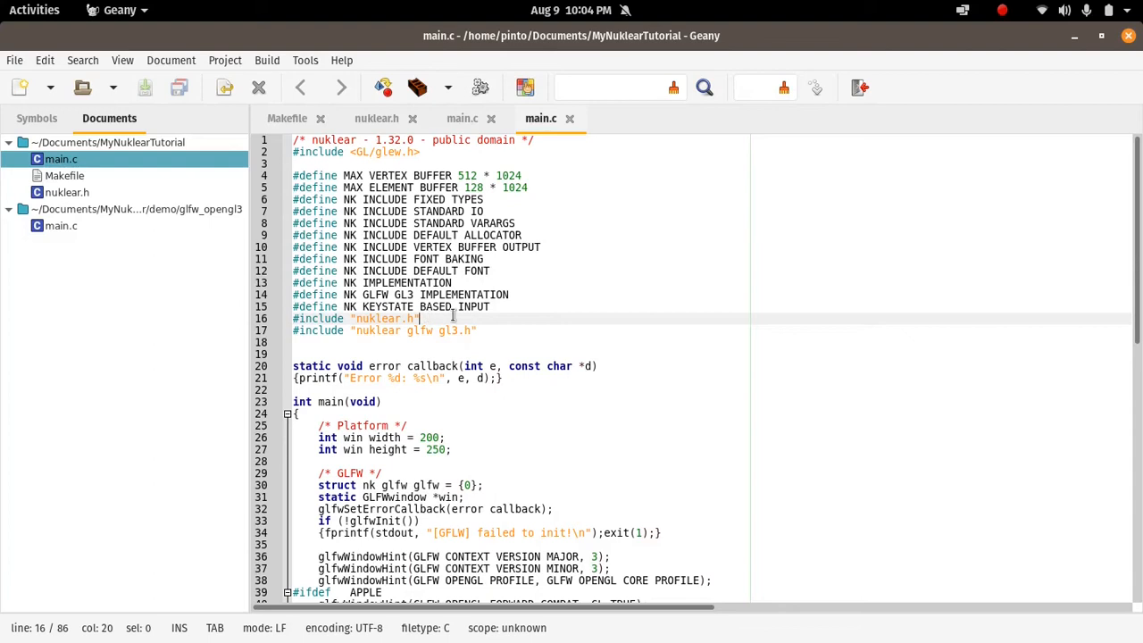
{"action": "left_click", "coordinate": [491, 331]}
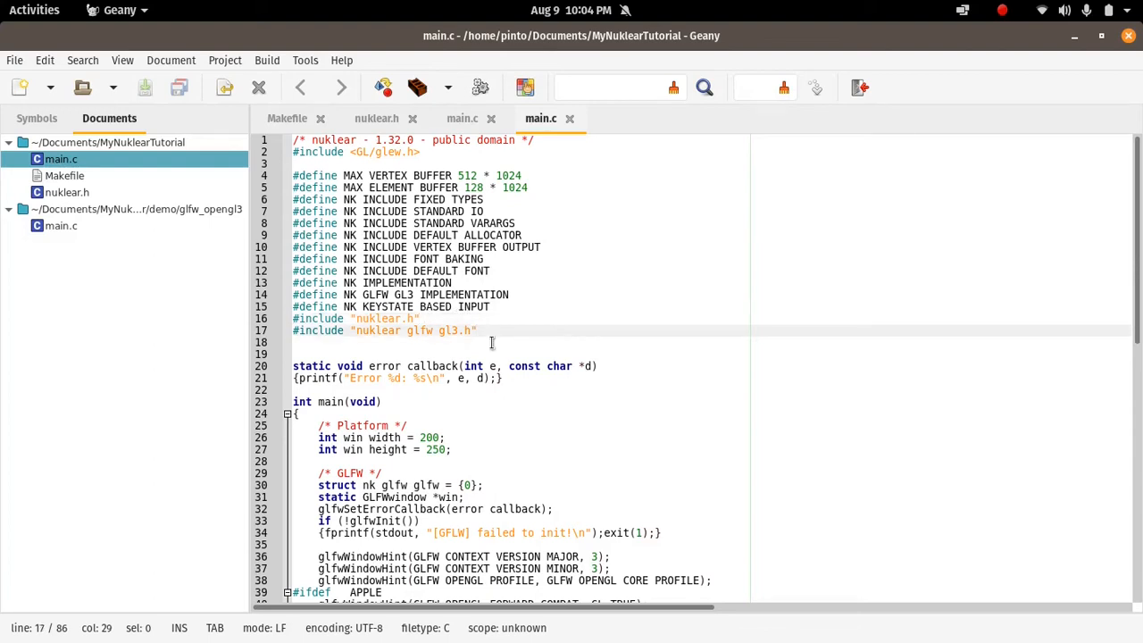
{"action": "scroll", "scroll_direction": "down", "scroll_amount": 3}
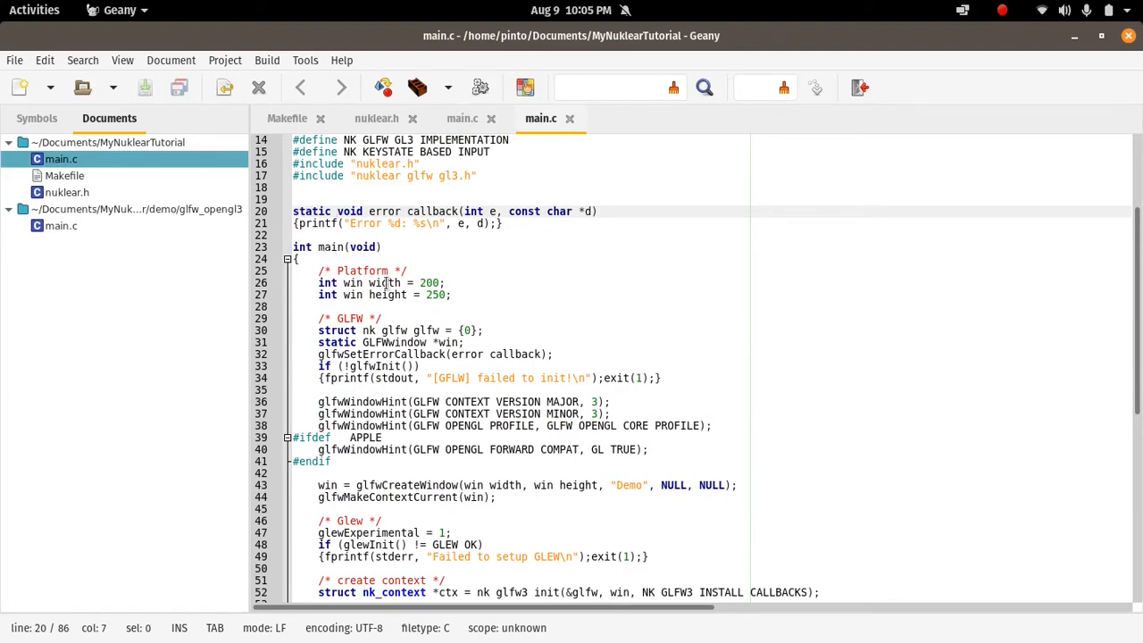
{"action": "left_click", "coordinate": [454, 295]}
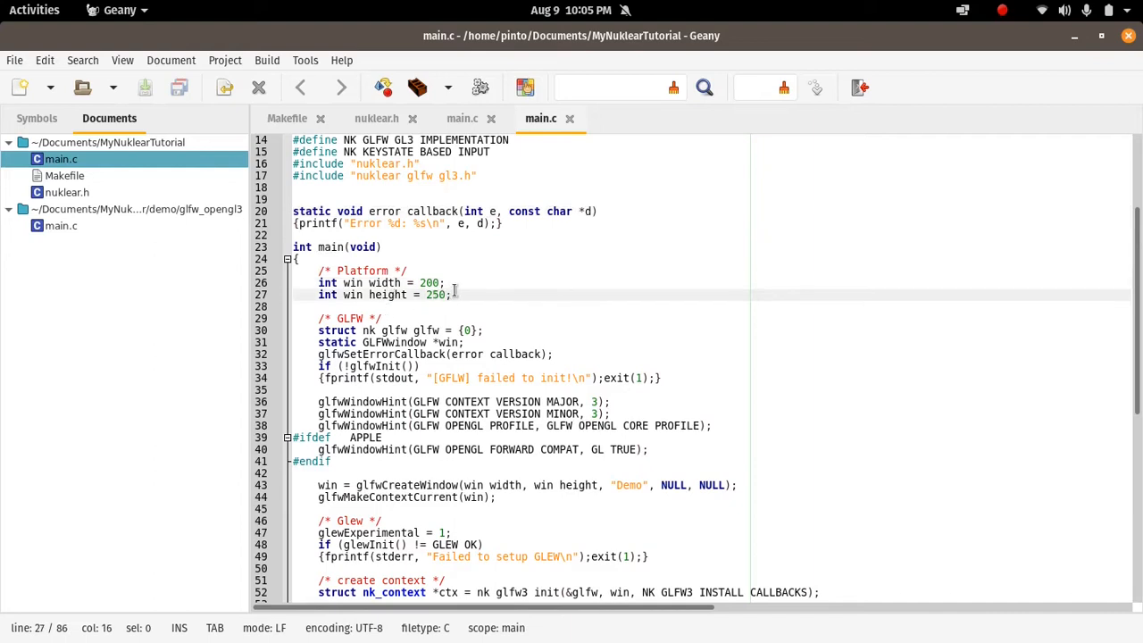
{"action": "left_click", "coordinate": [453, 295]}
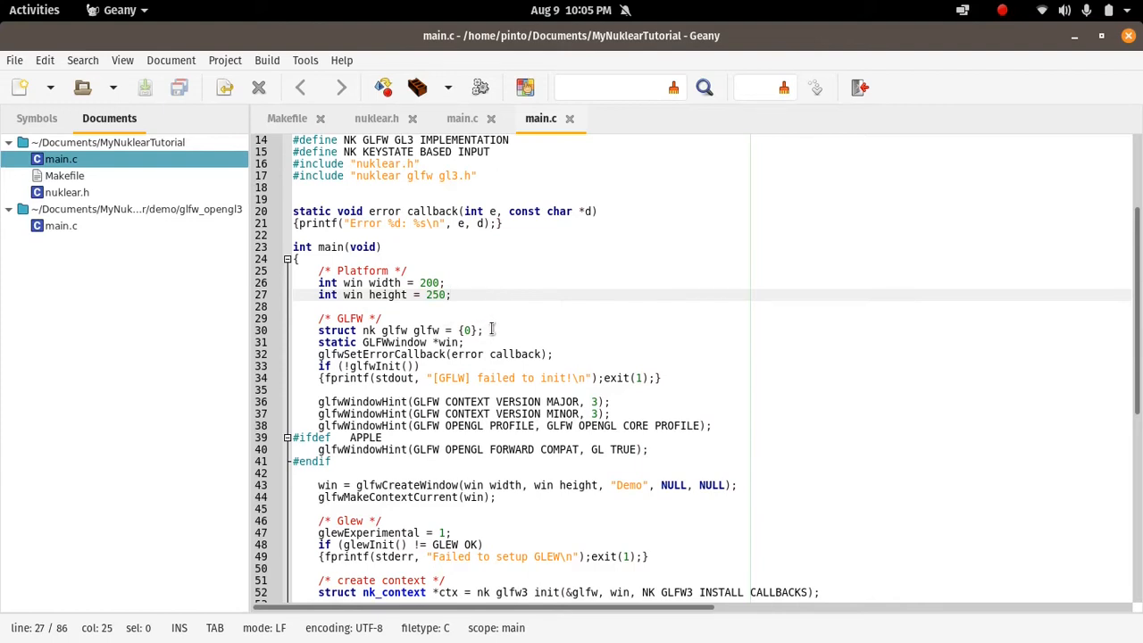
{"action": "scroll", "scroll_direction": "down", "scroll_amount": 3}
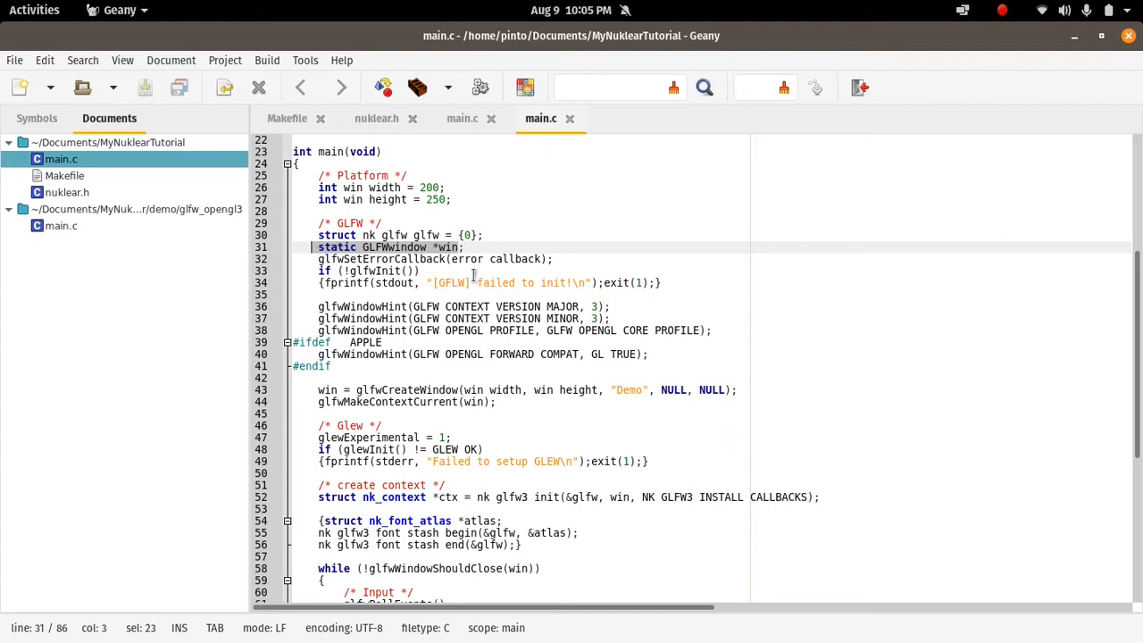
{"action": "left_click", "coordinate": [428, 271]}
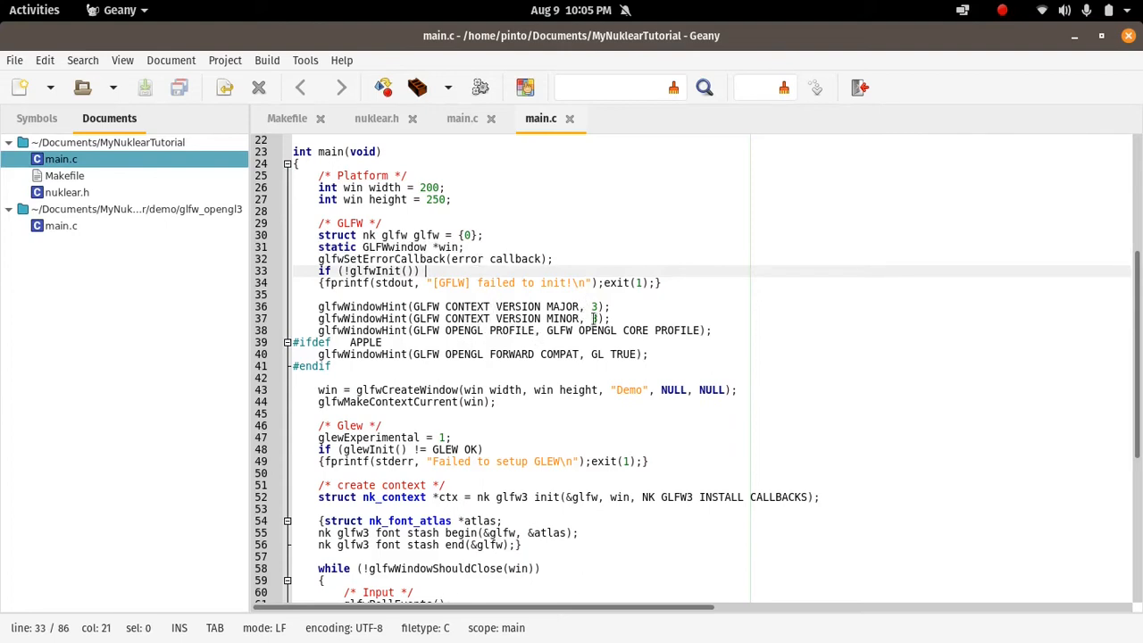
{"action": "scroll", "scroll_direction": "down", "scroll_amount": 3}
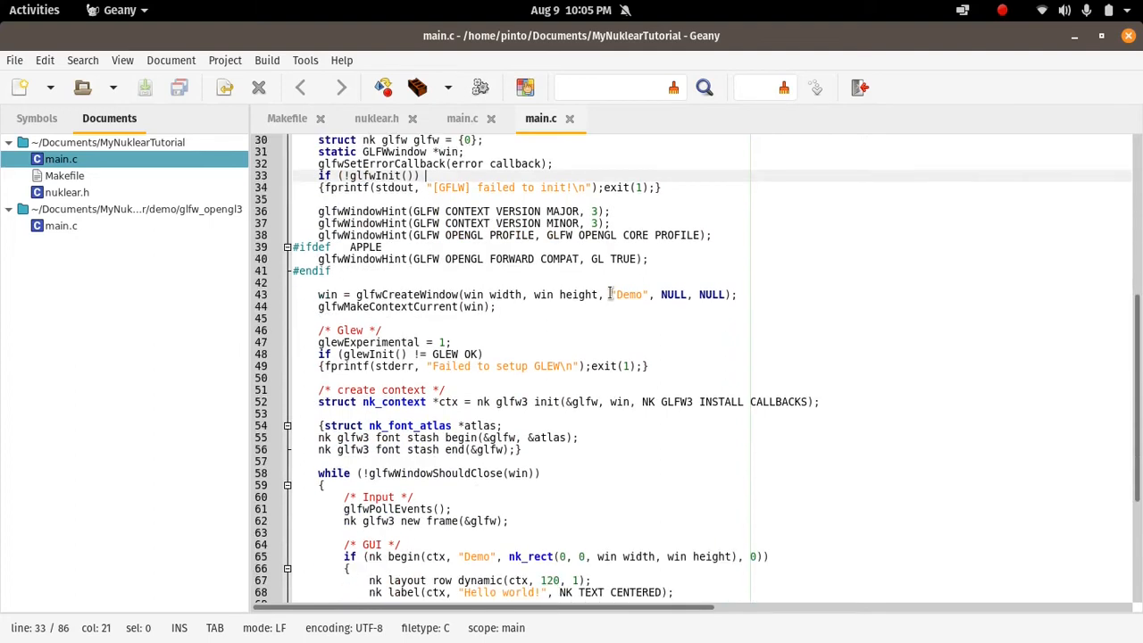
{"action": "mouse_move", "coordinate": [622, 319]}
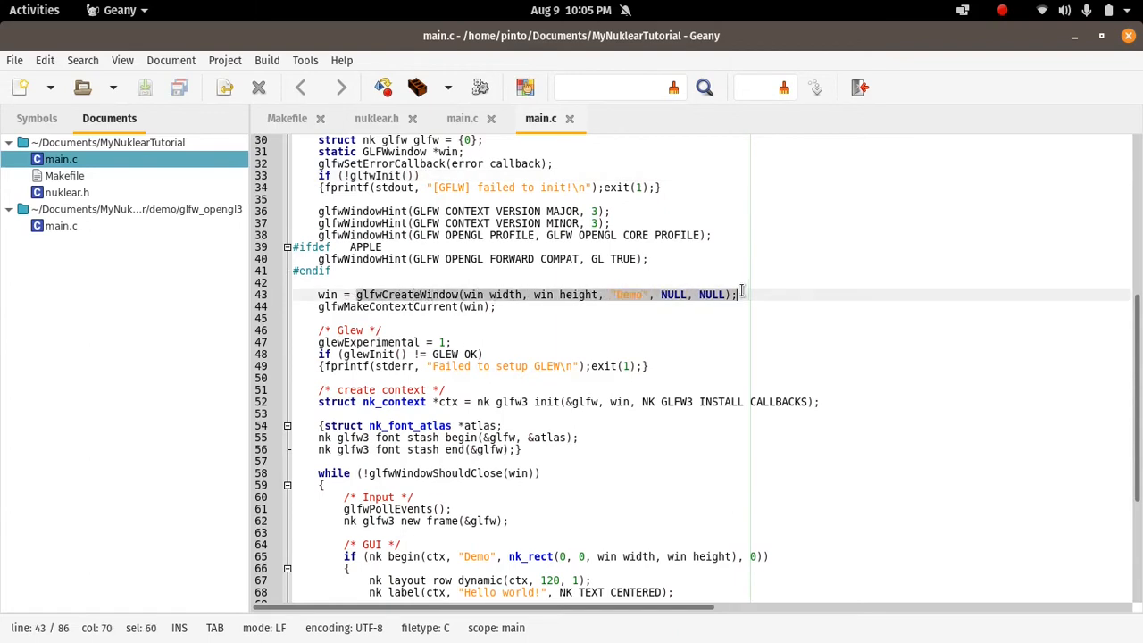
{"action": "scroll", "scroll_direction": "up", "scroll_amount": 3}
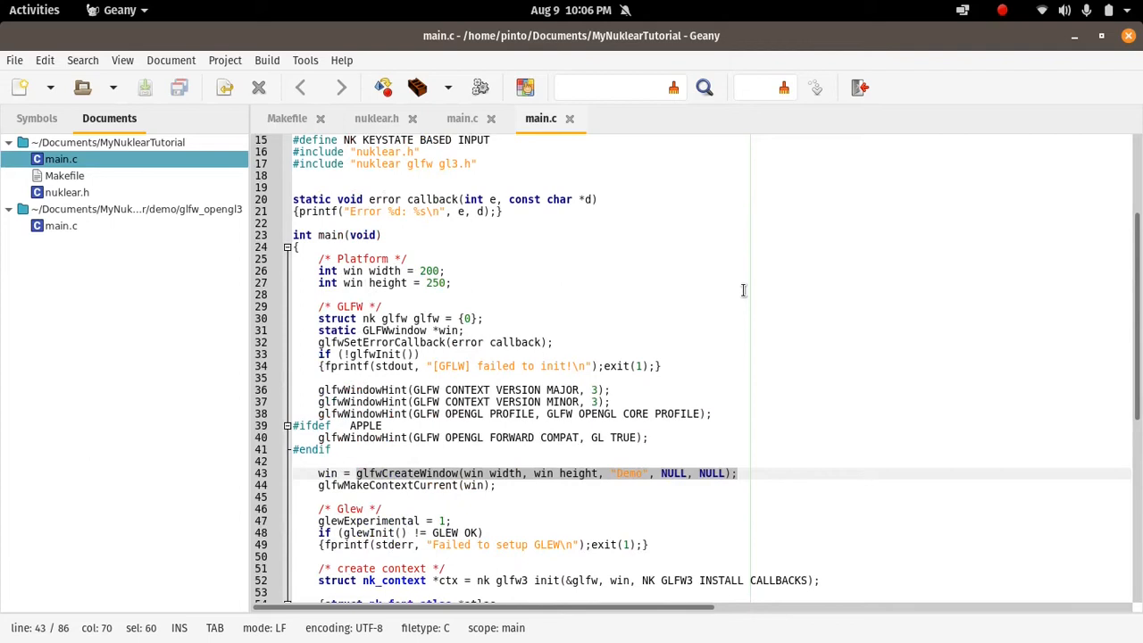
{"action": "scroll", "scroll_direction": "down", "scroll_amount": 3}
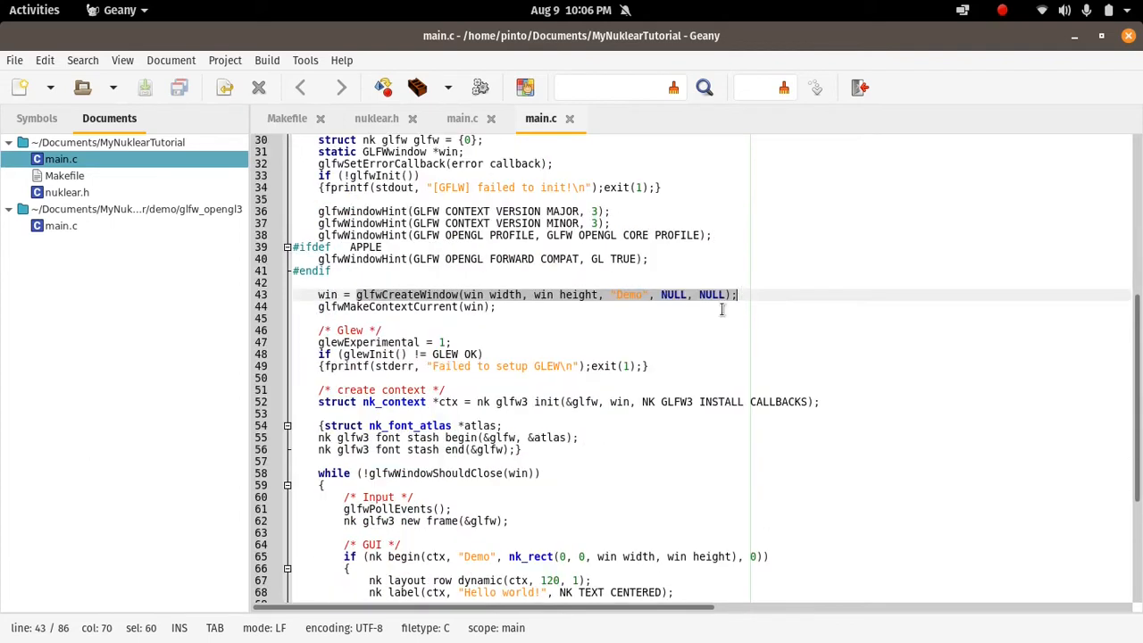
{"action": "mouse_move", "coordinate": [516, 328]}
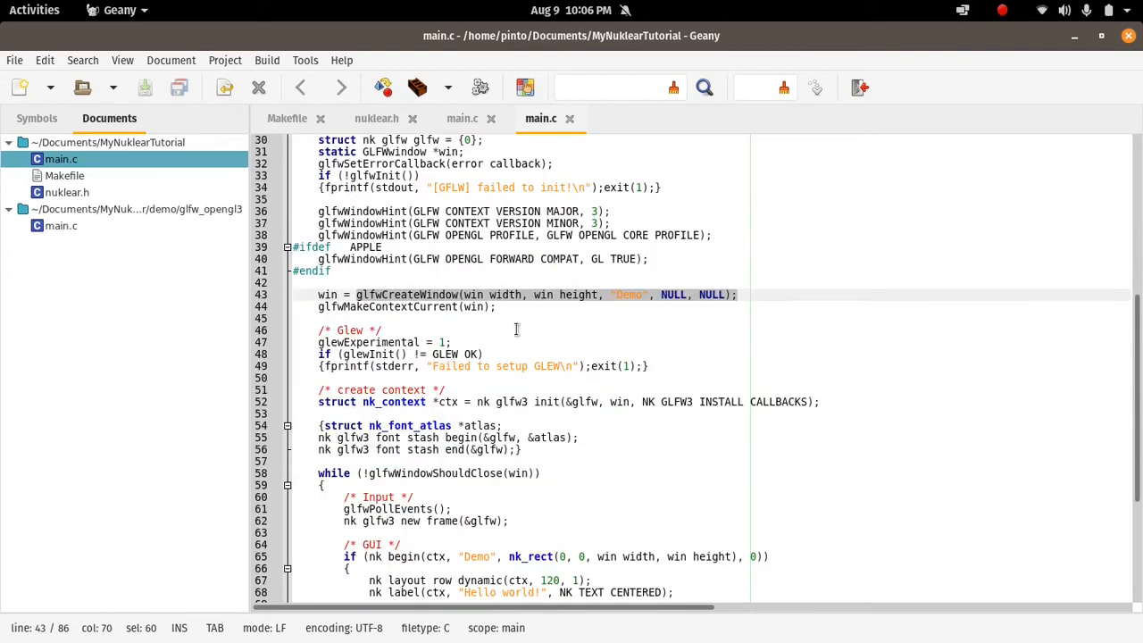
{"action": "scroll", "scroll_direction": "down", "scroll_amount": 3}
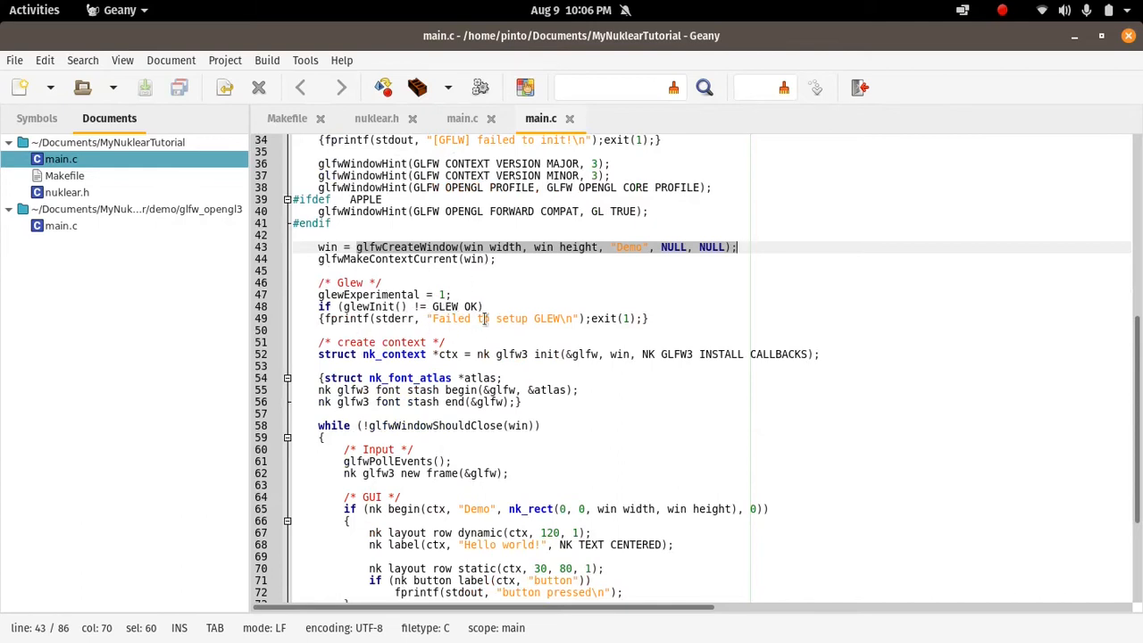
{"action": "scroll", "scroll_direction": "down", "scroll_amount": 3}
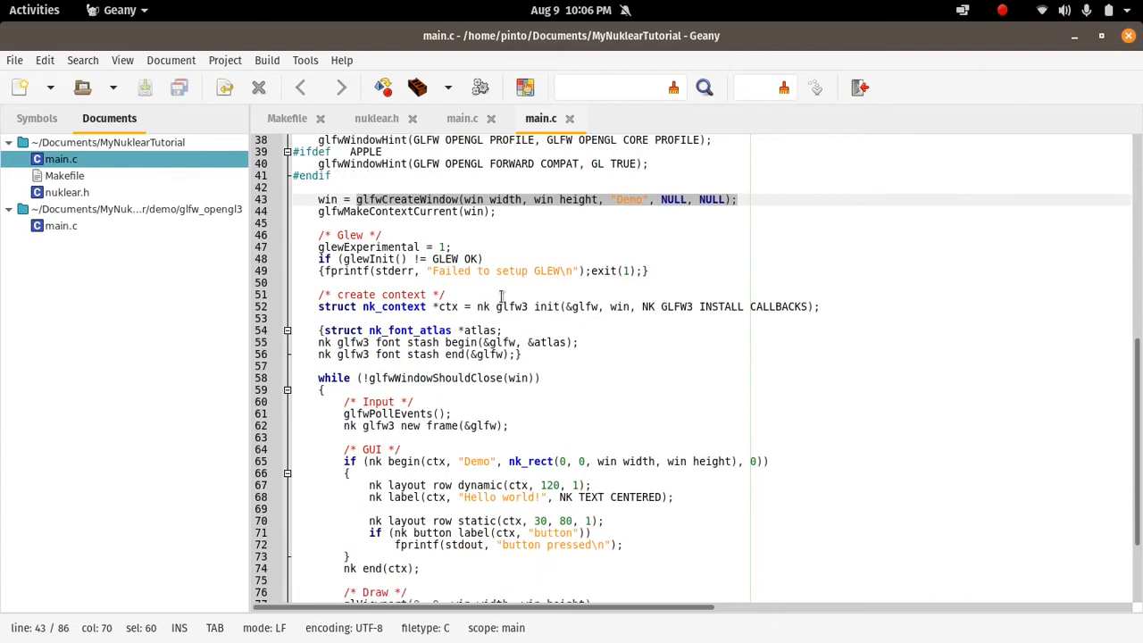
{"action": "scroll", "scroll_direction": "down", "scroll_amount": 3}
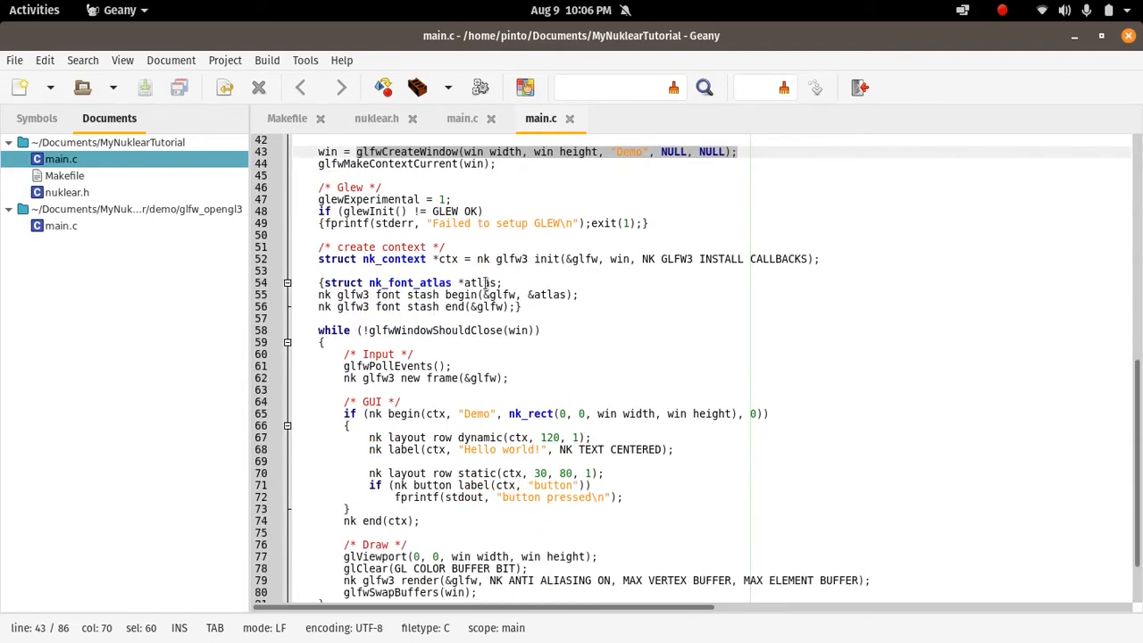
{"action": "left_click", "coordinate": [380, 259]}
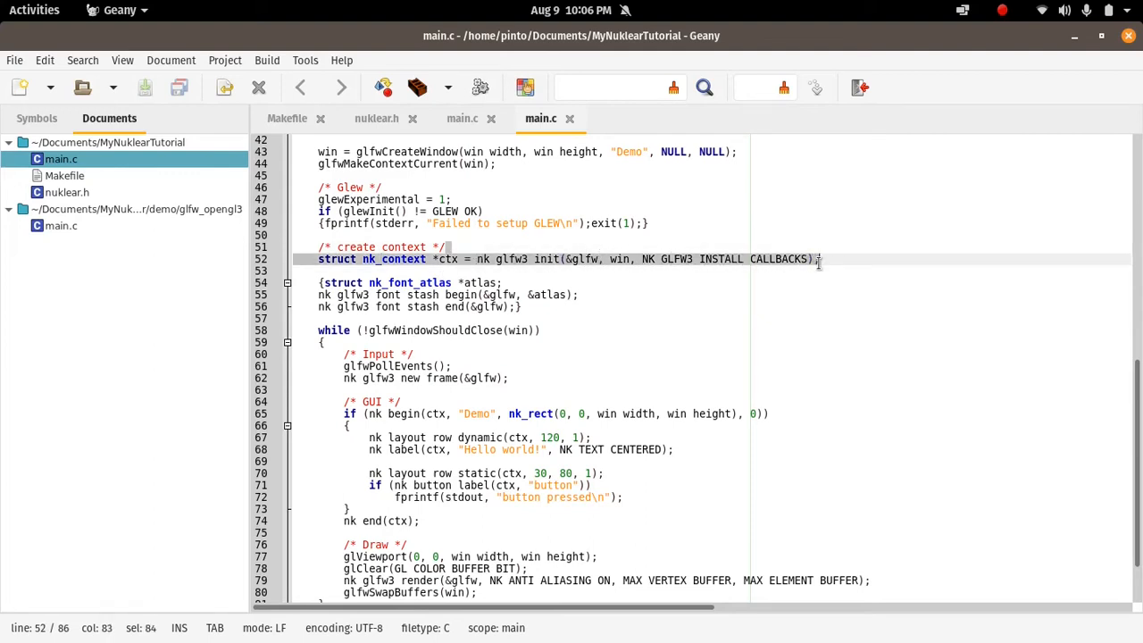
{"action": "left_click", "coordinate": [744, 281]}
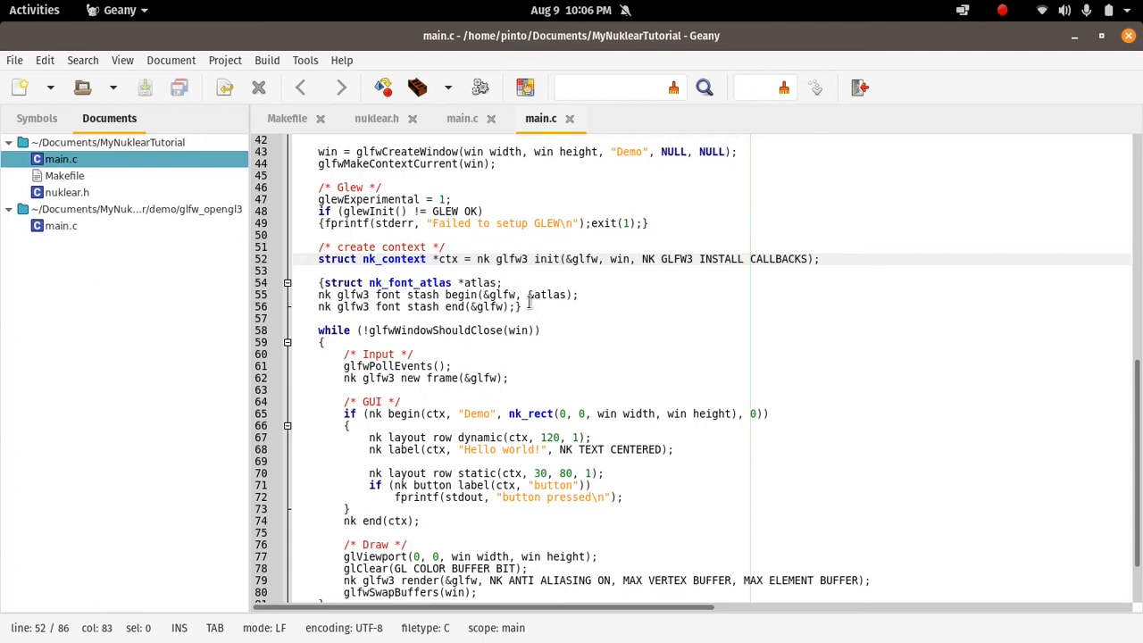
{"action": "scroll", "scroll_direction": "down", "scroll_amount": 3}
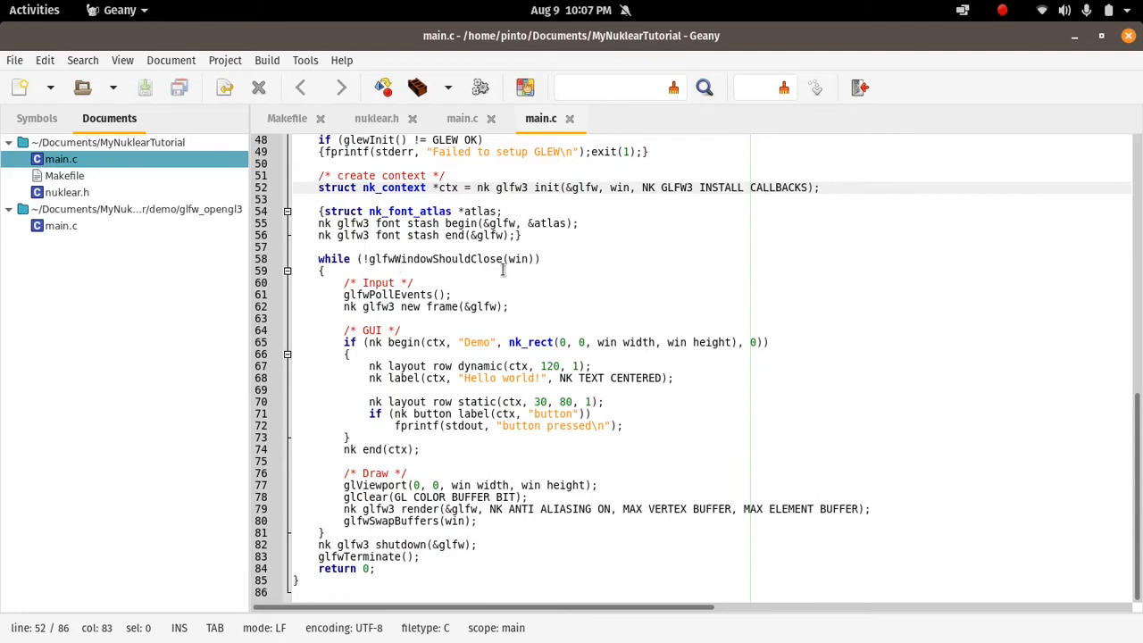
{"action": "left_click", "coordinate": [471, 271]}
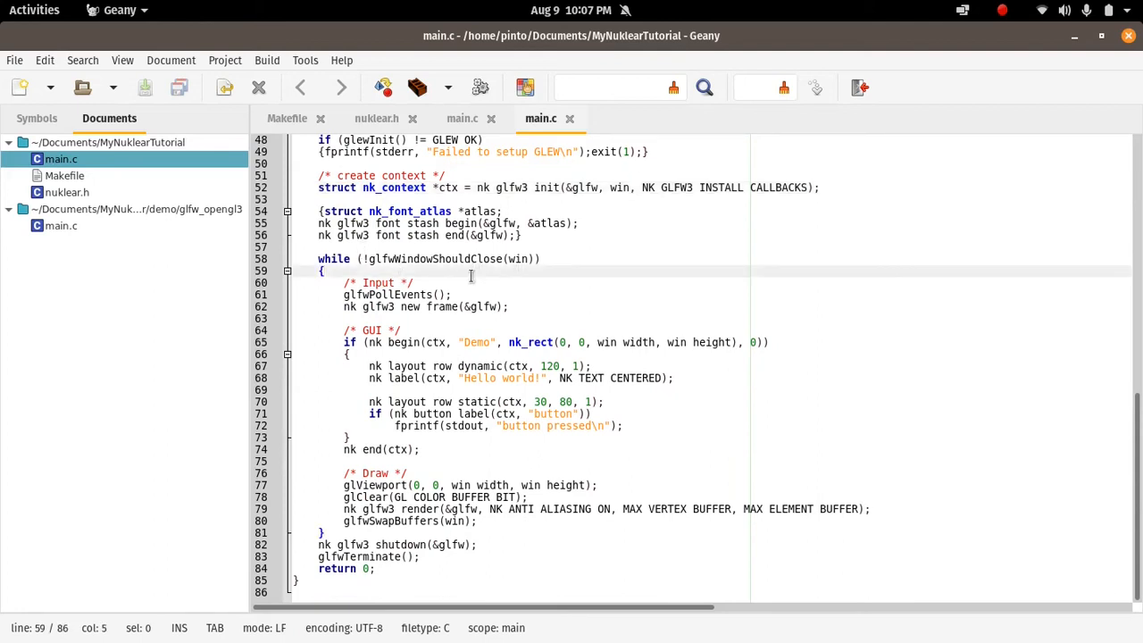
{"action": "mouse_move", "coordinate": [520, 284]}
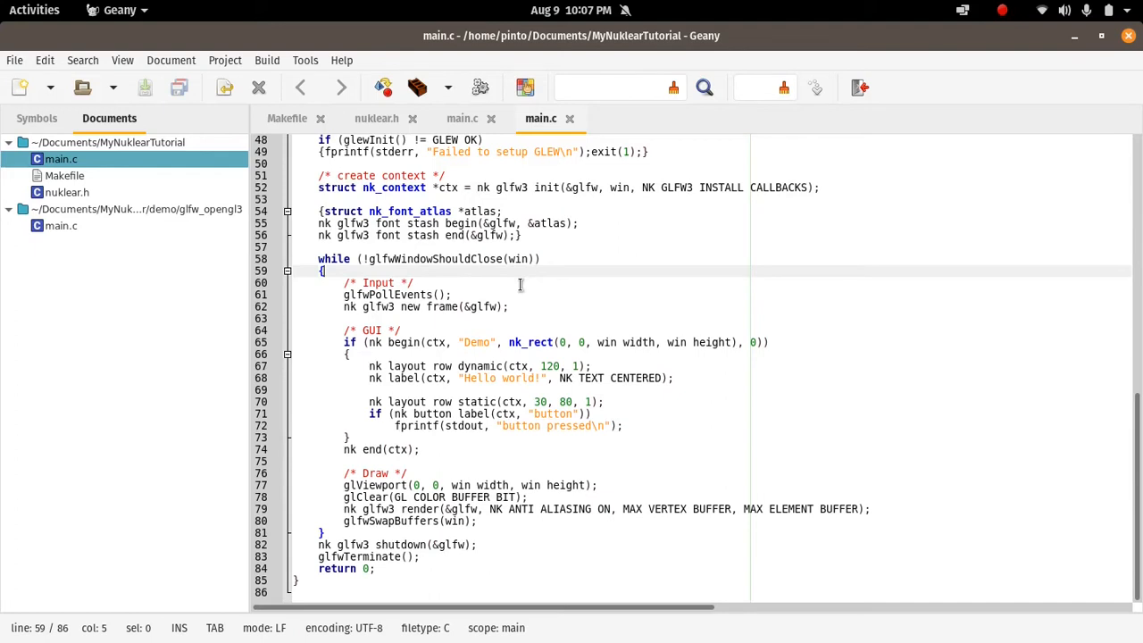
{"action": "mouse_move", "coordinate": [536, 287]}
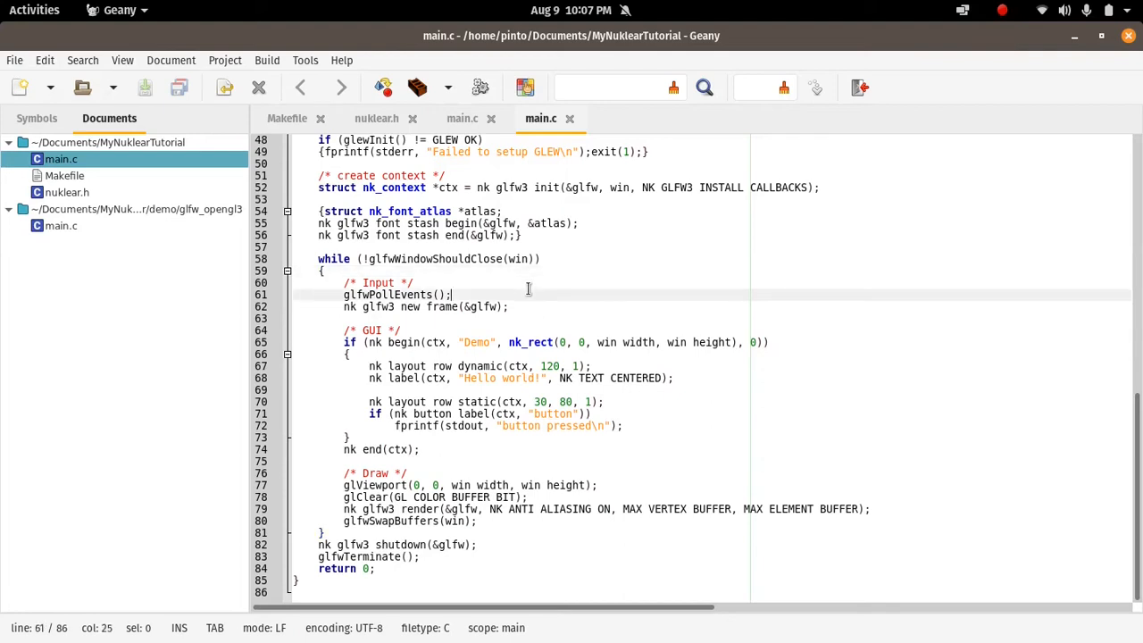
{"action": "left_click", "coordinate": [509, 306]}
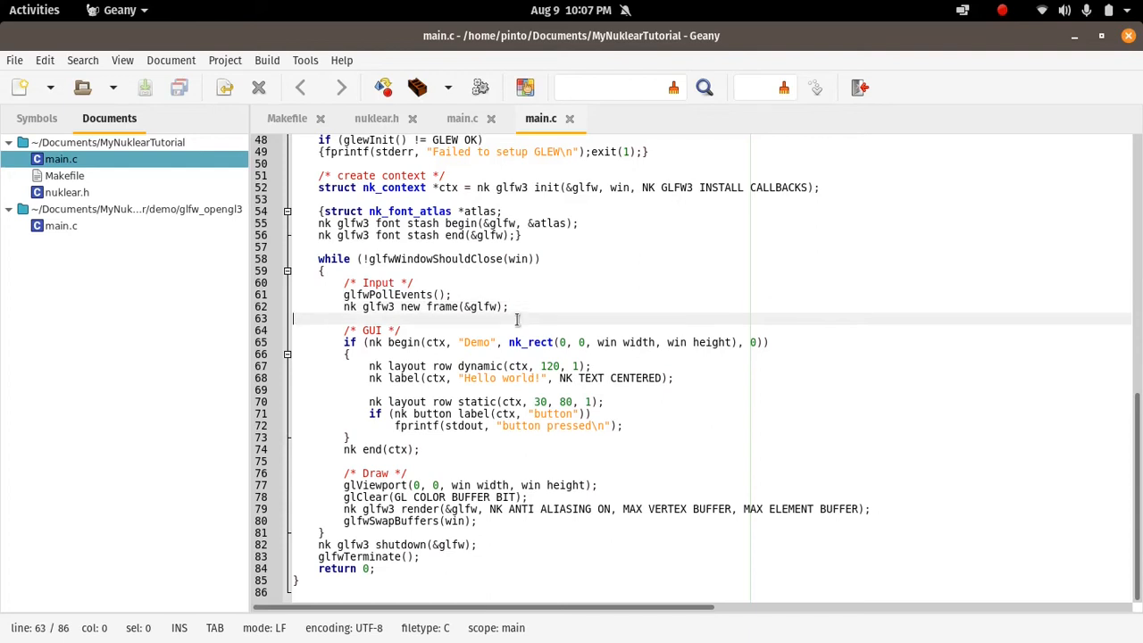
{"action": "left_click", "coordinate": [306, 332]}
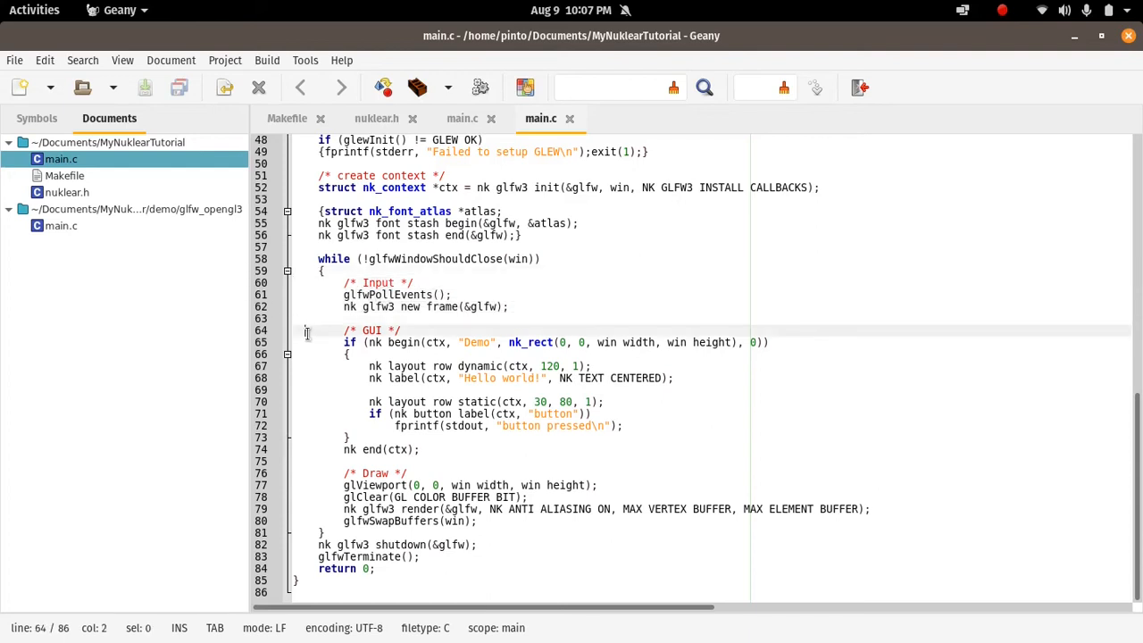
{"action": "scroll", "scroll_direction": "up", "scroll_amount": 3}
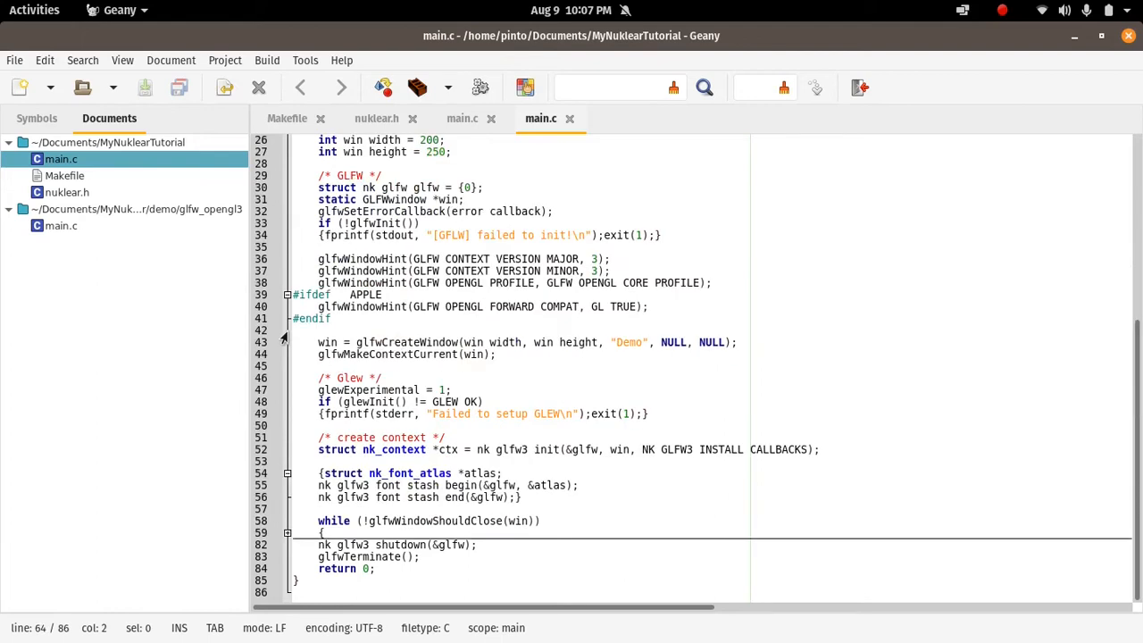
{"action": "mouse_move", "coordinate": [284, 533]}
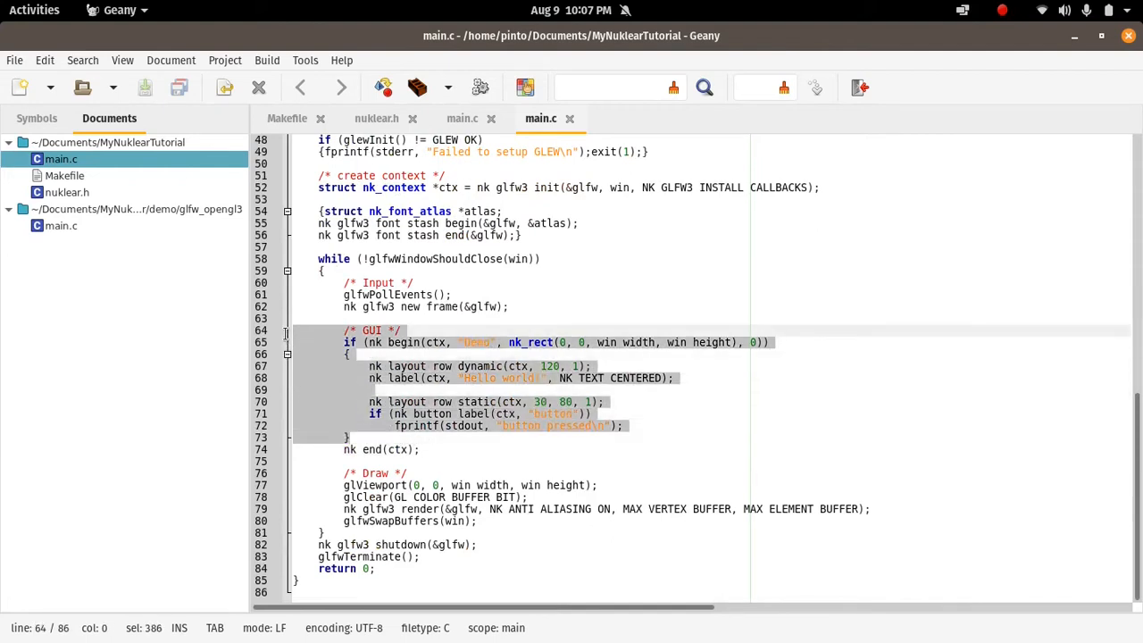
{"action": "mouse_move", "coordinate": [295, 341]}
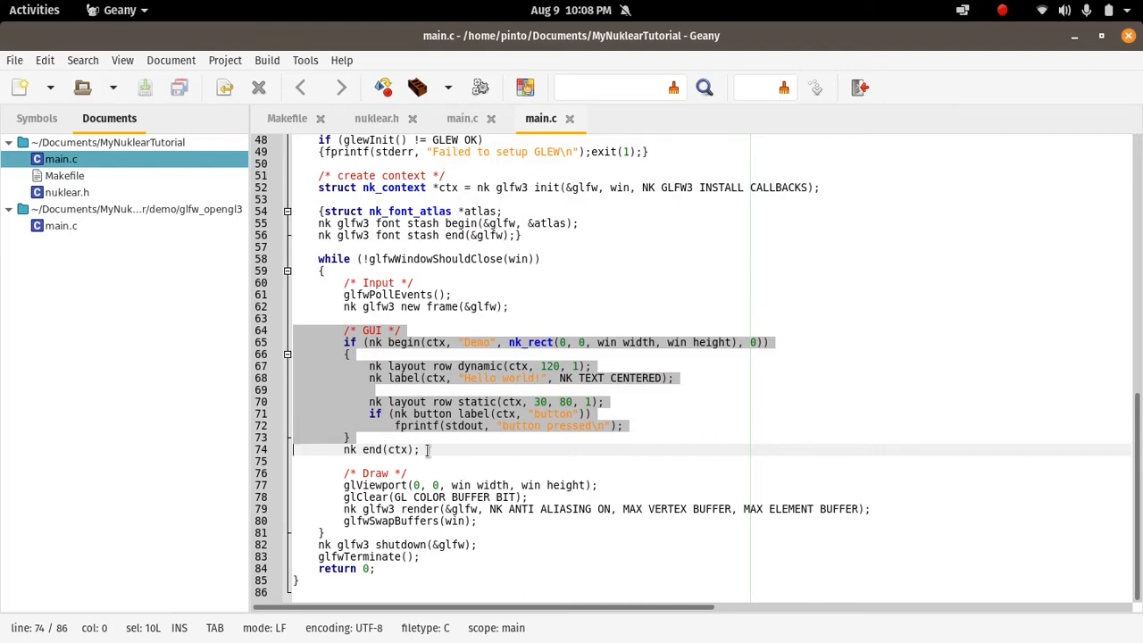
{"action": "left_click", "coordinate": [422, 449]}
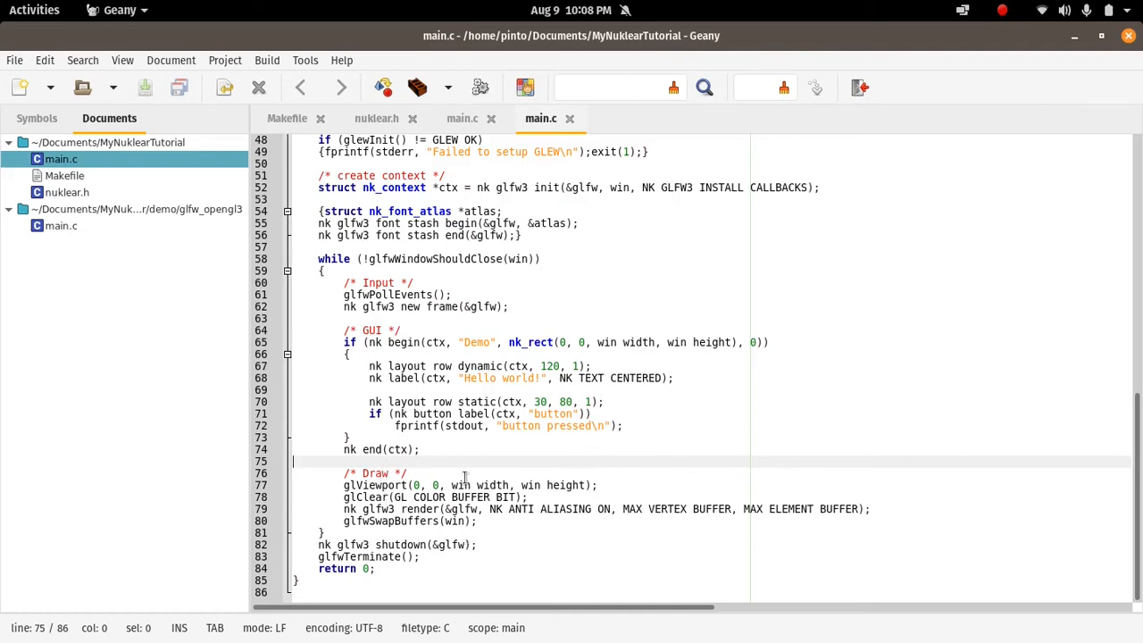
{"action": "left_click_drag", "start_coordinate": [343, 485], "coordinate": [357, 509]}
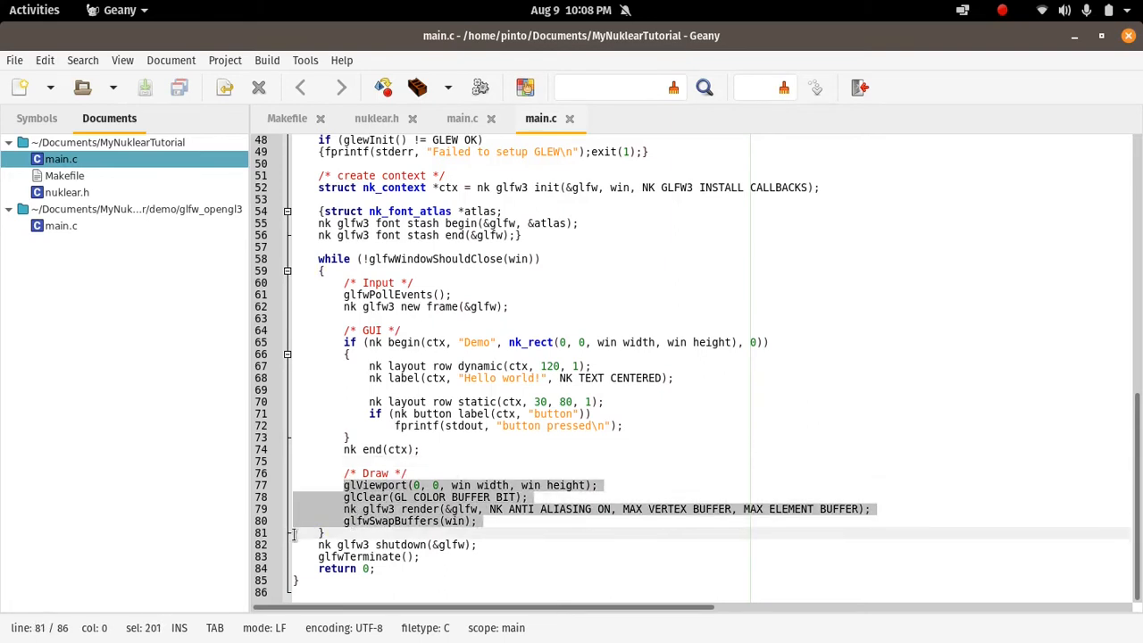
{"action": "left_click", "coordinate": [303, 532]}
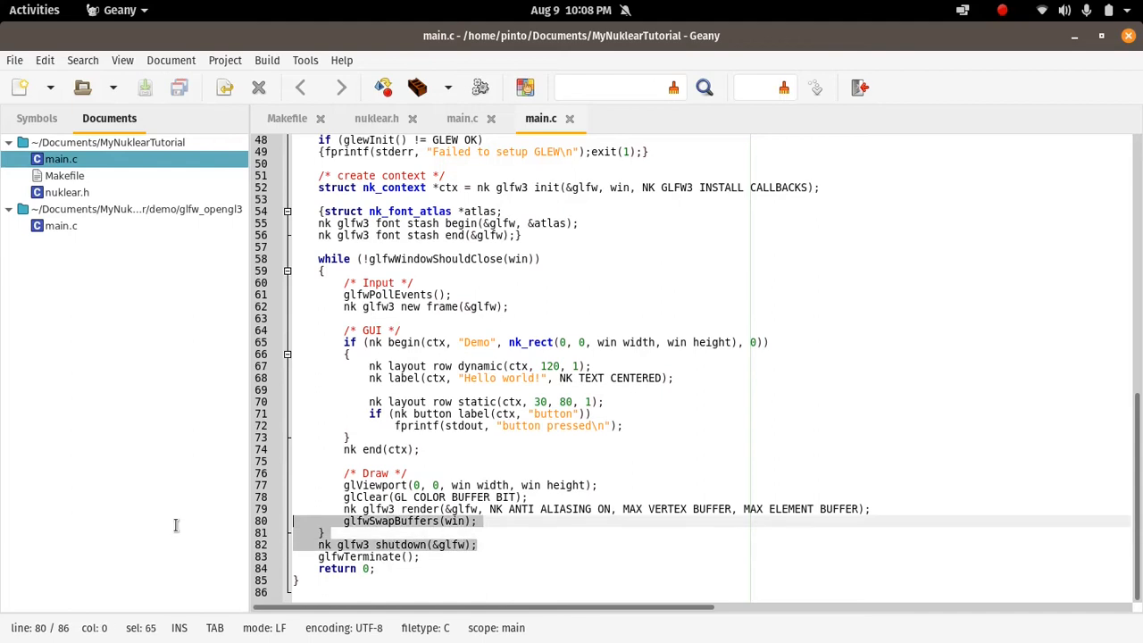
{"action": "left_click", "coordinate": [419, 556]}
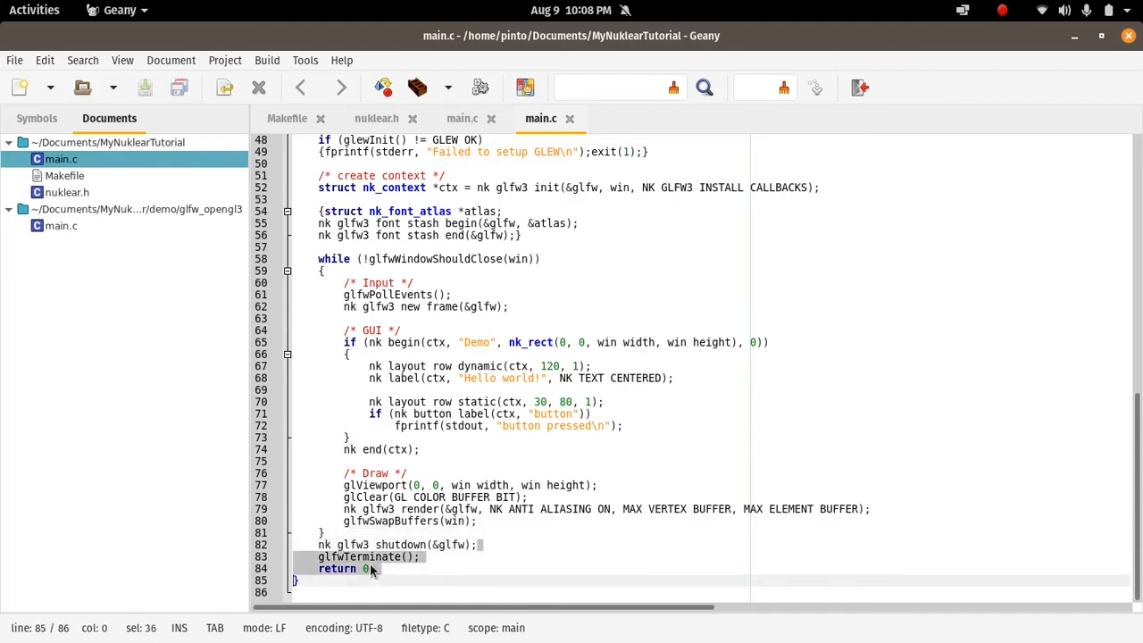
{"action": "scroll", "scroll_direction": "up", "scroll_amount": 3}
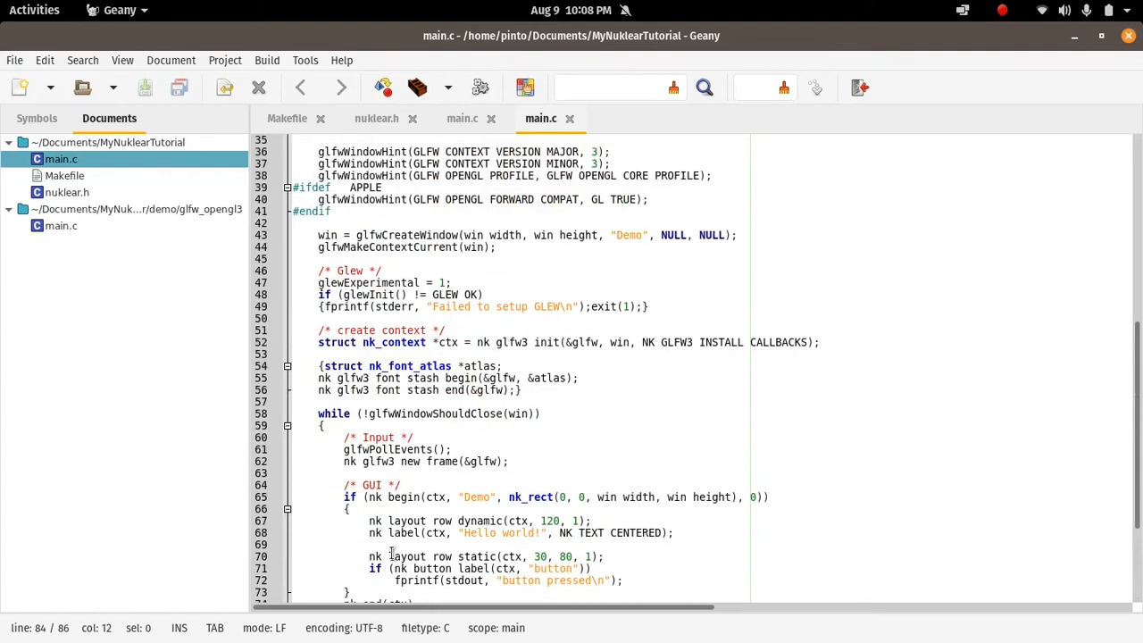
{"action": "scroll", "scroll_direction": "down", "scroll_amount": 3}
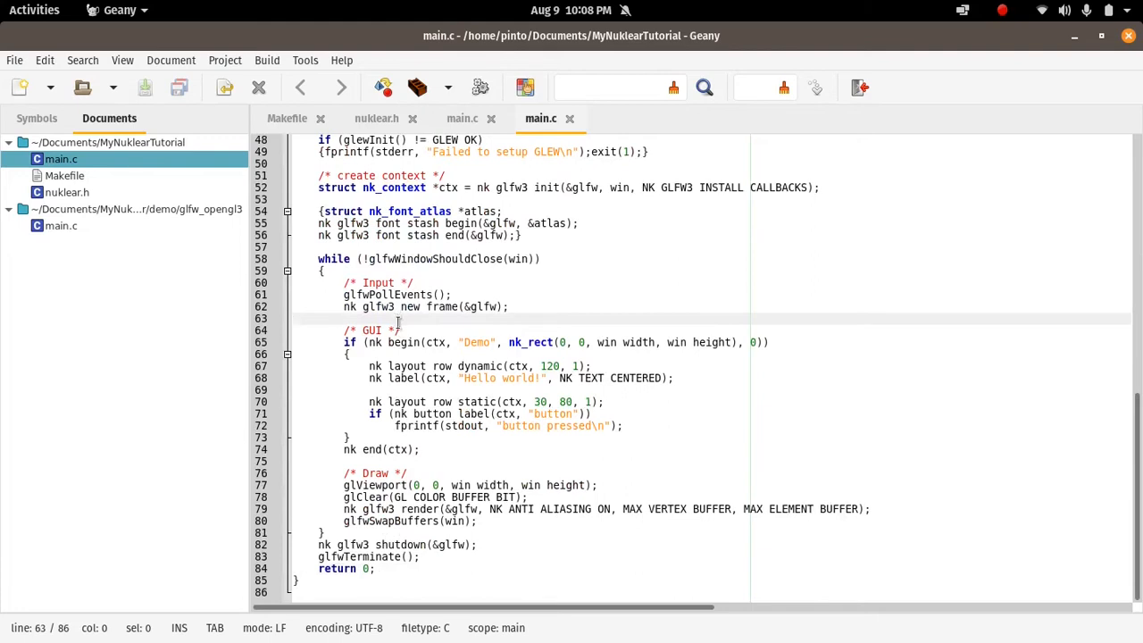
Replace the nk_begin window title 'Demo' on line 65 with 'Anything window'
{"action": "left_click", "coordinate": [384, 329]}
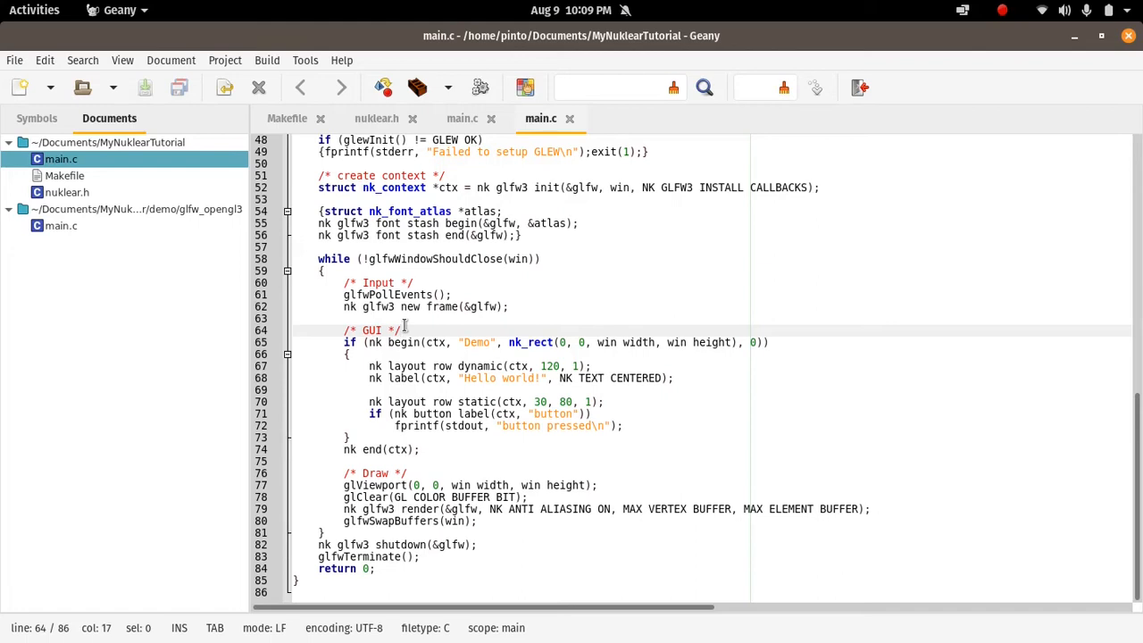
{"action": "mouse_move", "coordinate": [420, 393]}
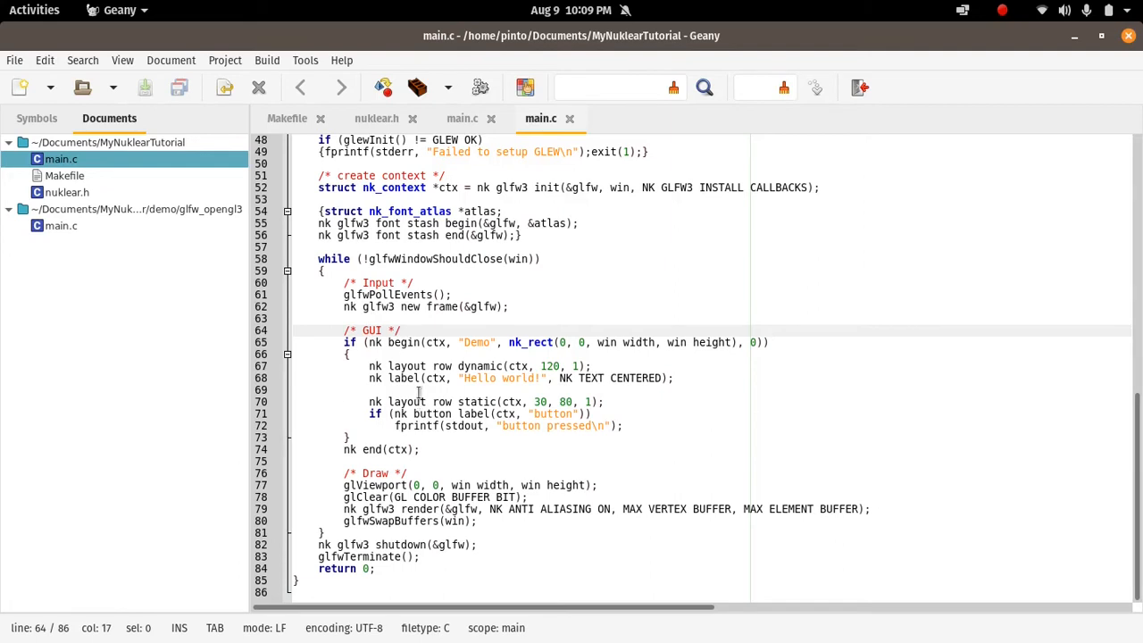
{"action": "left_click", "coordinate": [454, 342]}
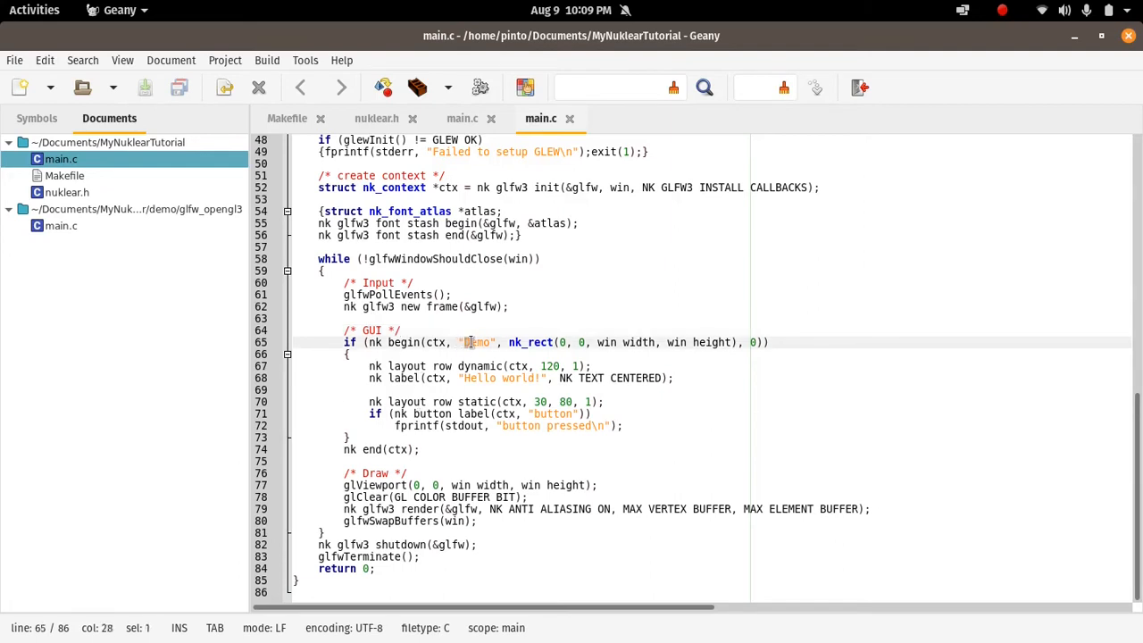
{"action": "double_click", "coordinate": [476, 342]}
{"action": "type", "text": "Anything w"}
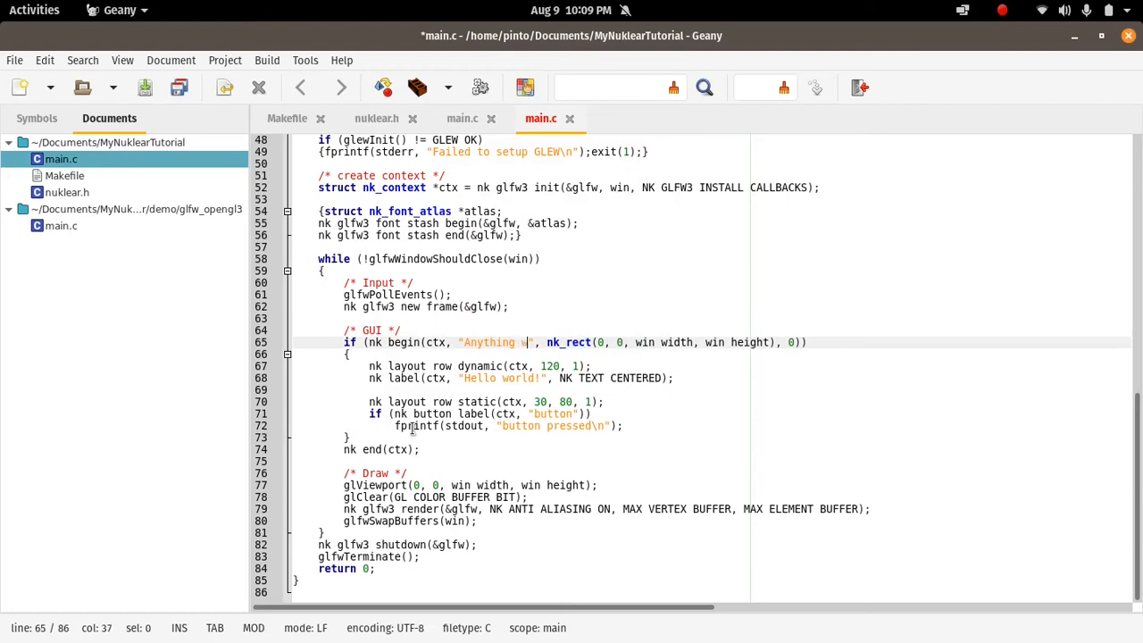
{"action": "type", "text": "indow"}
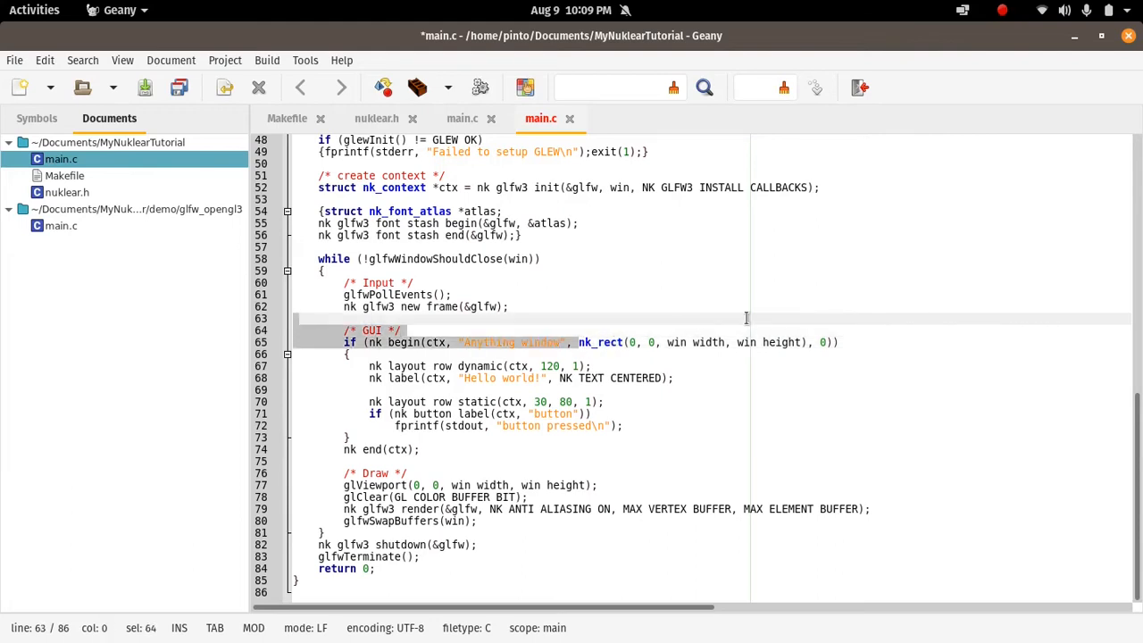
{"action": "left_click", "coordinate": [805, 342]}
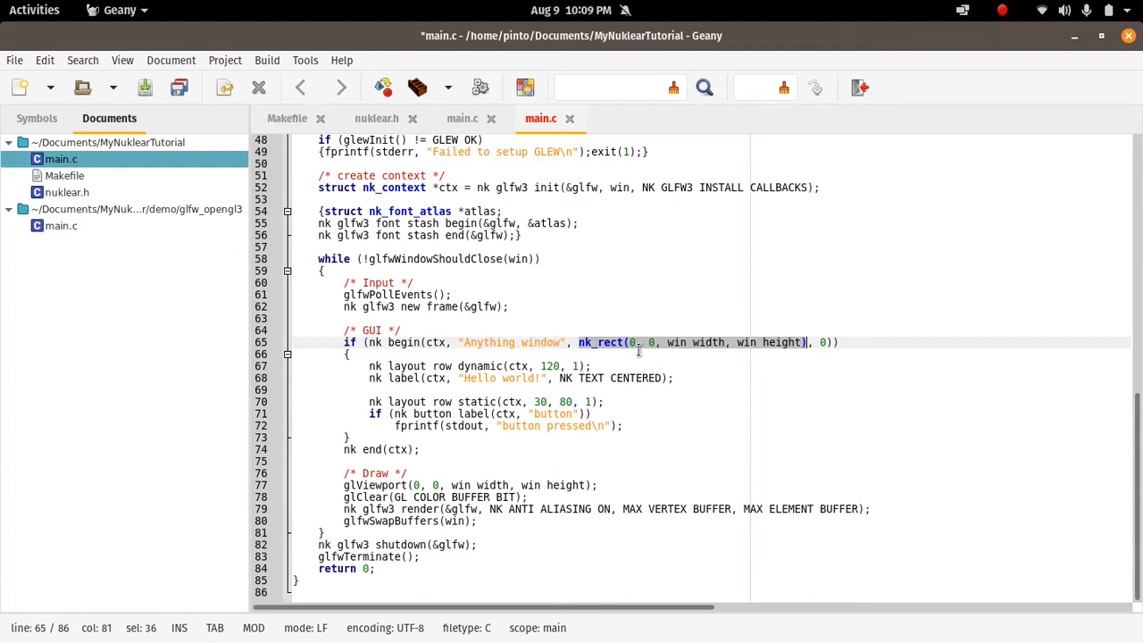
{"action": "mouse_move", "coordinate": [634, 350]}
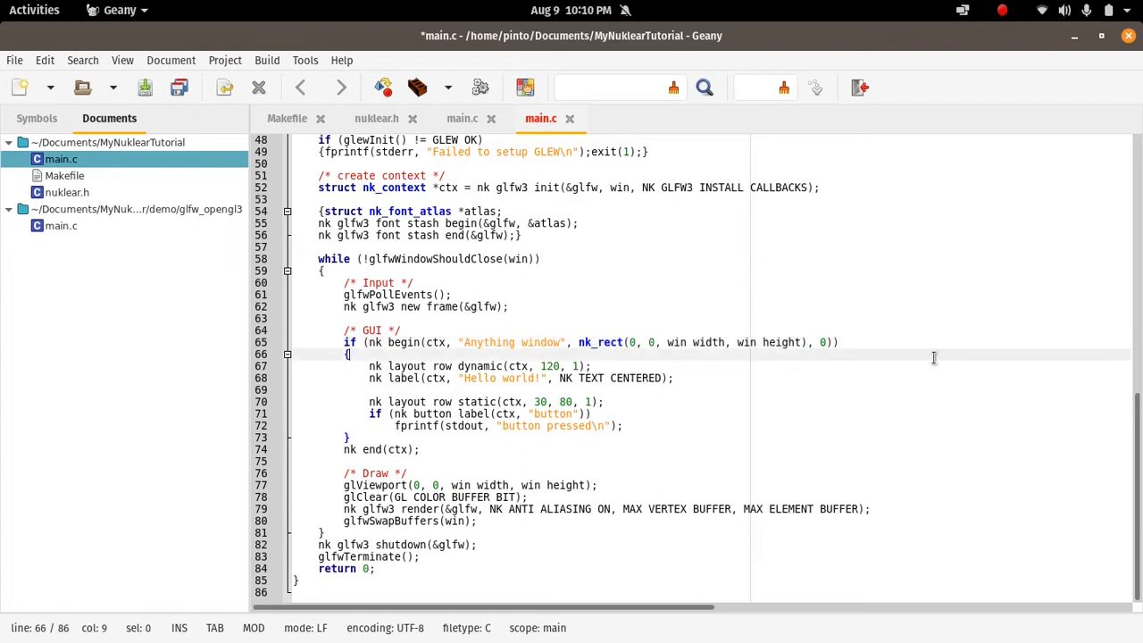
{"action": "left_click", "coordinate": [818, 342]}
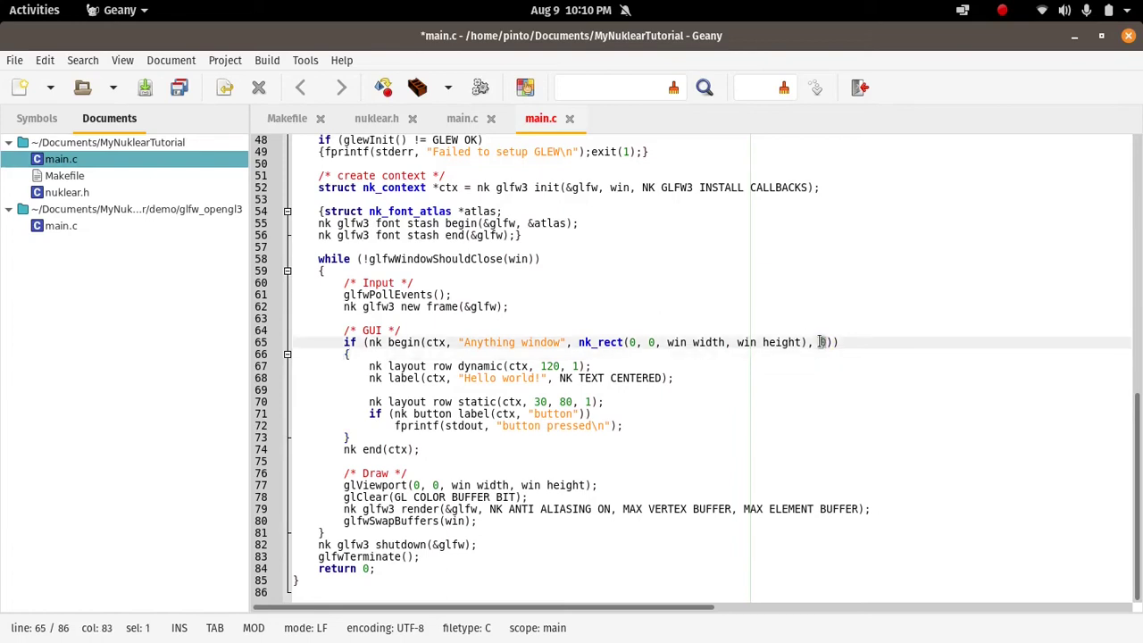
{"action": "mouse_move", "coordinate": [787, 318]}
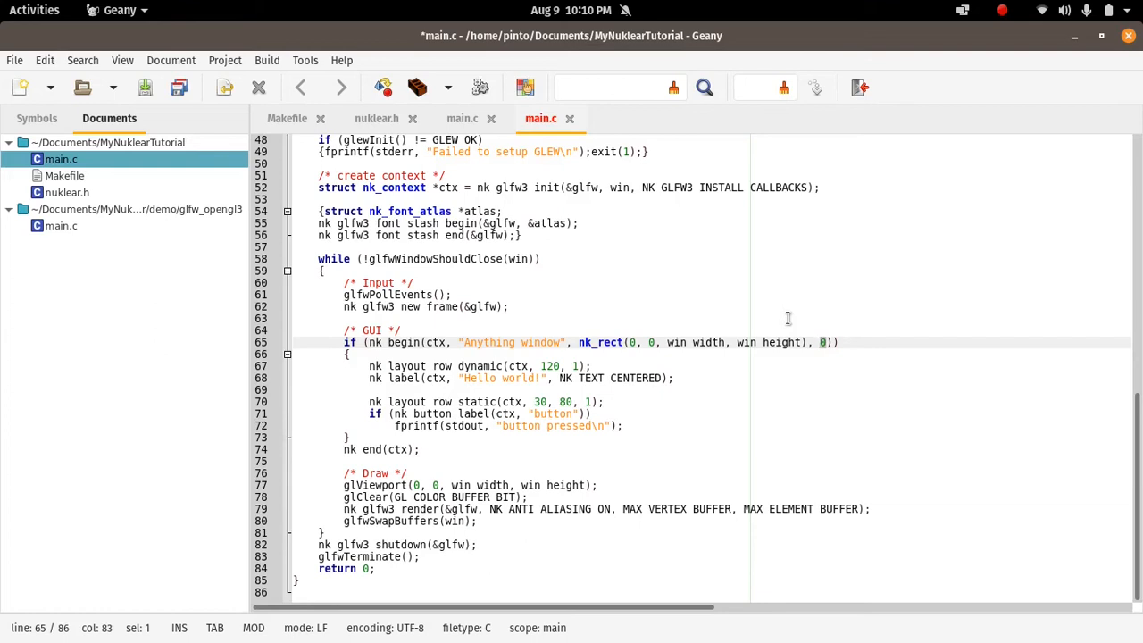
{"action": "mouse_move", "coordinate": [593, 372]}
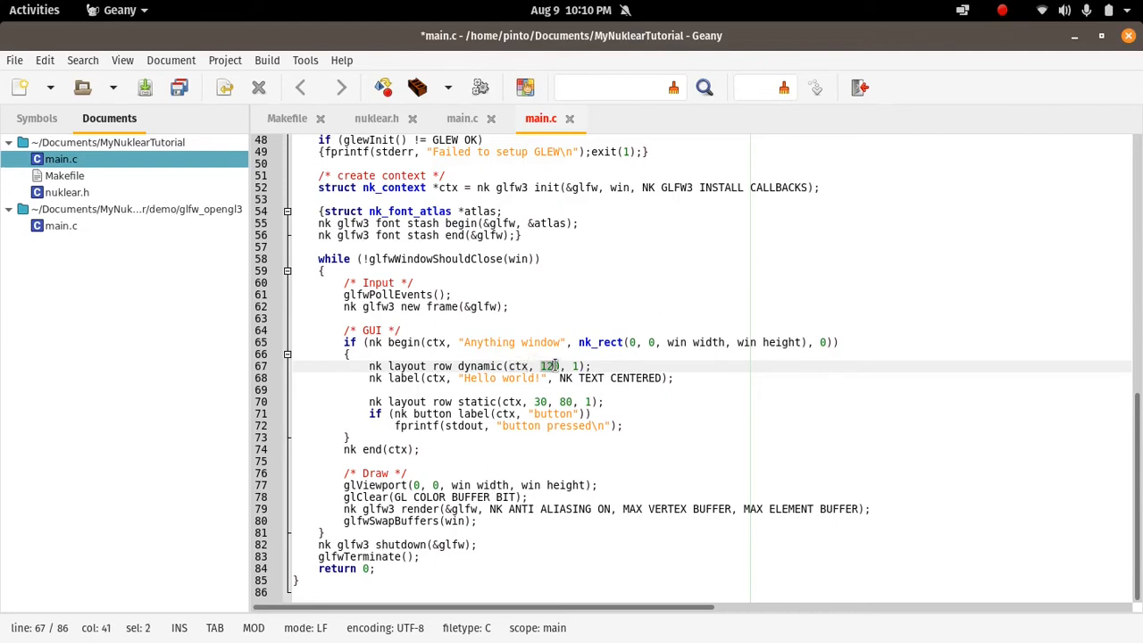
{"action": "key", "text": "shift+Right"}
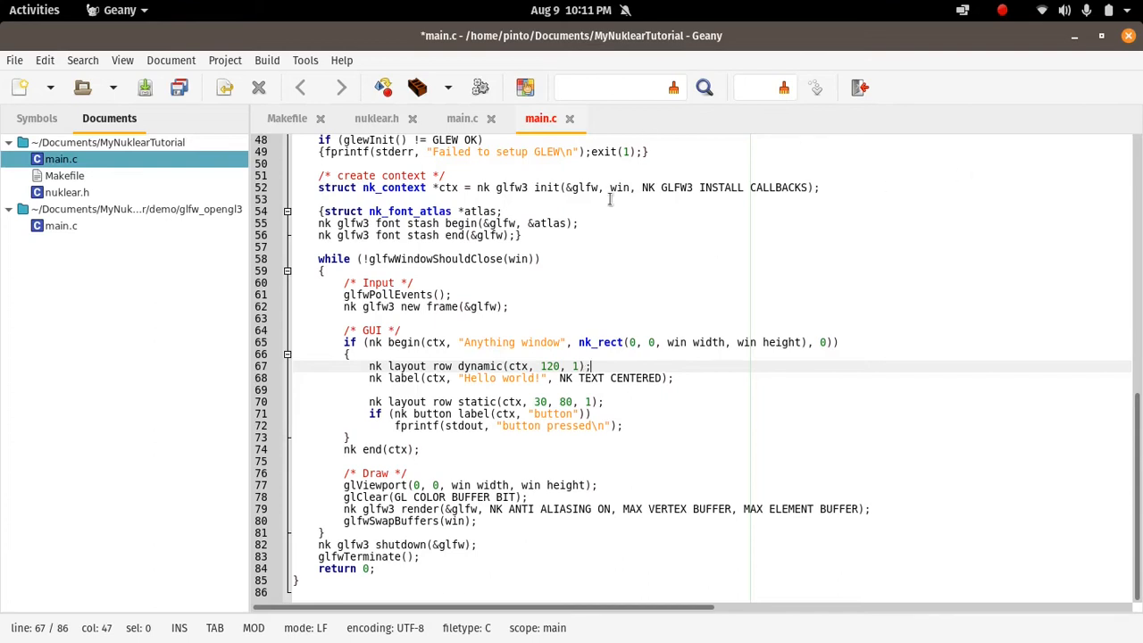
{"action": "mouse_move", "coordinate": [527, 476]}
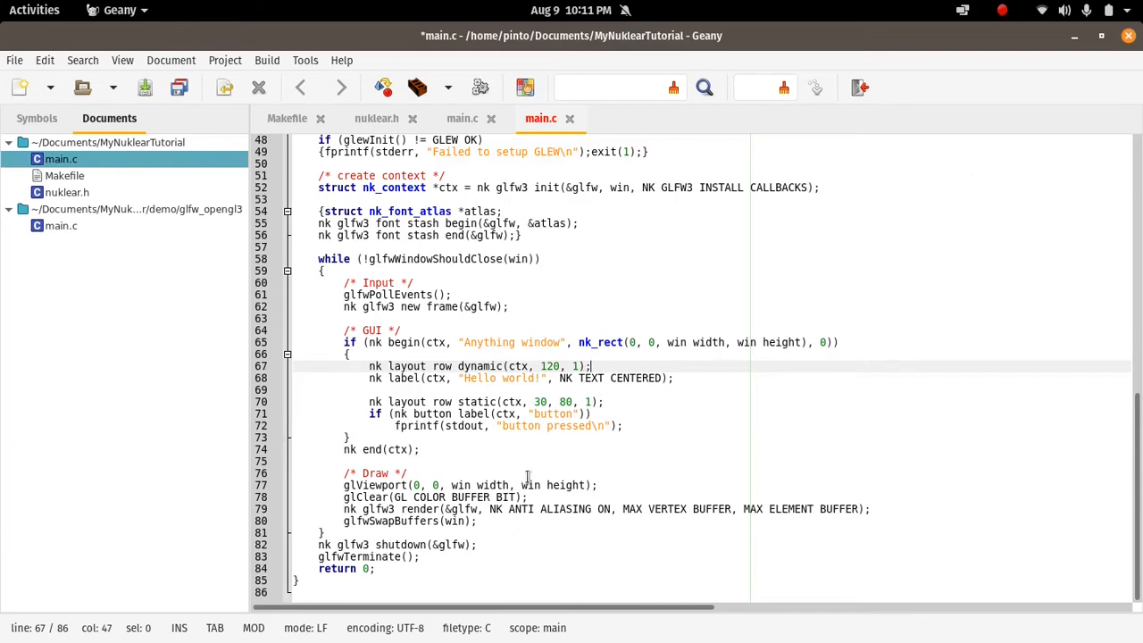
{"action": "mouse_move", "coordinate": [623, 391]}
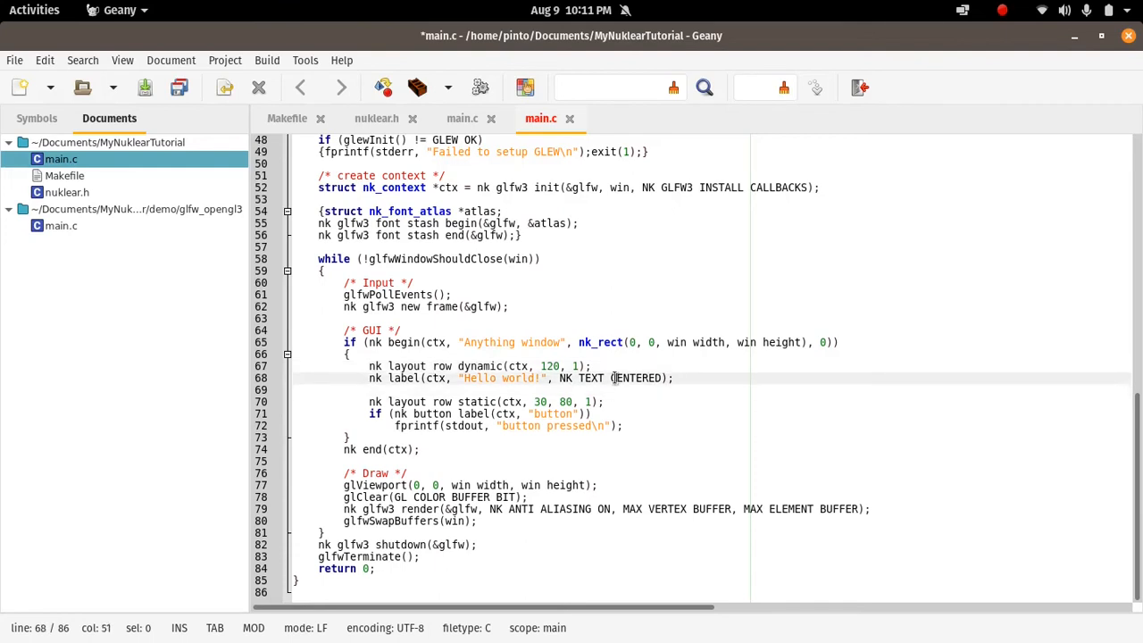
{"action": "left_click", "coordinate": [618, 389]}
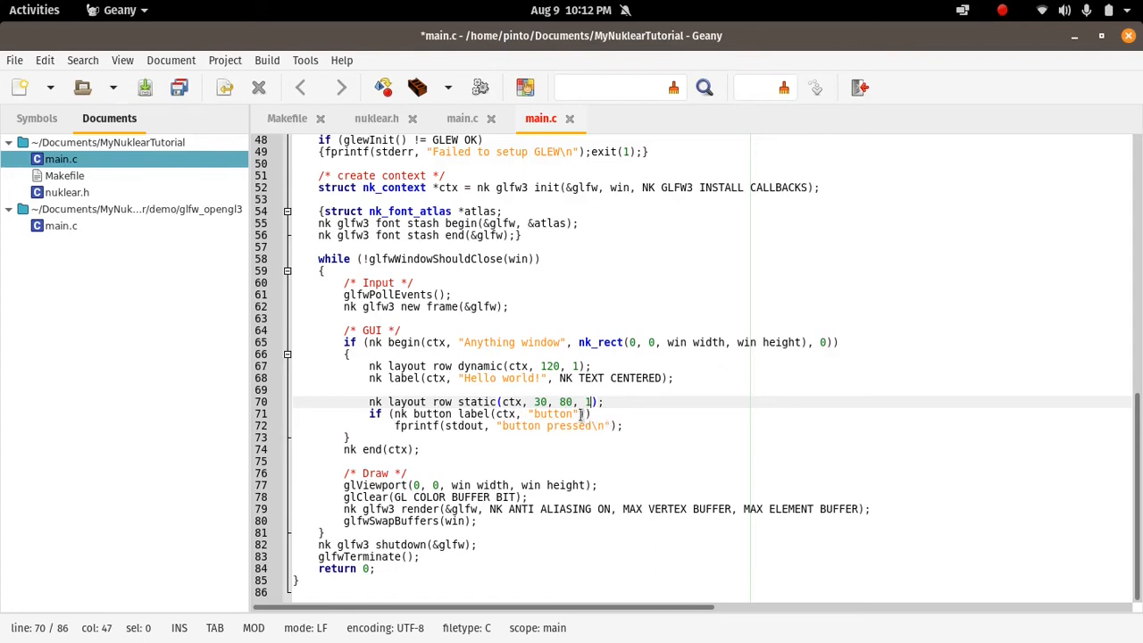
Change the nk_button_label text on line 71 from 'button' to 'AnyButton'
{"action": "double_click", "coordinate": [552, 413]}
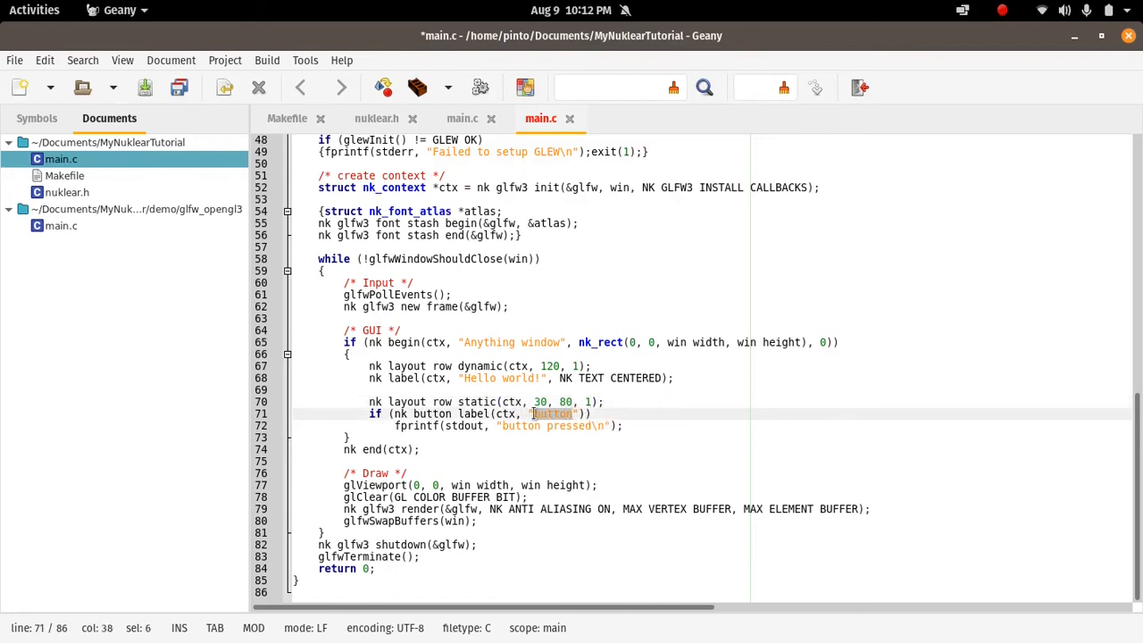
{"action": "mouse_move", "coordinate": [654, 295]}
{"action": "type", "text": "A"}
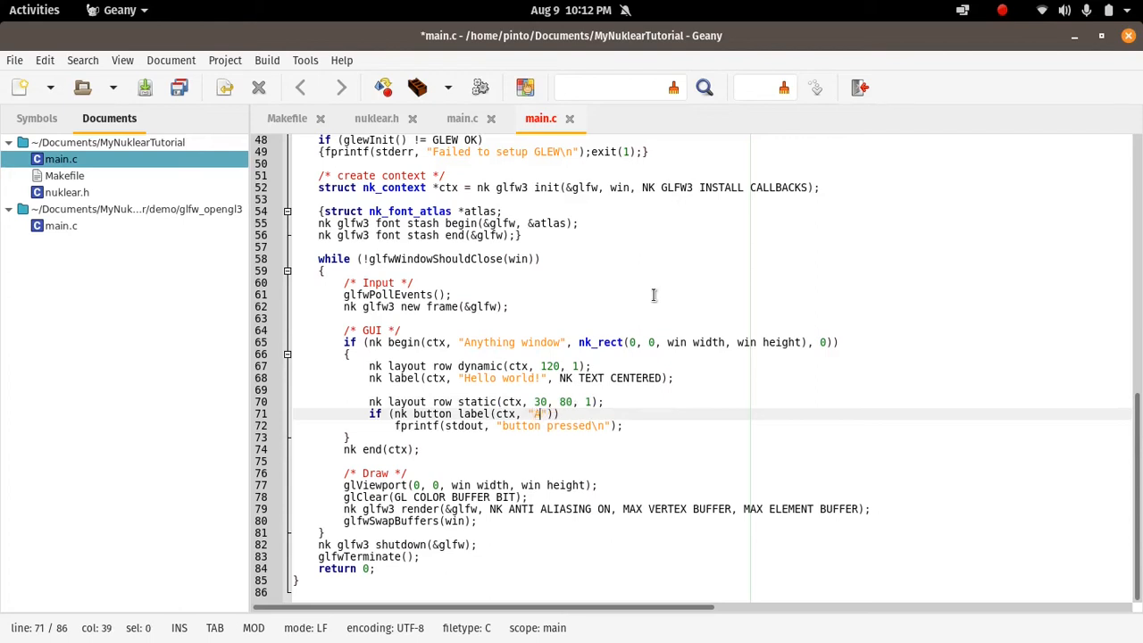
{"action": "type", "text": "N"}
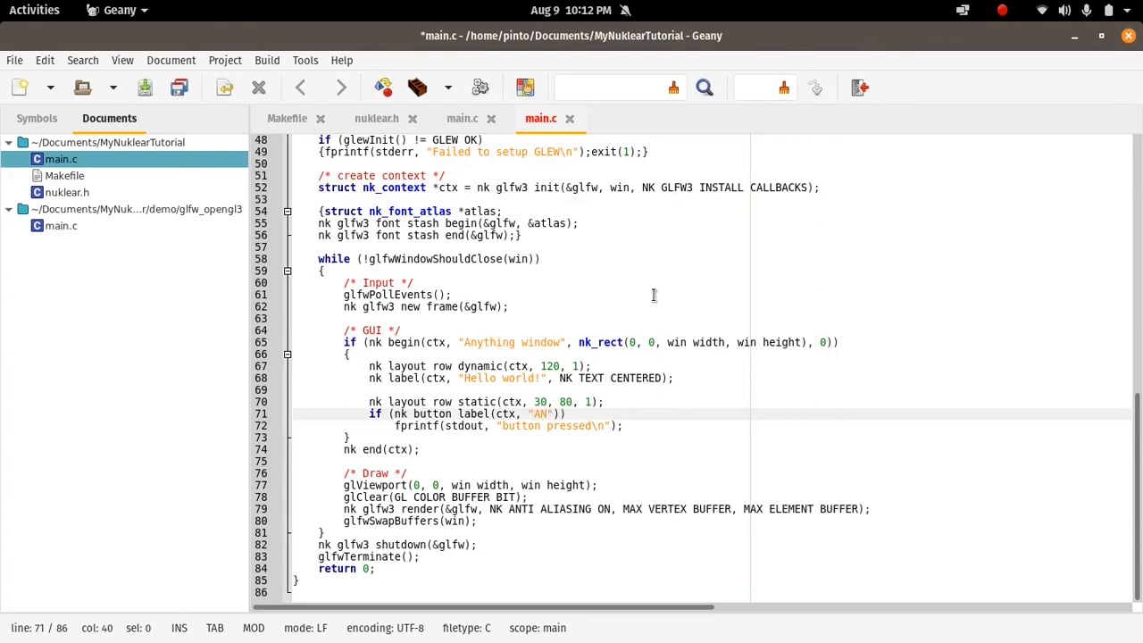
{"action": "type", "text": "yButt"}
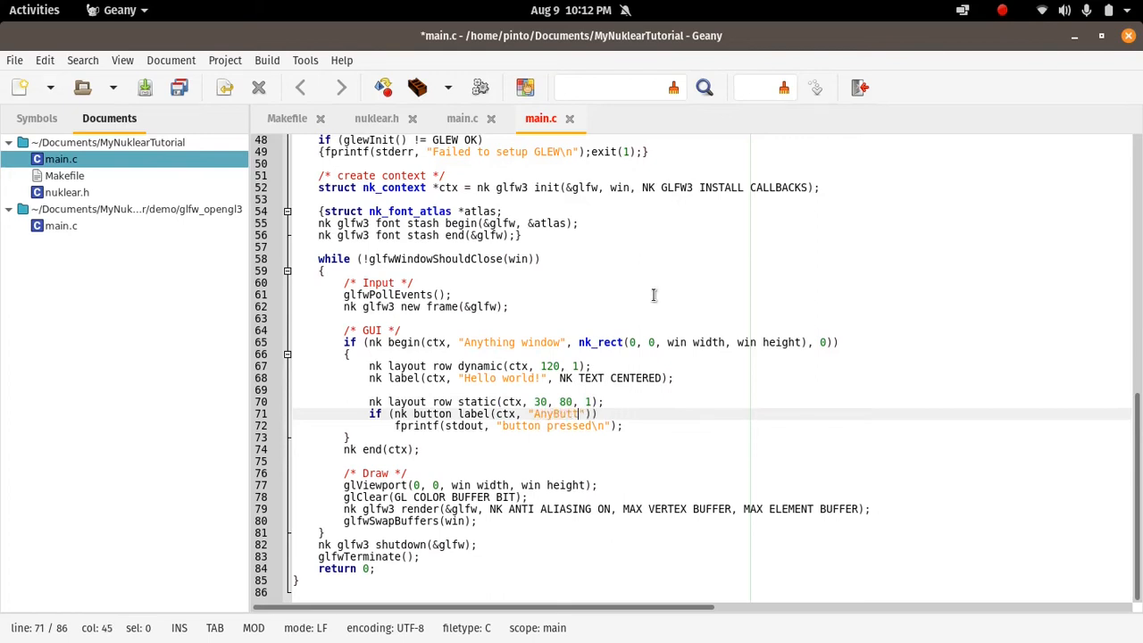
{"action": "type", "text": "on"}
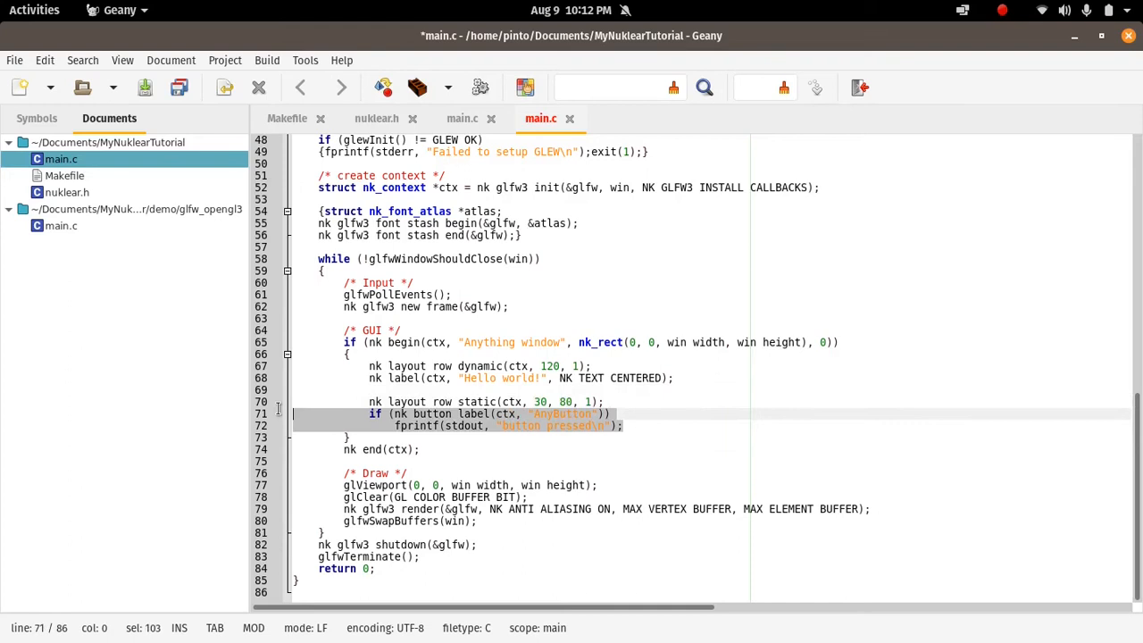
{"action": "mouse_move", "coordinate": [534, 413]}
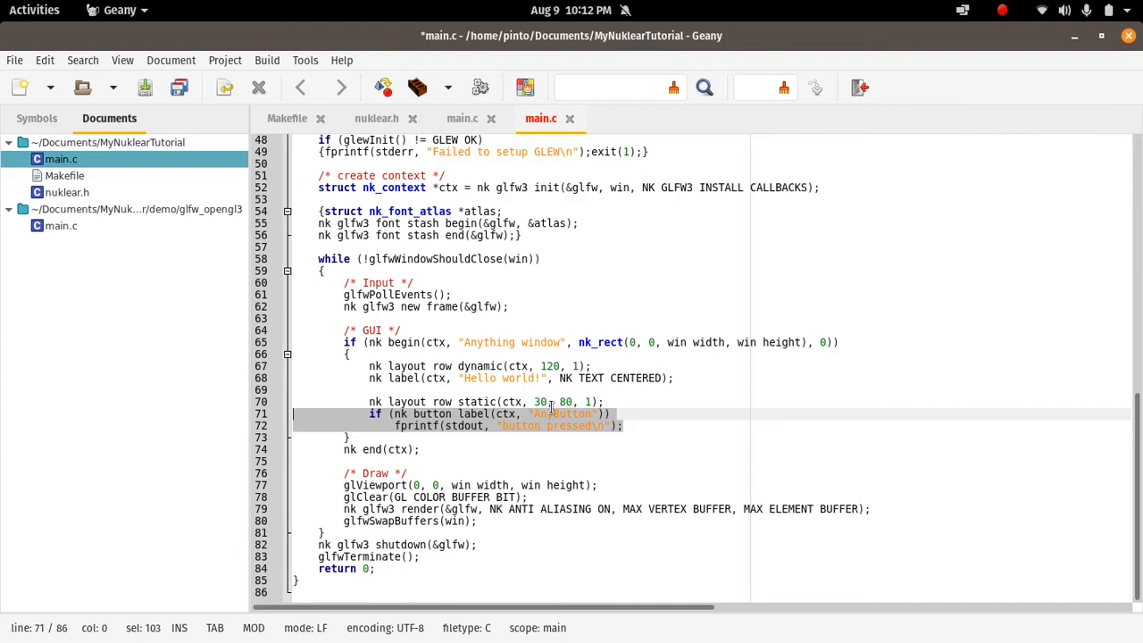
Inspect the AnyButton block and nk_label call, then view nk_label in nuklear.h
{"action": "left_click", "coordinate": [424, 460]}
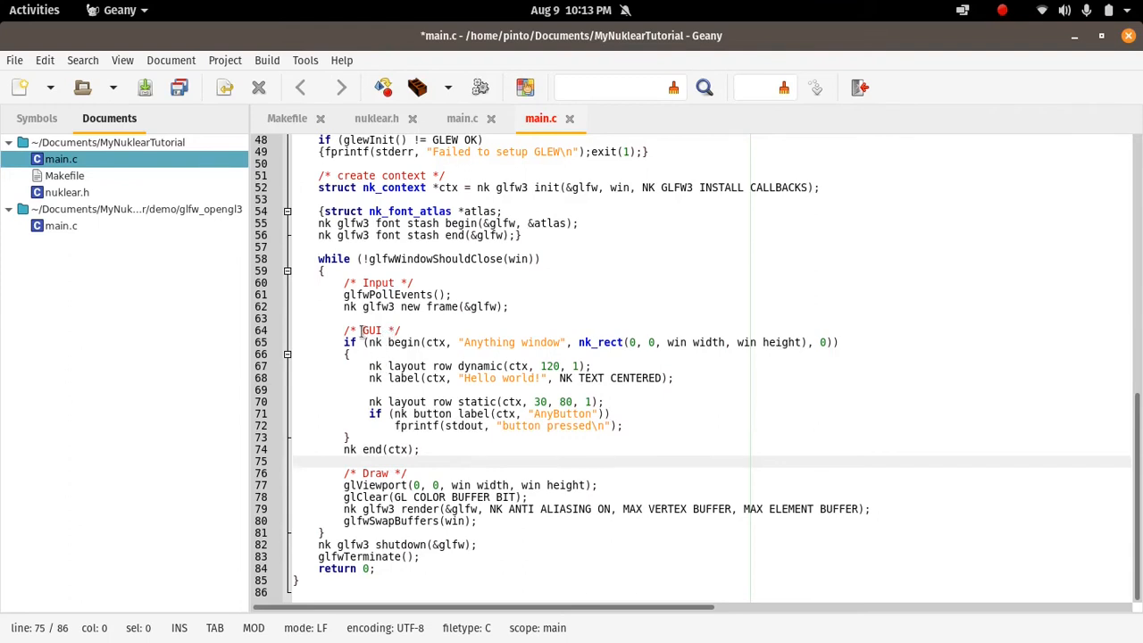
{"action": "left_click", "coordinate": [366, 342]}
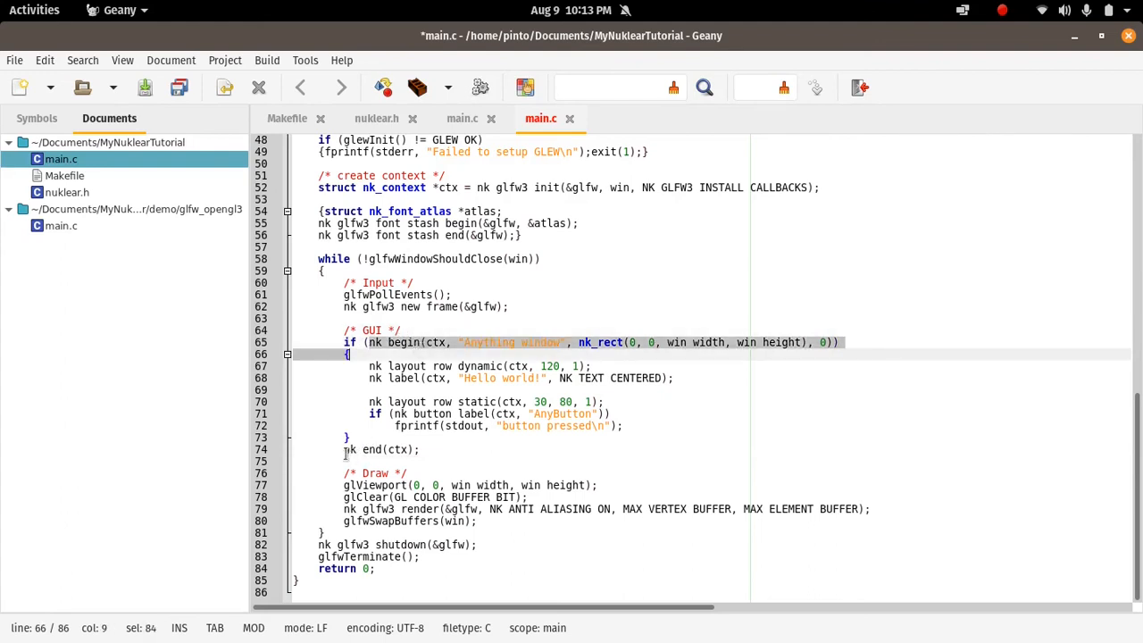
{"action": "left_click", "coordinate": [417, 449]}
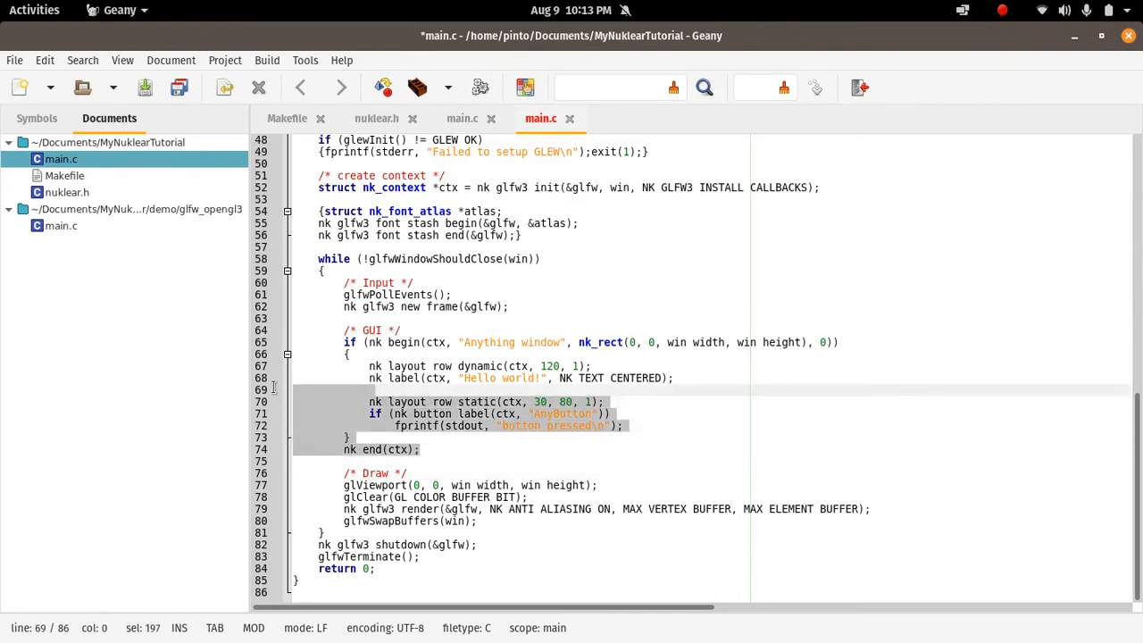
{"action": "left_click", "coordinate": [353, 355]}
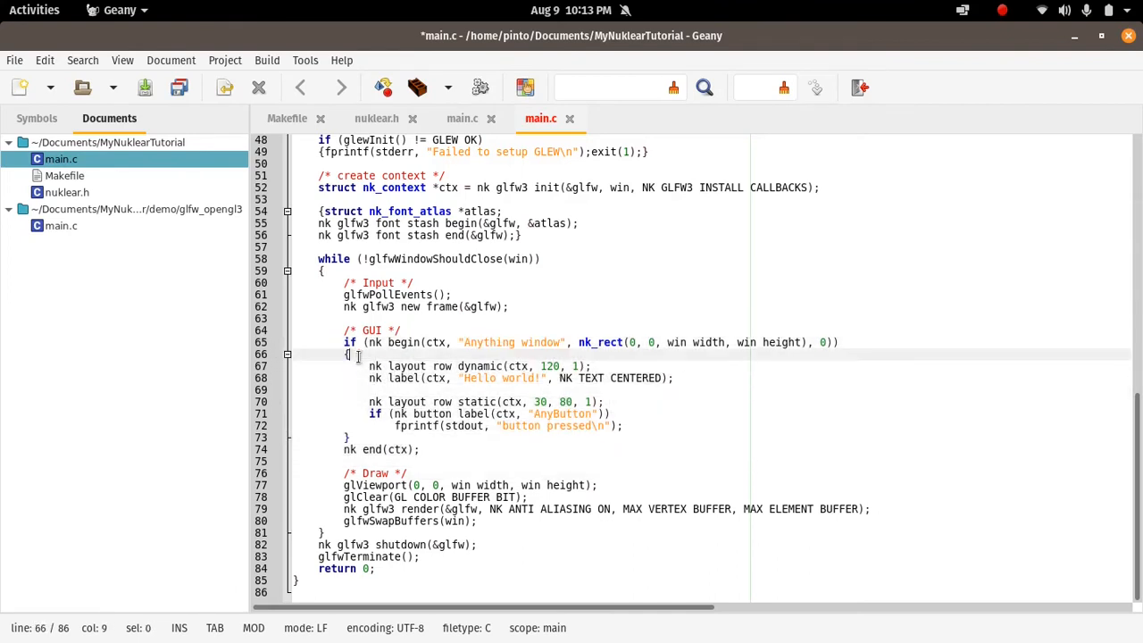
{"action": "left_click", "coordinate": [367, 389]}
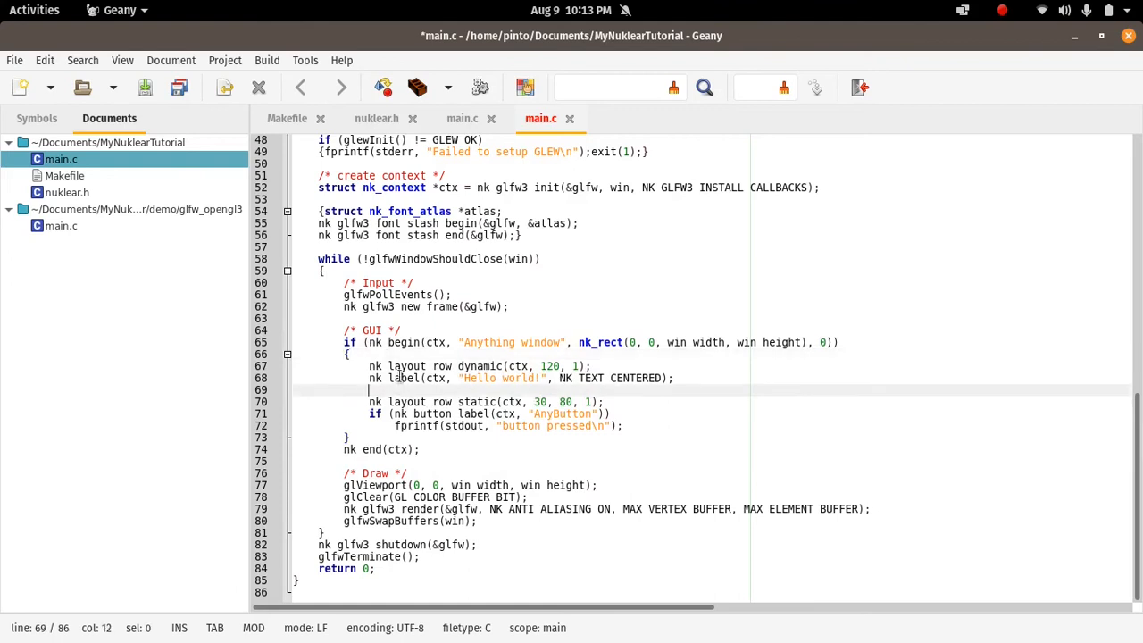
{"action": "left_click", "coordinate": [406, 378]}
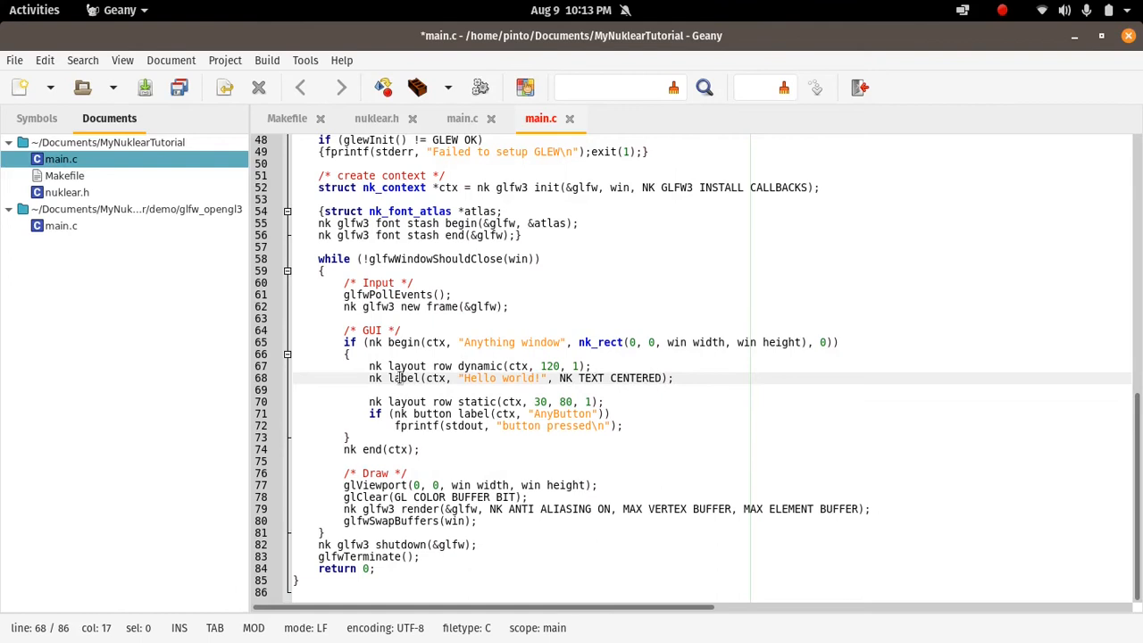
{"action": "left_click", "coordinate": [376, 117]}
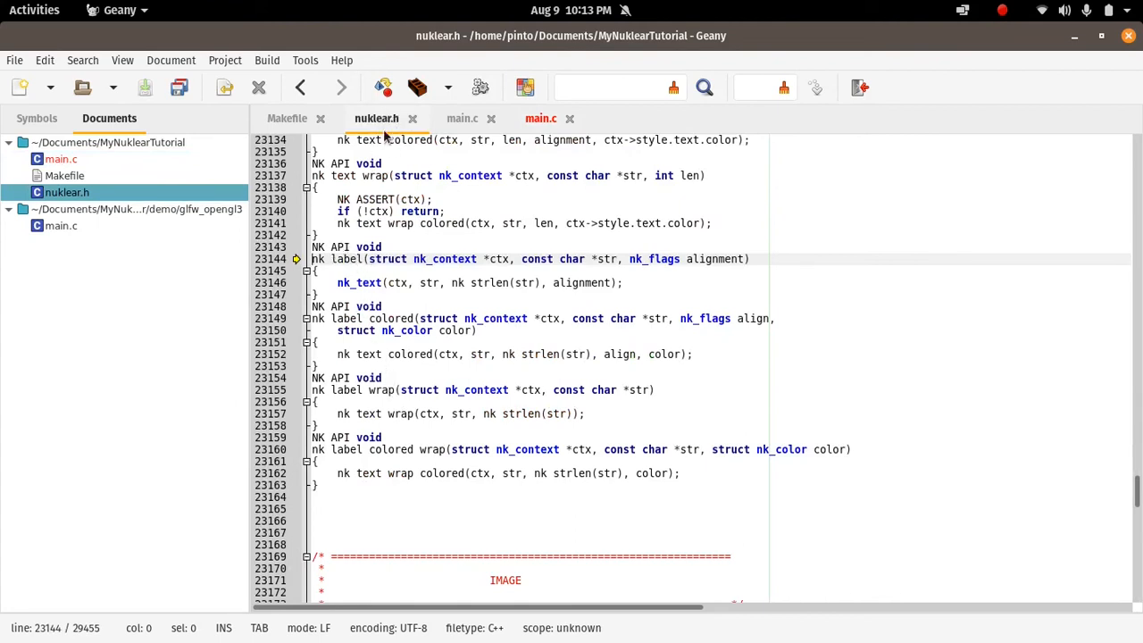
{"action": "mouse_move", "coordinate": [390, 148]}
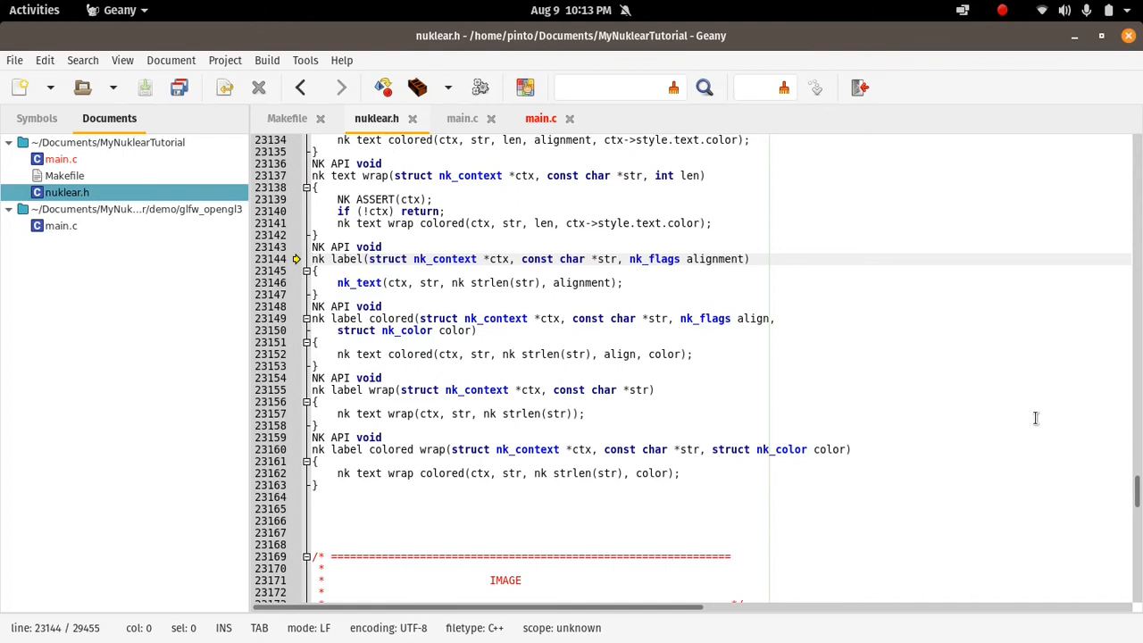
{"action": "mouse_move", "coordinate": [551, 235]}
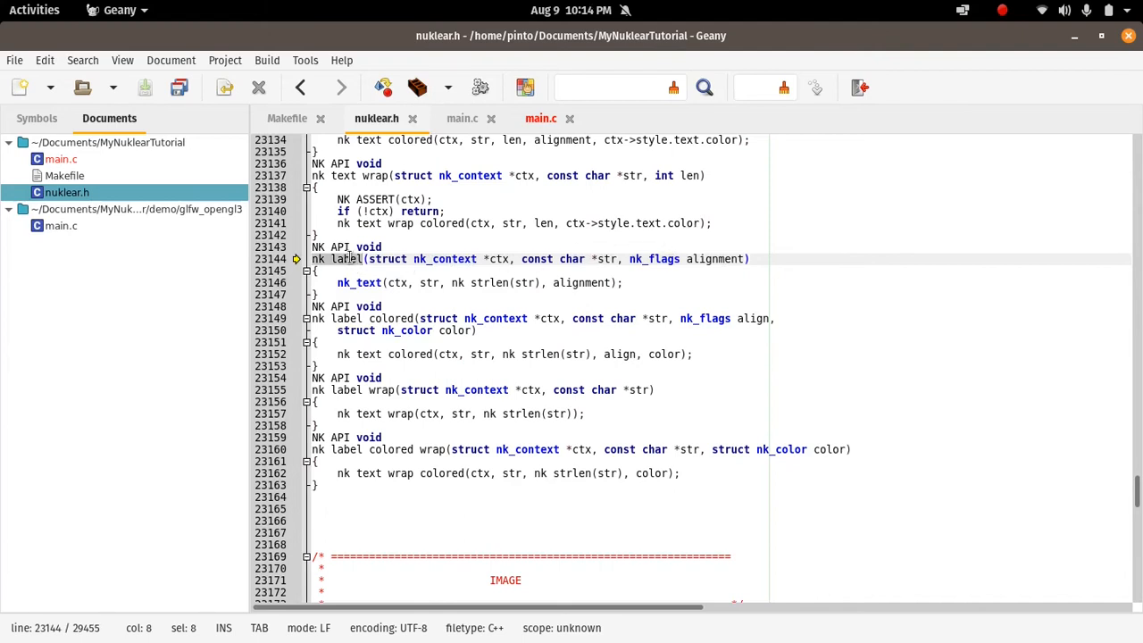
Read the nk_label function body in nuklear.h and clear the selection
{"action": "left_click", "coordinate": [377, 496]}
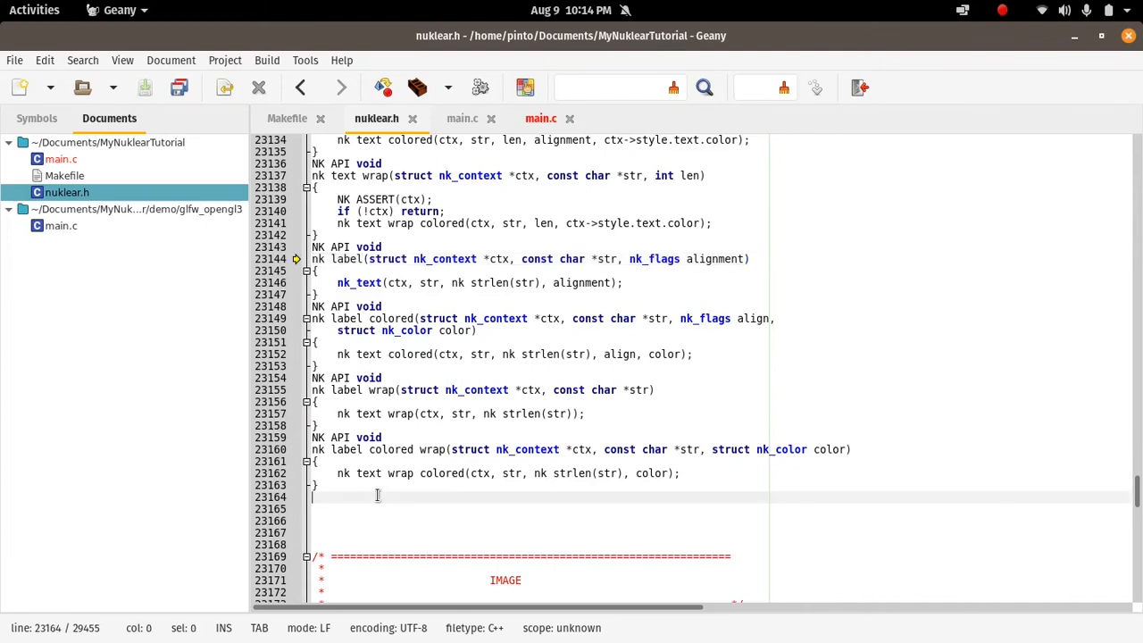
Search nuklear.h for nk_label, stepping through matches to its API declaration, then return to main.c
{"action": "key", "text": "ctrl+f"}
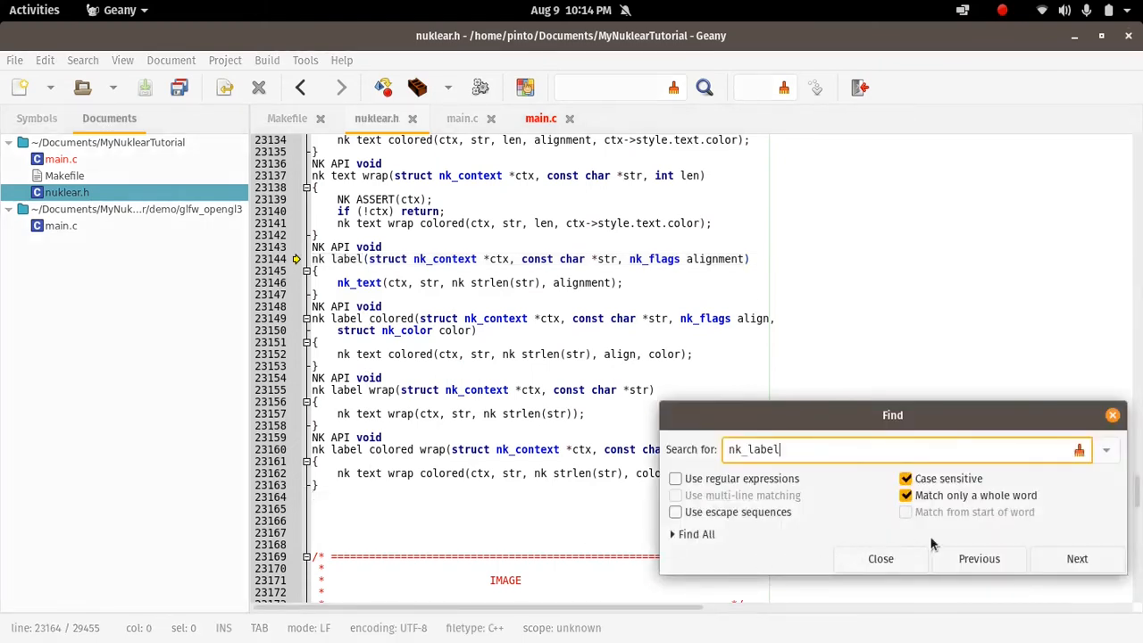
{"action": "left_click", "coordinate": [978, 558]}
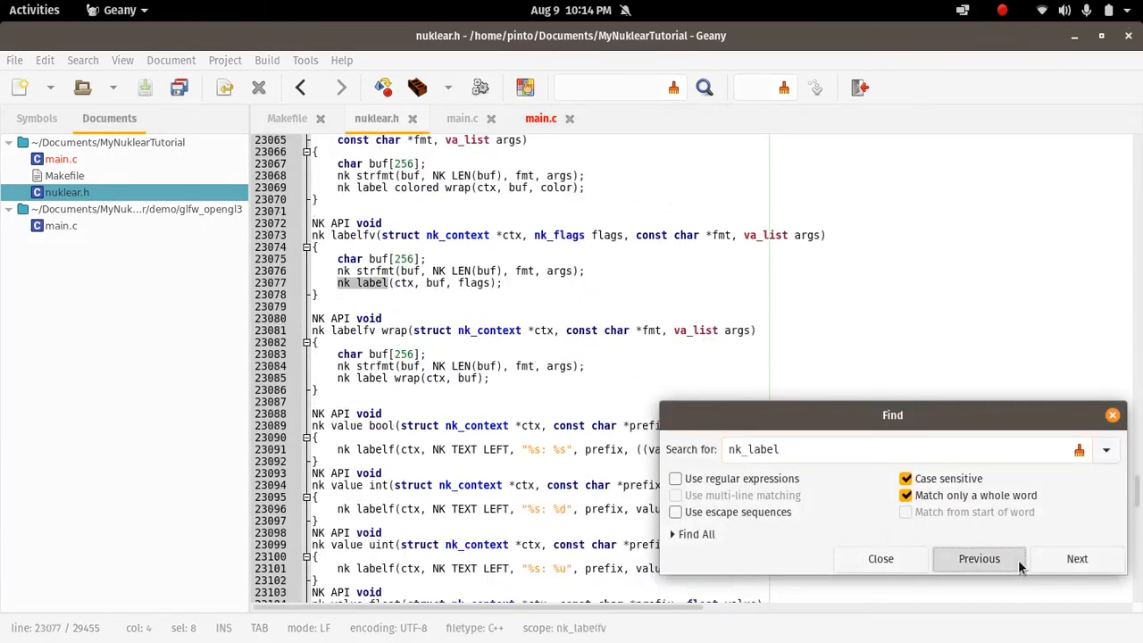
{"action": "left_click", "coordinate": [979, 558]}
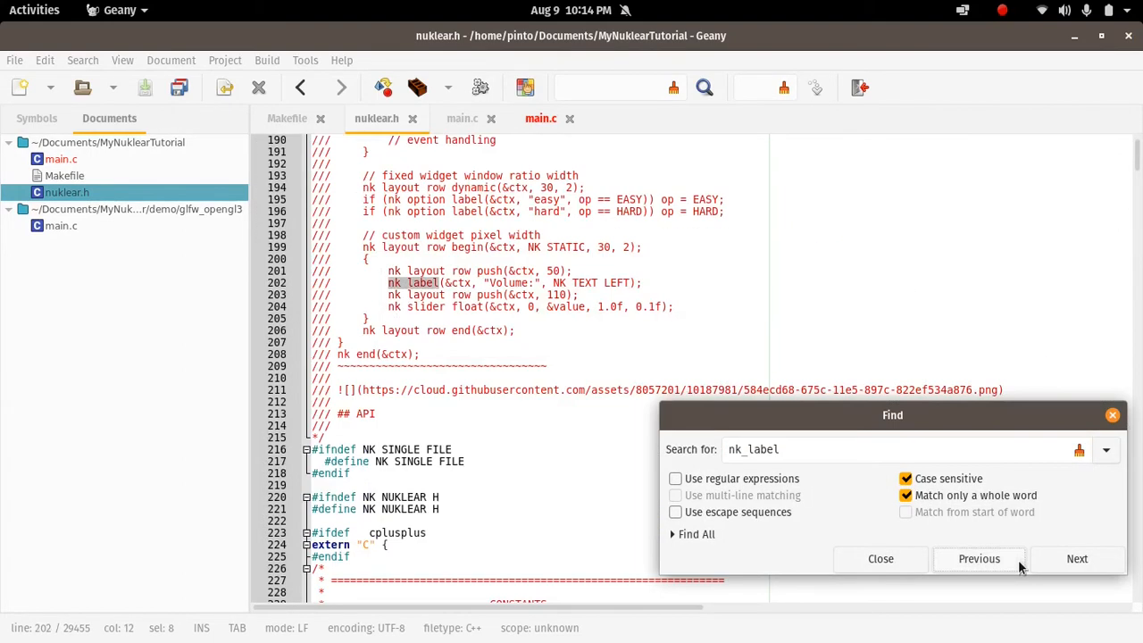
{"action": "left_click", "coordinate": [1077, 558]}
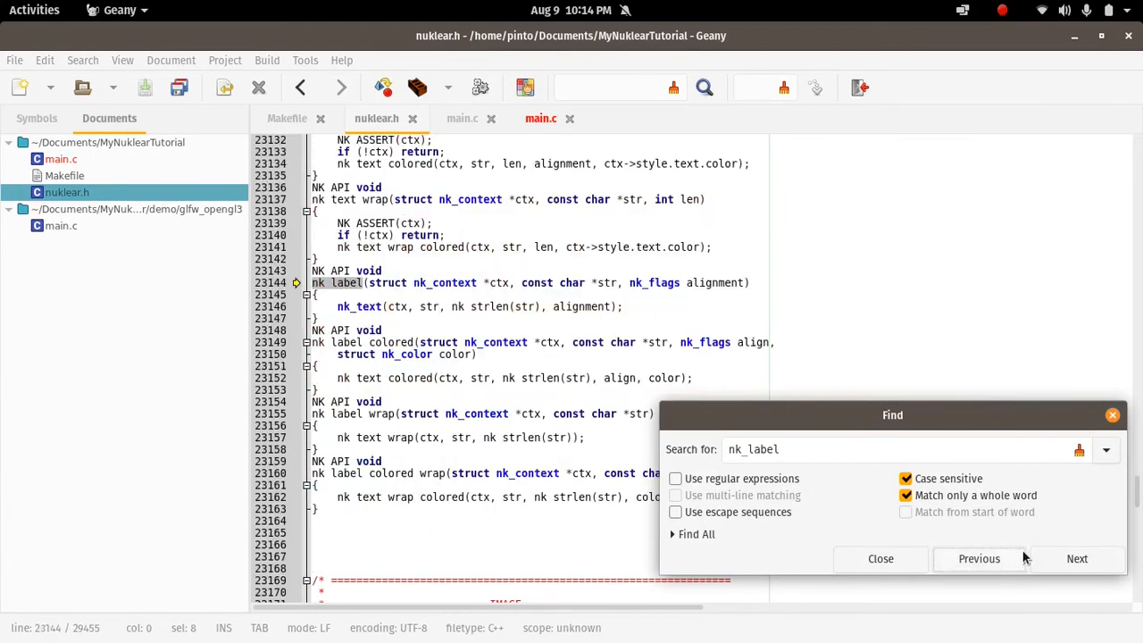
{"action": "left_click", "coordinate": [978, 558]}
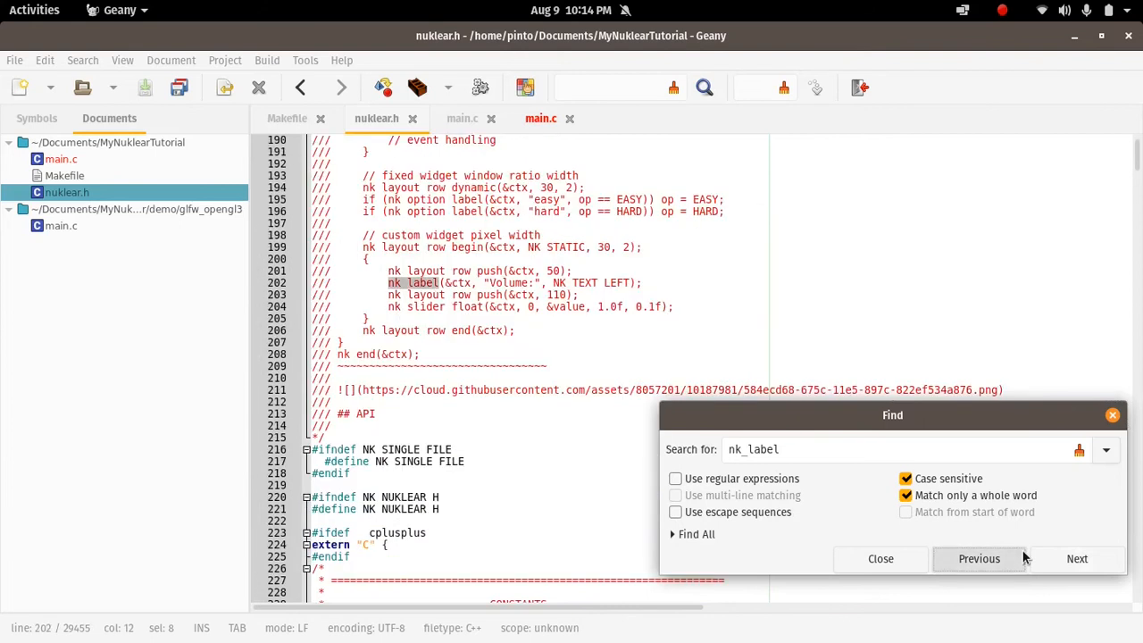
{"action": "left_click", "coordinate": [1077, 558]}
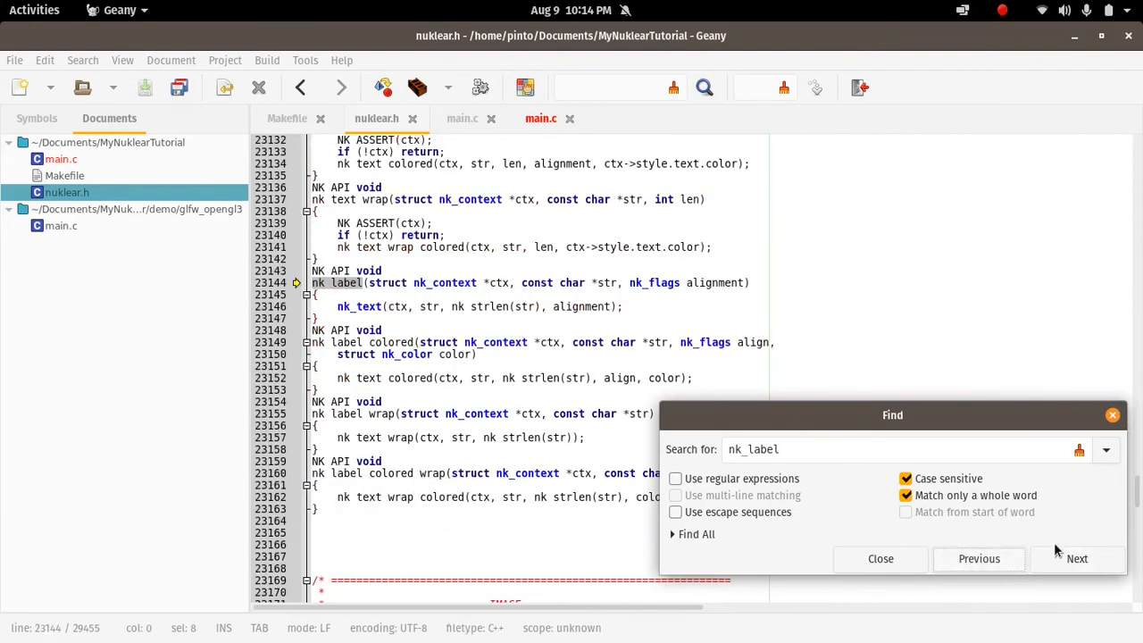
{"action": "left_click", "coordinate": [978, 558]}
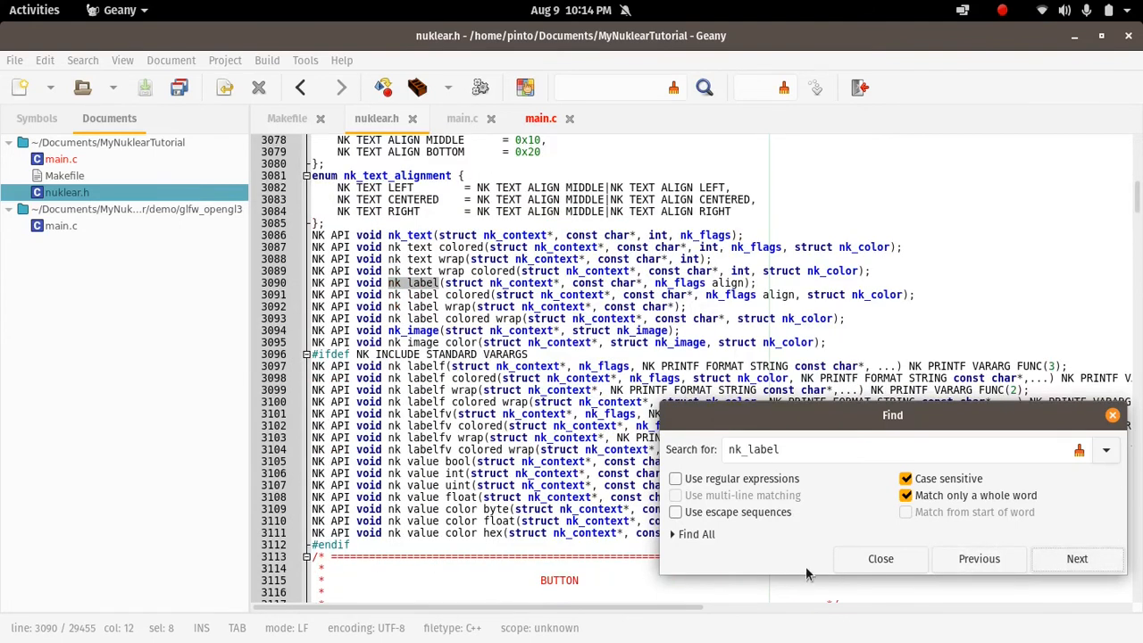
{"action": "left_click", "coordinate": [879, 558]}
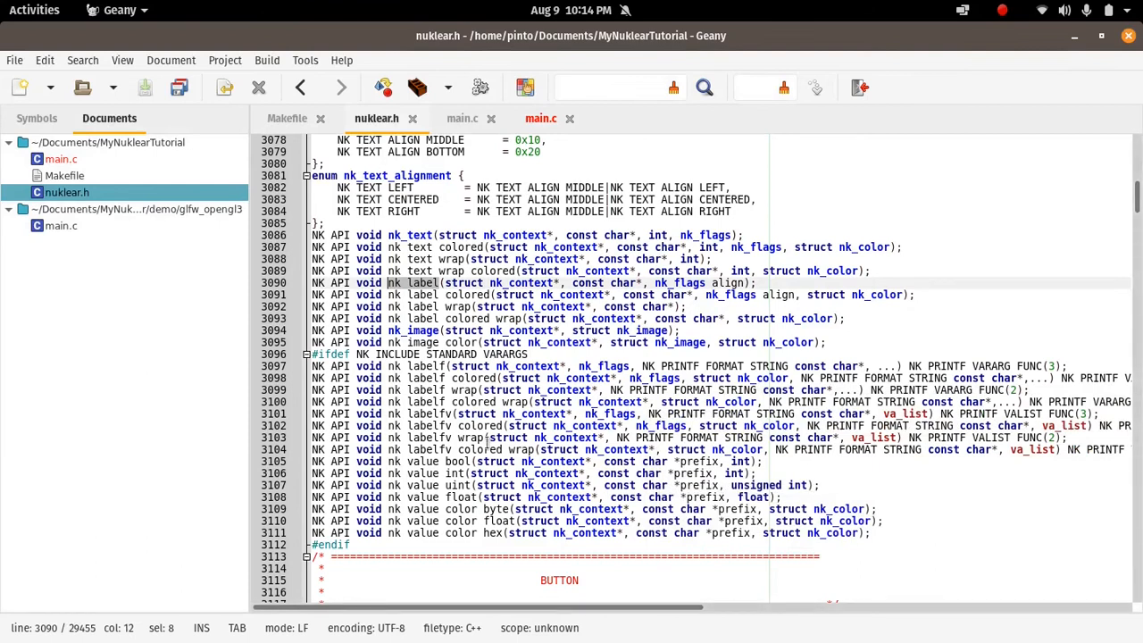
{"action": "mouse_move", "coordinate": [1136, 195]}
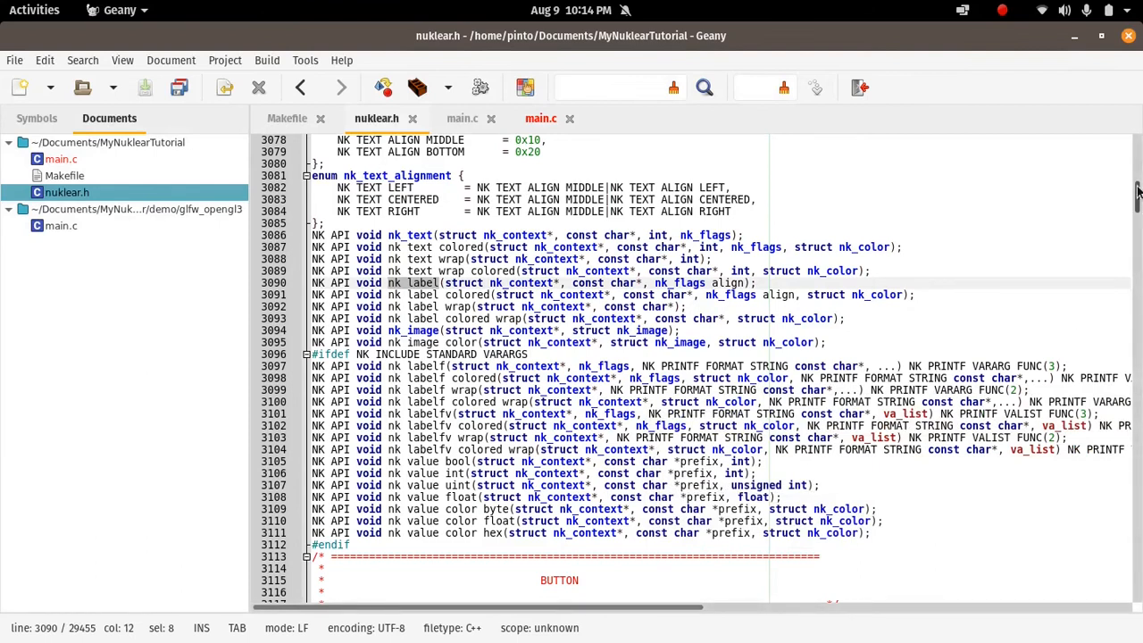
{"action": "scroll", "scroll_direction": "down", "scroll_amount": 3}
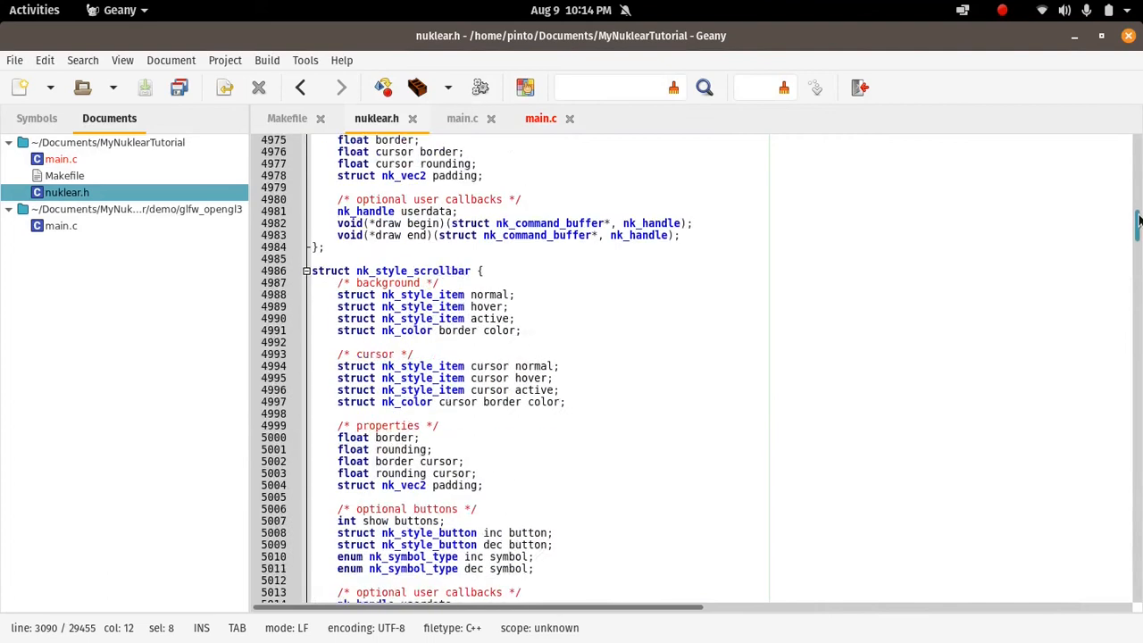
{"action": "scroll", "scroll_direction": "up", "scroll_amount": 3}
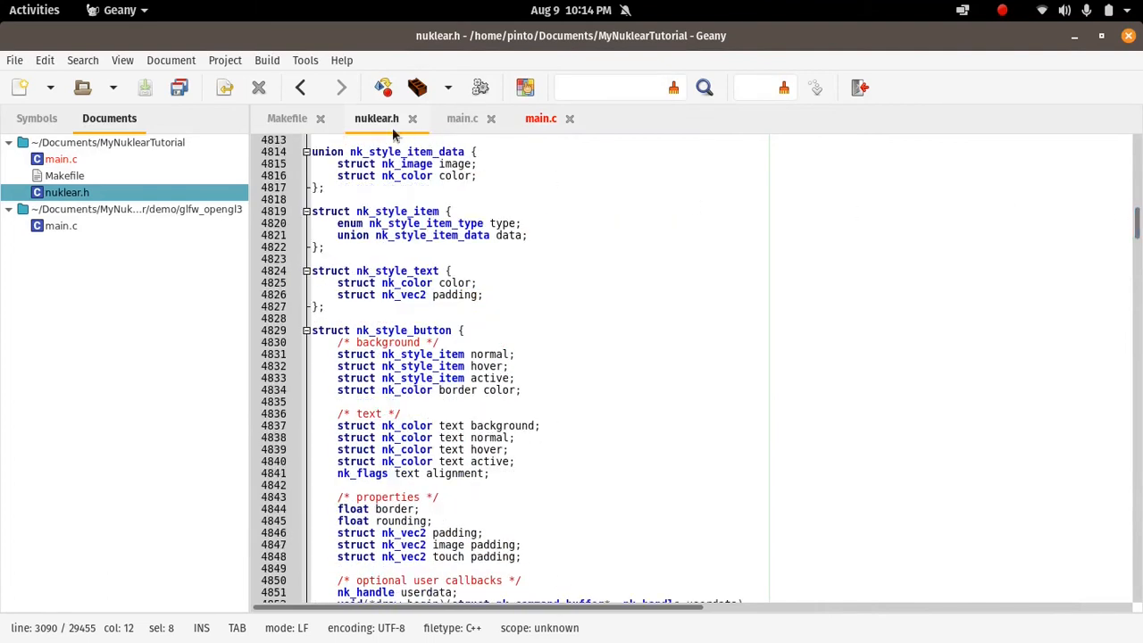
{"action": "left_click", "coordinate": [540, 118]}
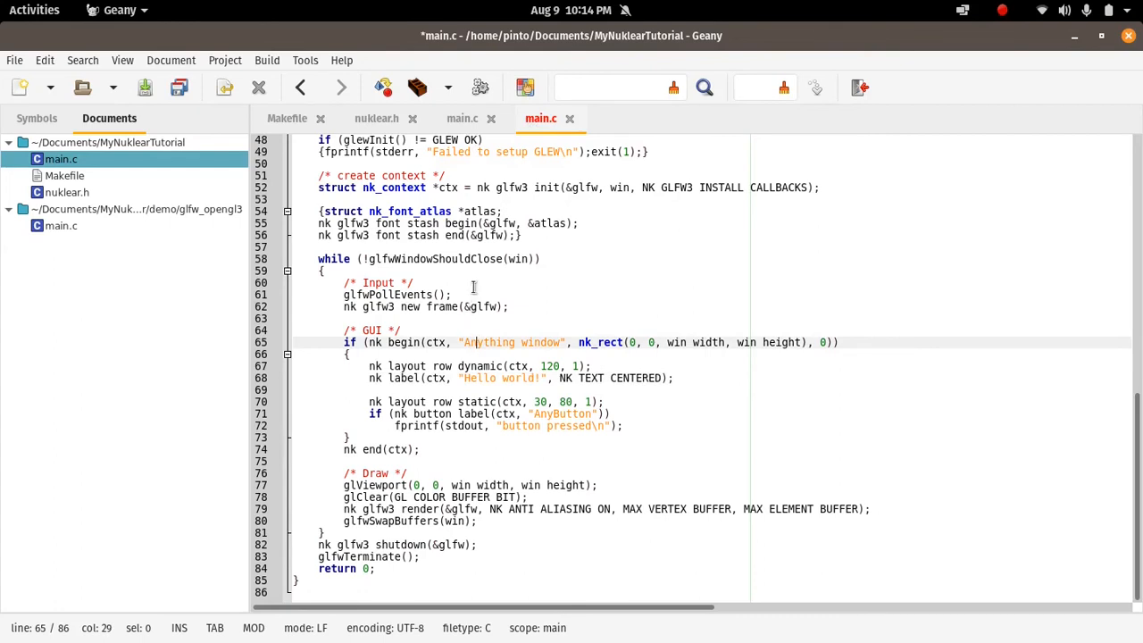
Save main.c with the new window title and AnyButton label edits
{"action": "left_click", "coordinate": [549, 164]}
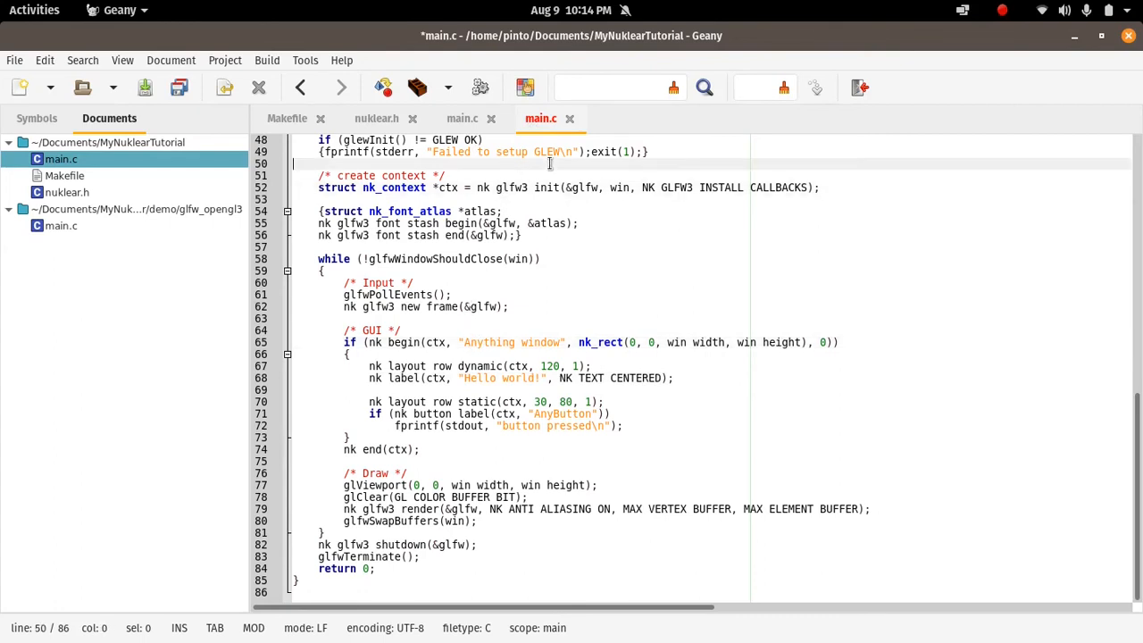
{"action": "key", "text": "ctrl+s"}
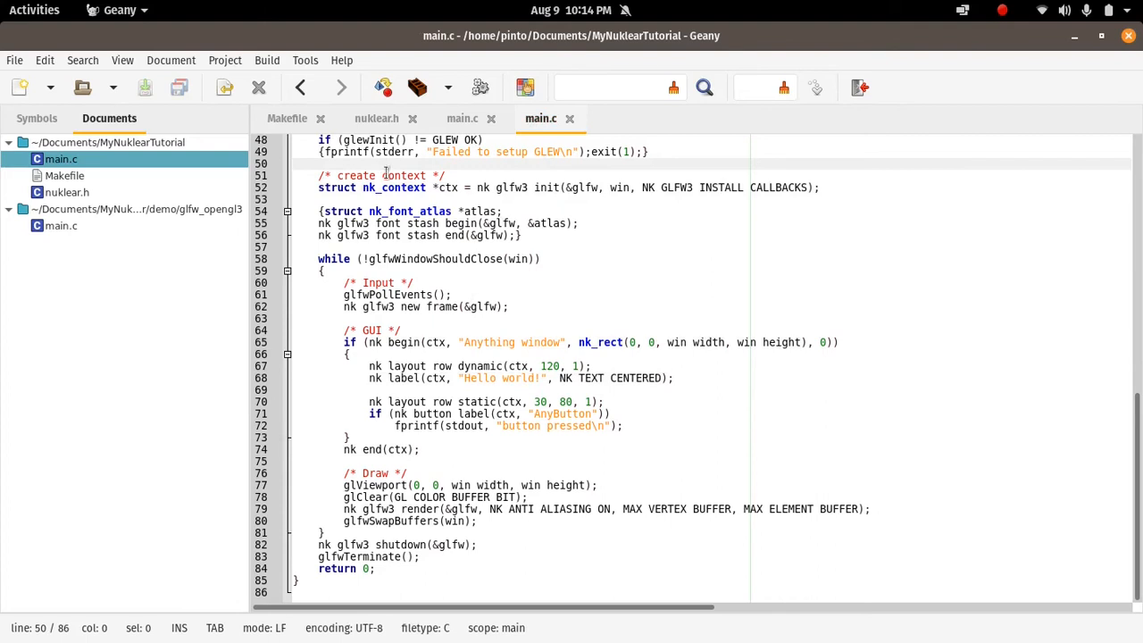
{"action": "left_click", "coordinate": [34, 10]}
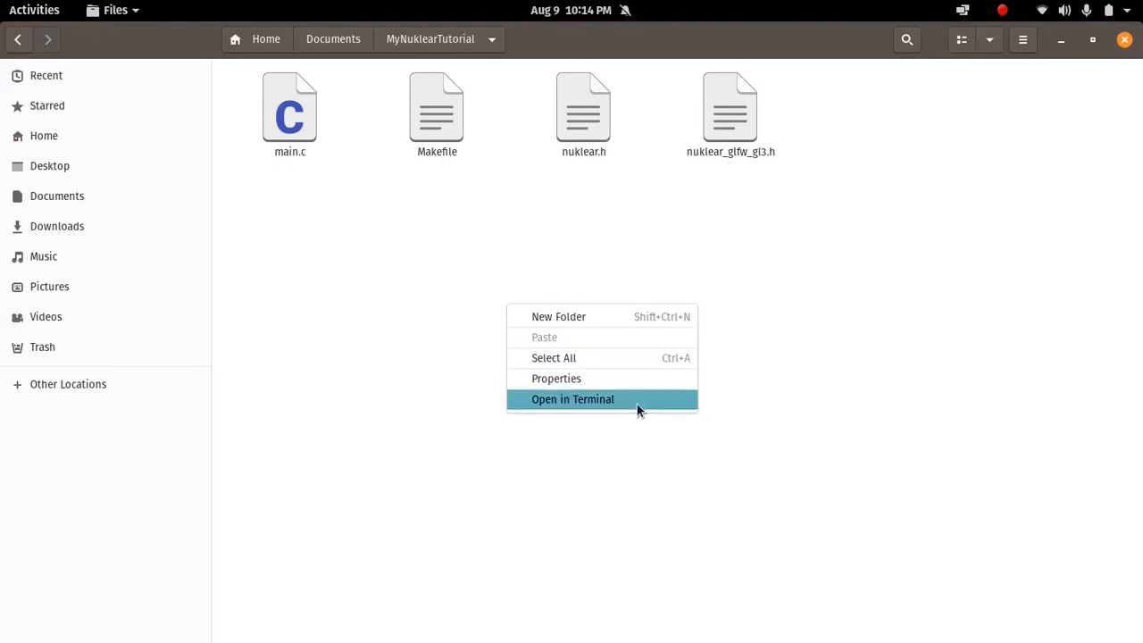
Build and launch the demo with 'make && ./bin/demo' in a project-folder terminal
{"action": "left_click", "coordinate": [572, 399]}
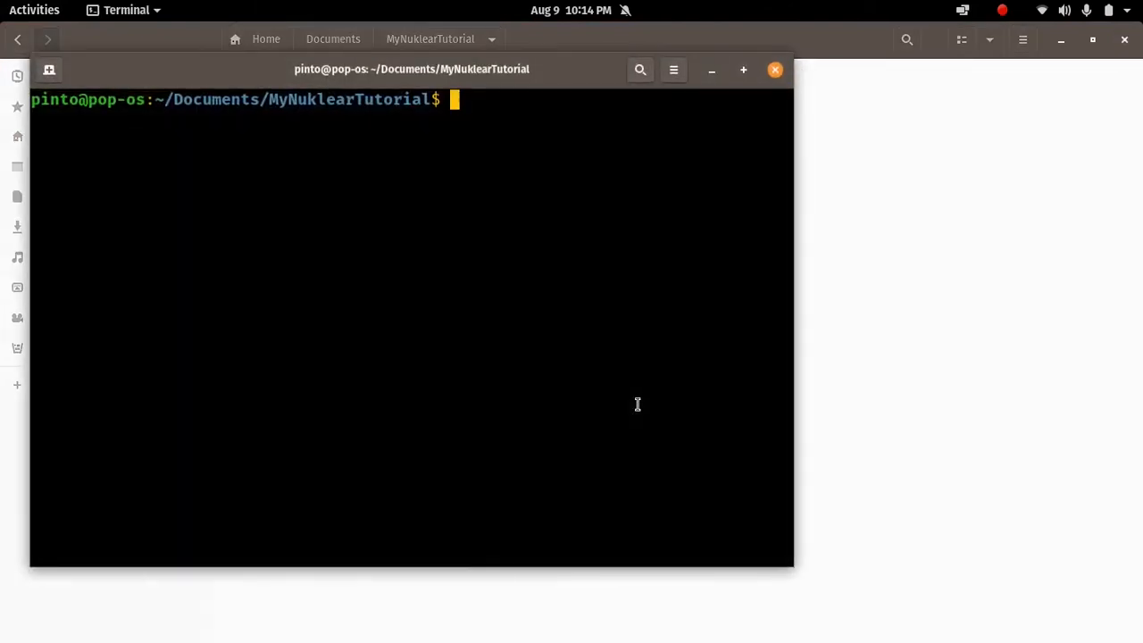
{"action": "type", "text": "make && ./bin/demo"}
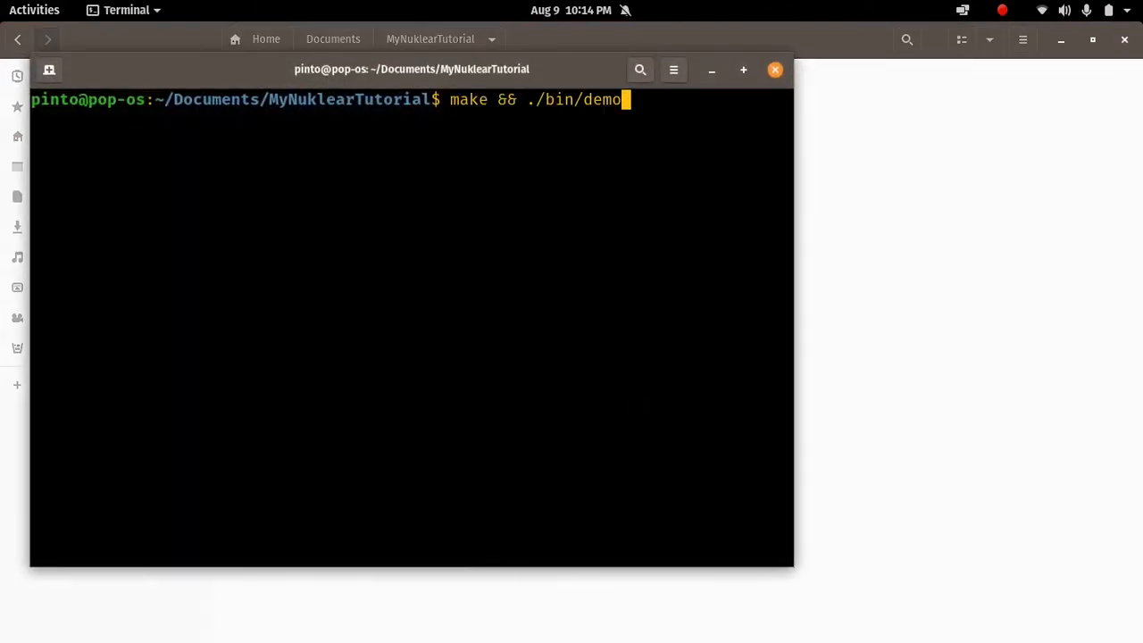
{"action": "key", "text": "Return"}
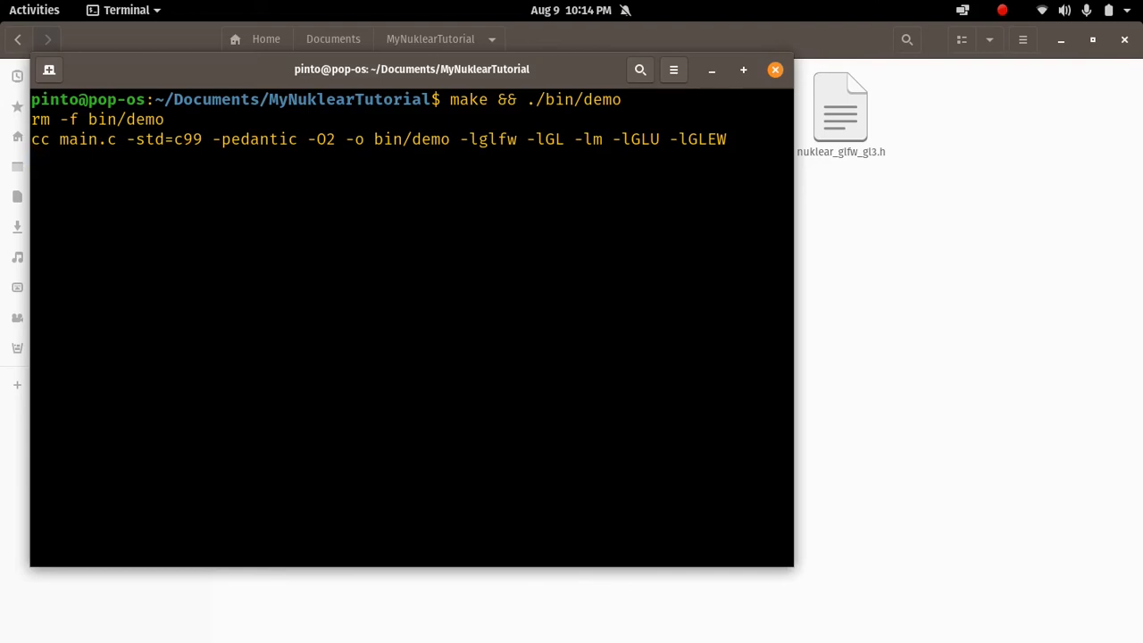
{"action": "key", "text": "Return"}
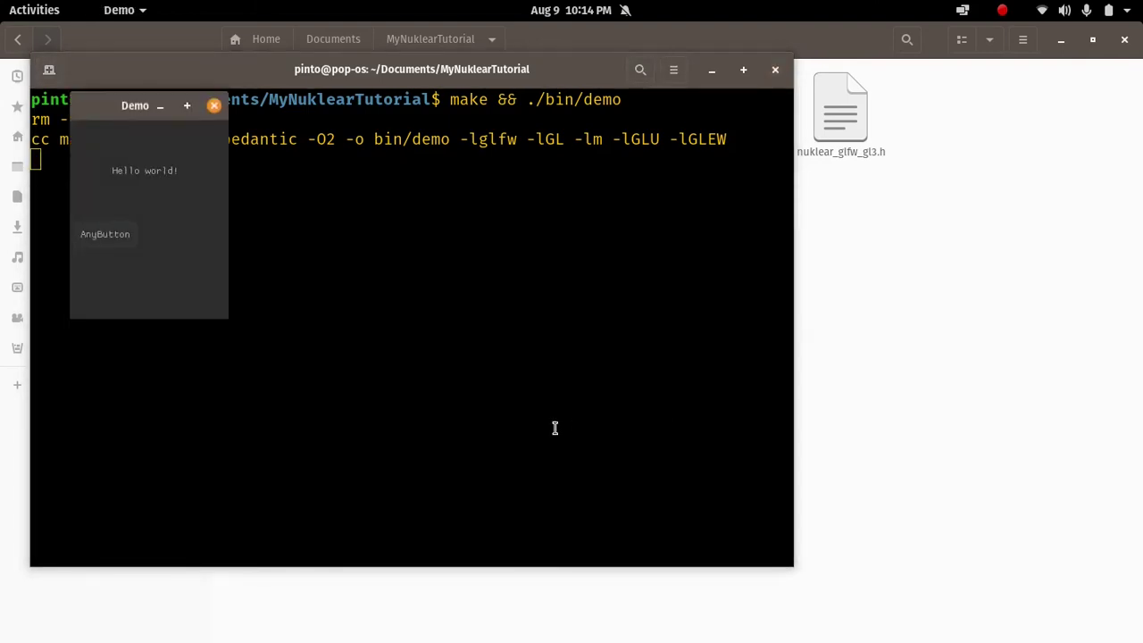
{"action": "mouse_move", "coordinate": [138, 149]}
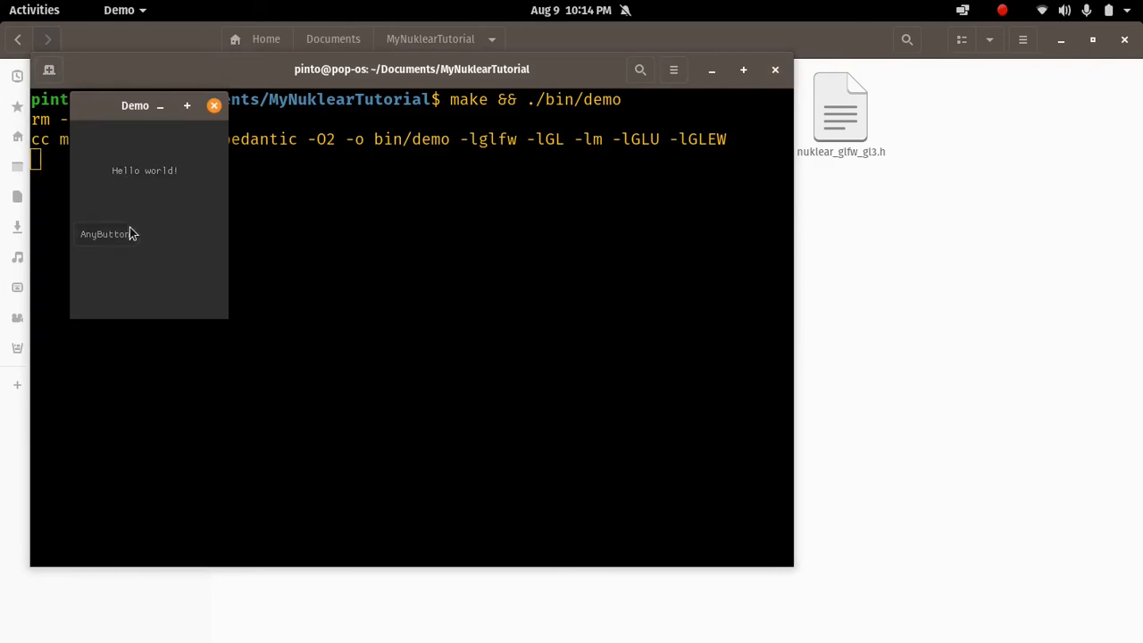
Press AnyButton twice to print 'button pressed', then close the demo window
{"action": "left_click_drag", "start_coordinate": [135, 106], "coordinate": [175, 113]}
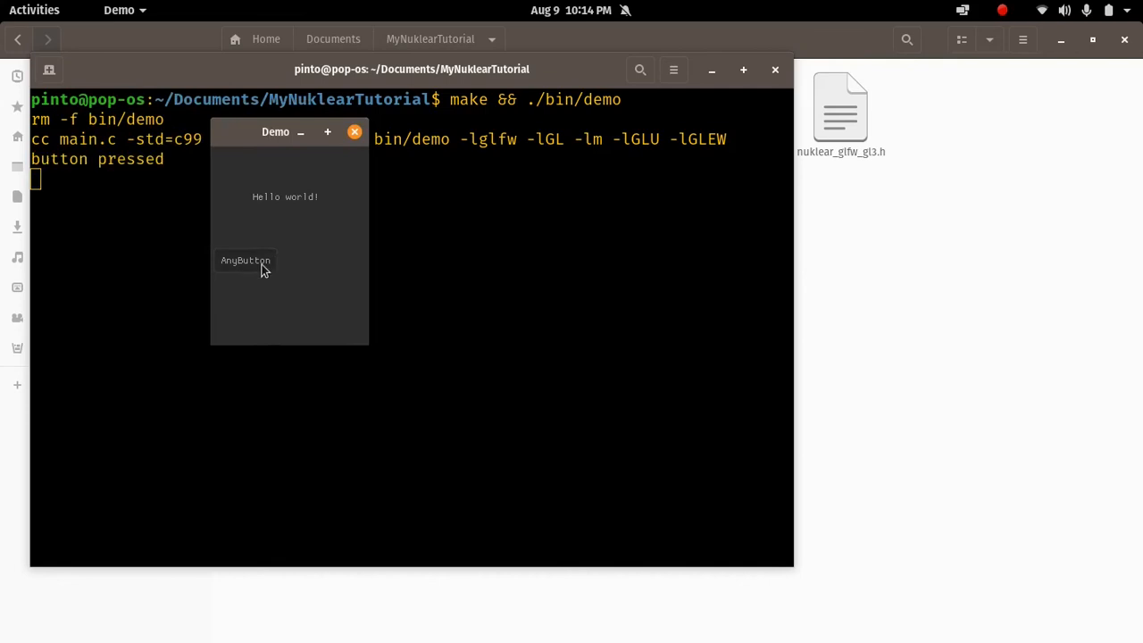
{"action": "left_click", "coordinate": [246, 260]}
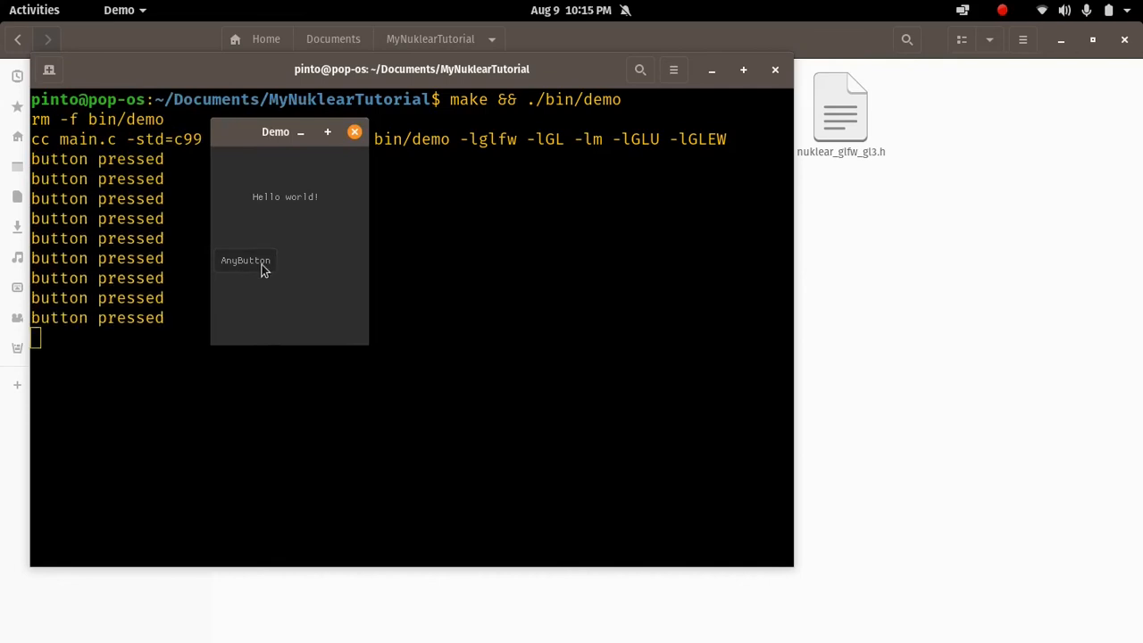
{"action": "left_click", "coordinate": [245, 260]}
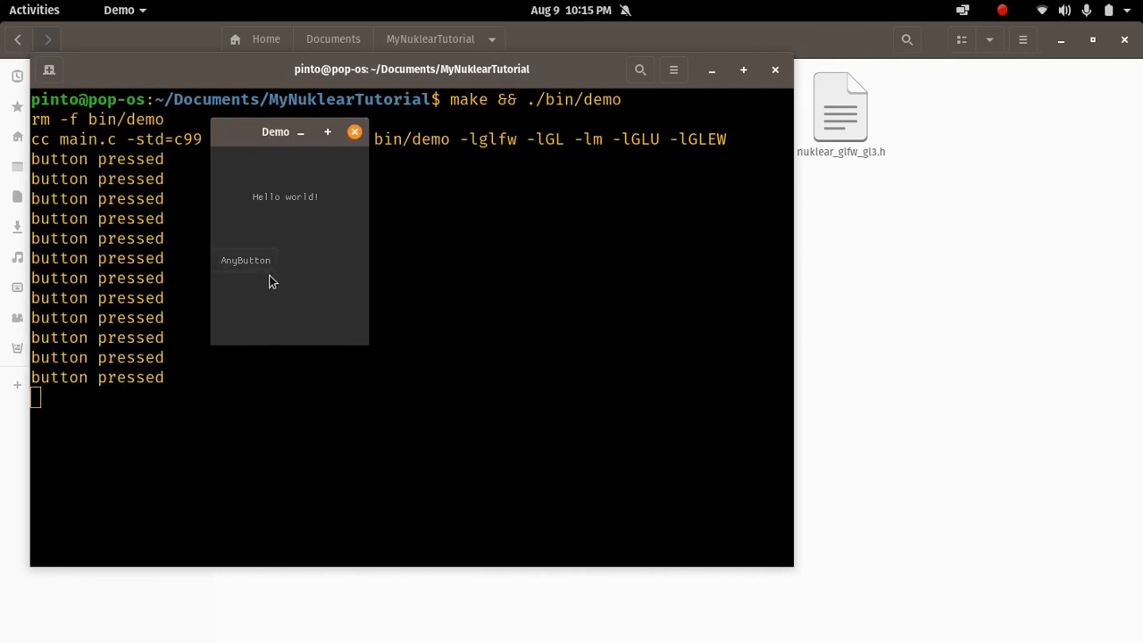
{"action": "left_click", "coordinate": [355, 131]}
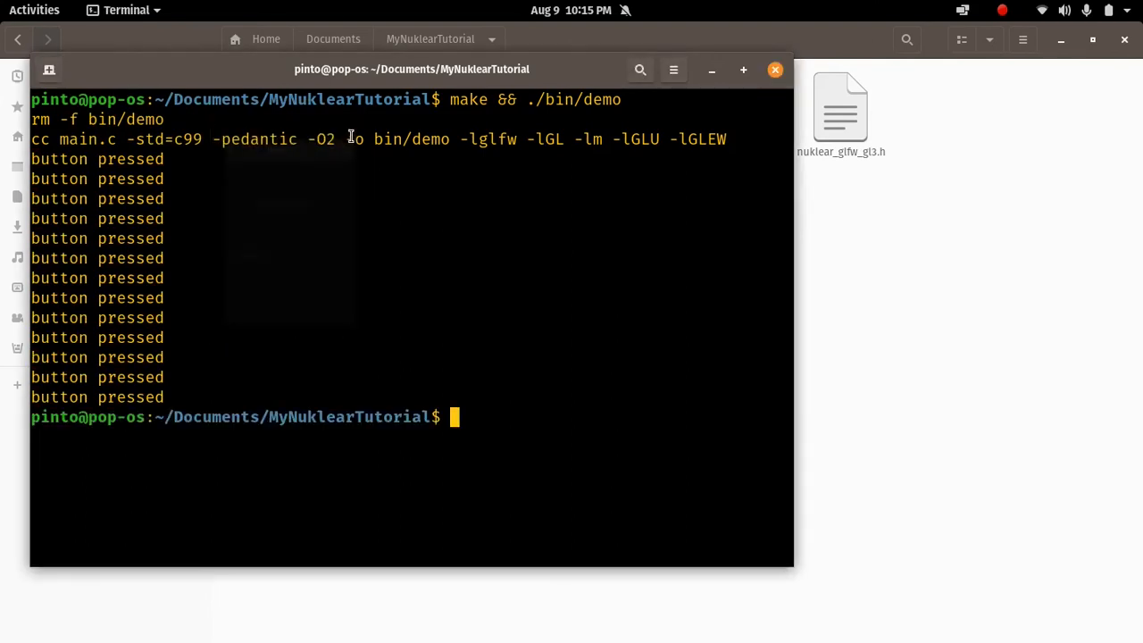
Change the nk_layout_row_dynamic column count on line 67 from 1 to 3
{"action": "left_click", "coordinate": [34, 10]}
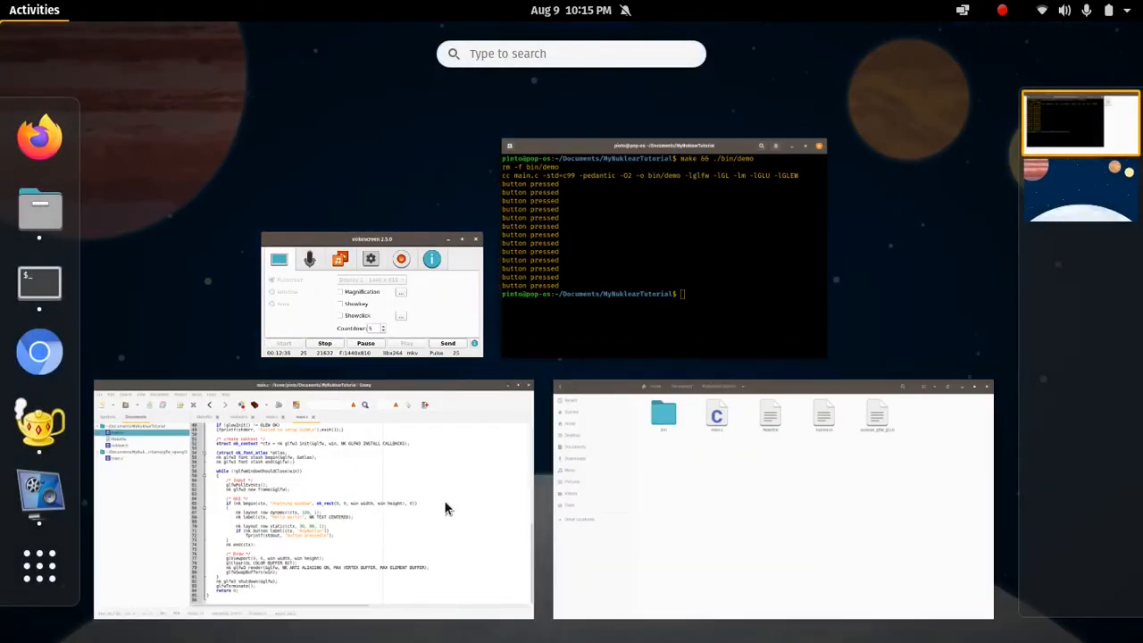
{"action": "left_click", "coordinate": [312, 500]}
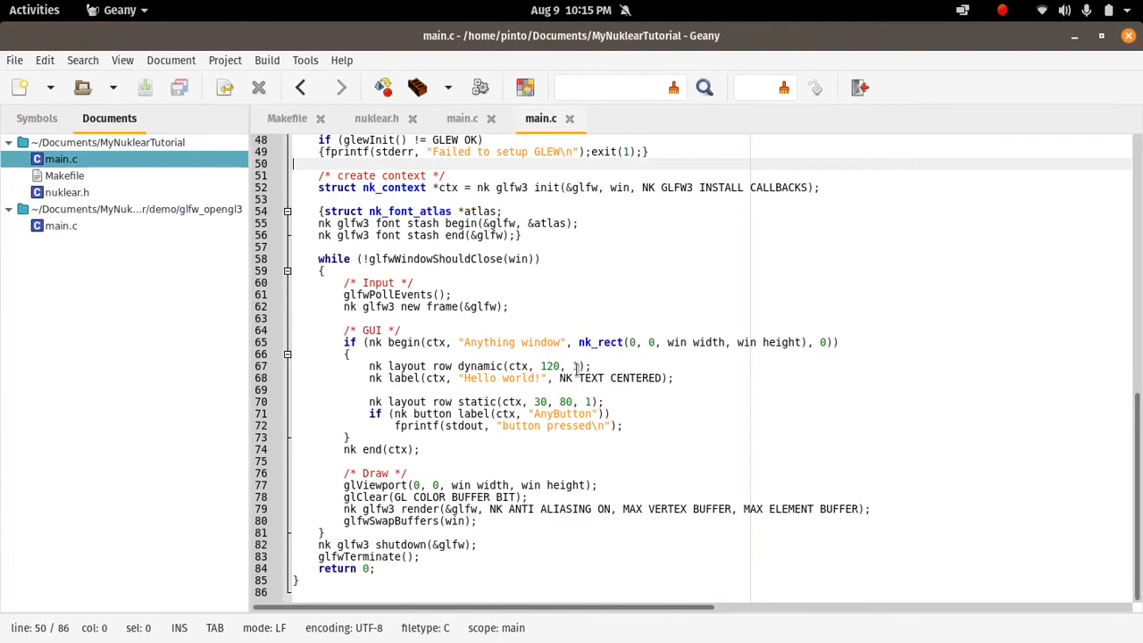
{"action": "left_click", "coordinate": [578, 365]}
{"action": "type", "text": "2"}
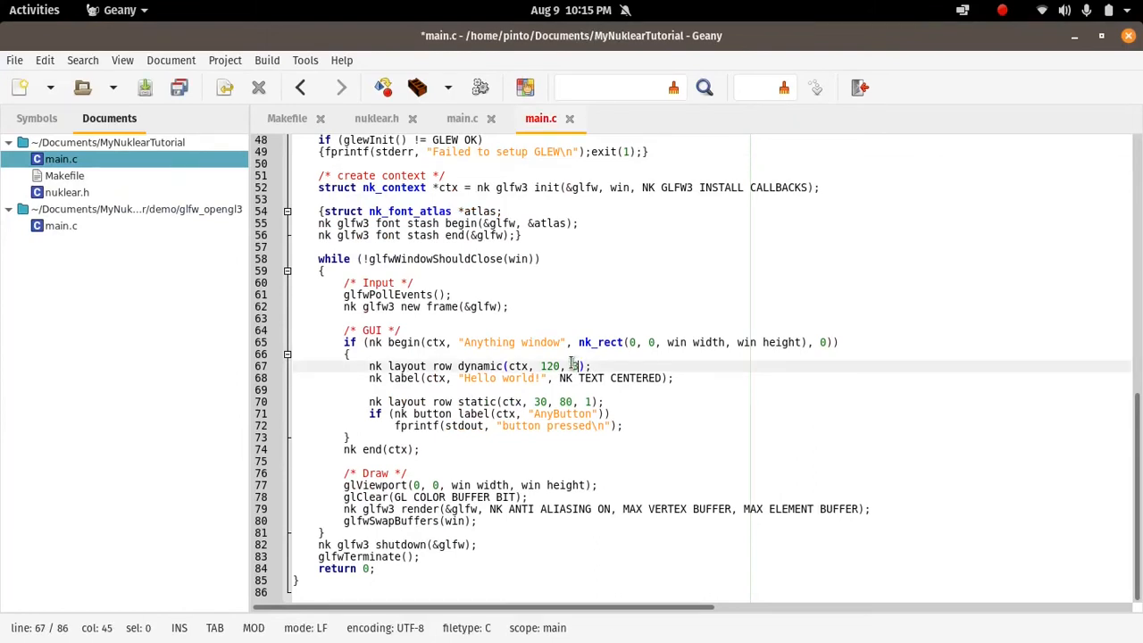
{"action": "type", "text": "3"}
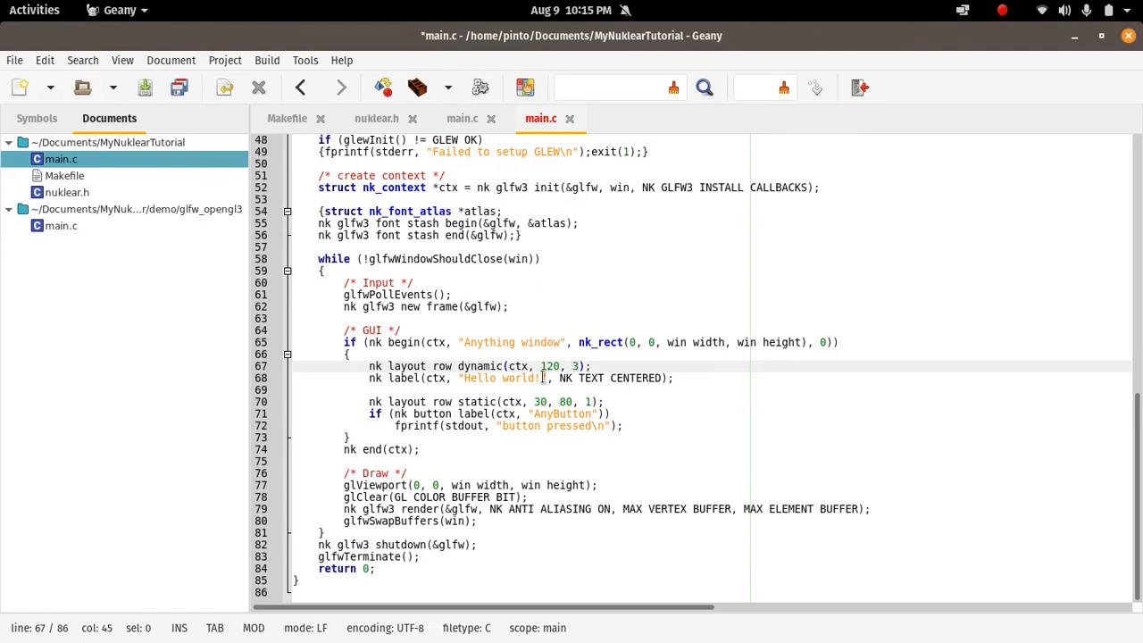
{"action": "left_click", "coordinate": [538, 378]}
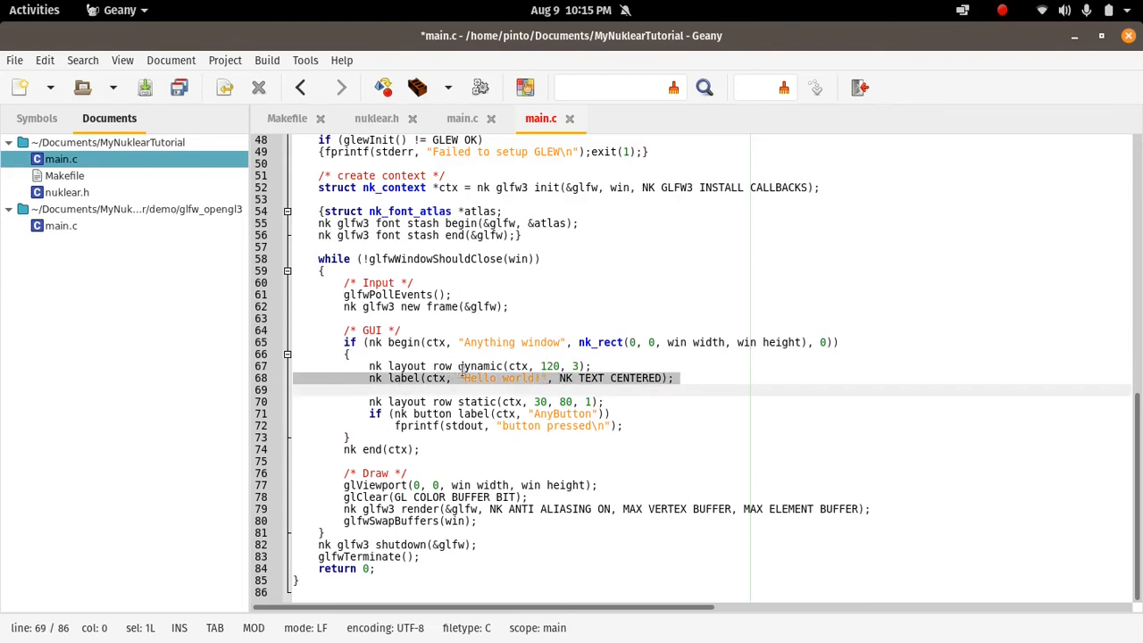
{"action": "left_click", "coordinate": [482, 389]}
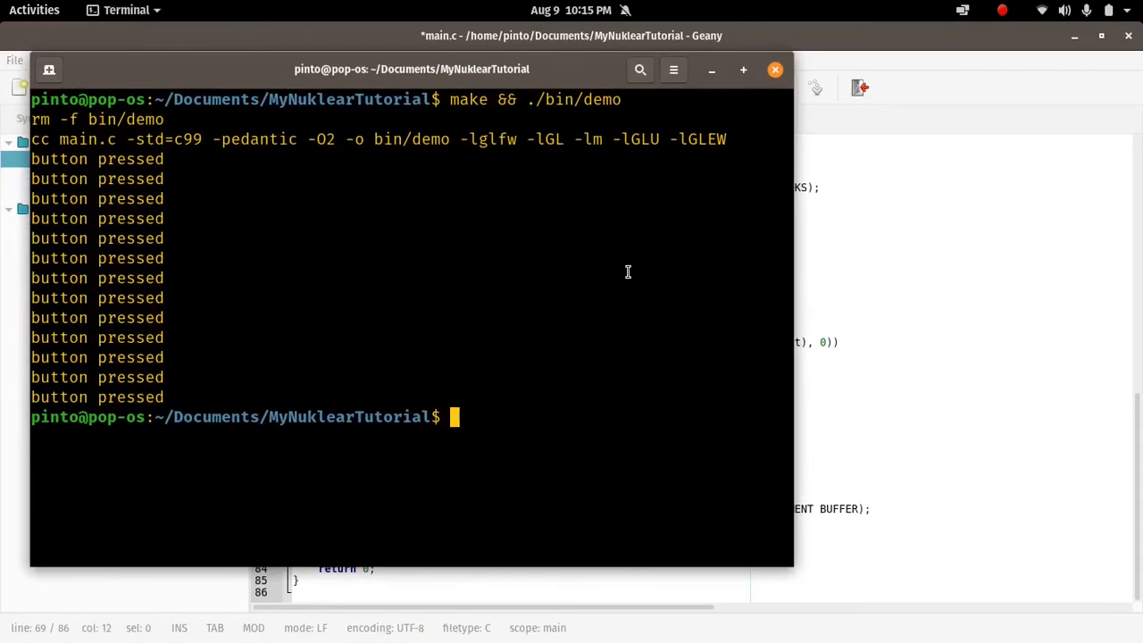
Rerun 'make && ./bin/demo' to rebuild and relaunch the demo
{"action": "key", "text": "Return"}
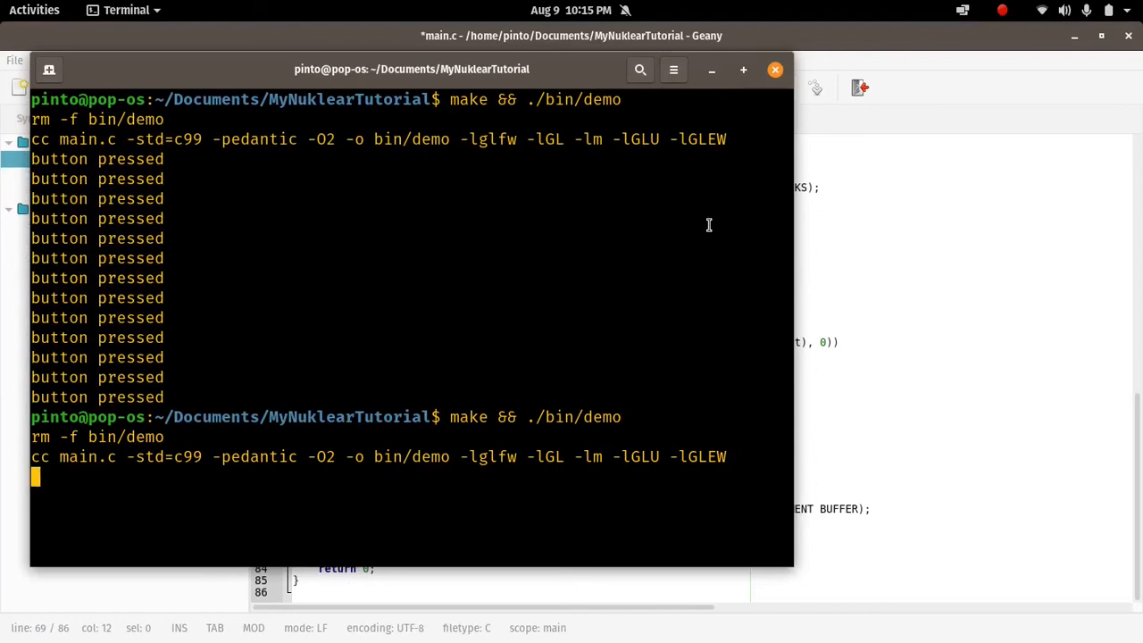
{"action": "mouse_move", "coordinate": [692, 244]}
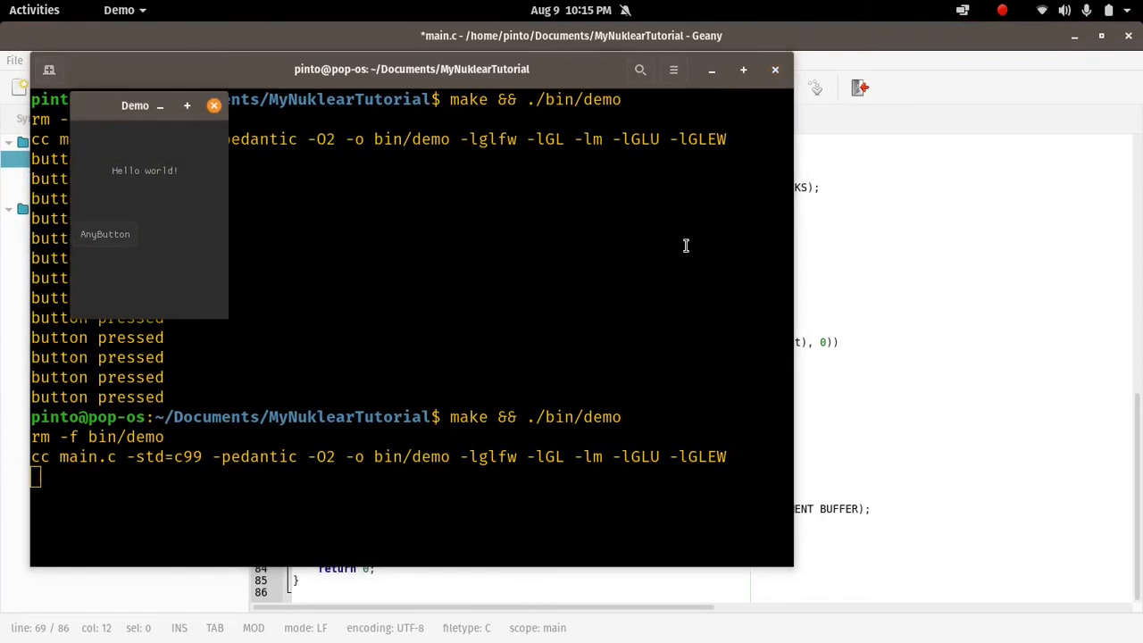
{"action": "mouse_move", "coordinate": [115, 182]}
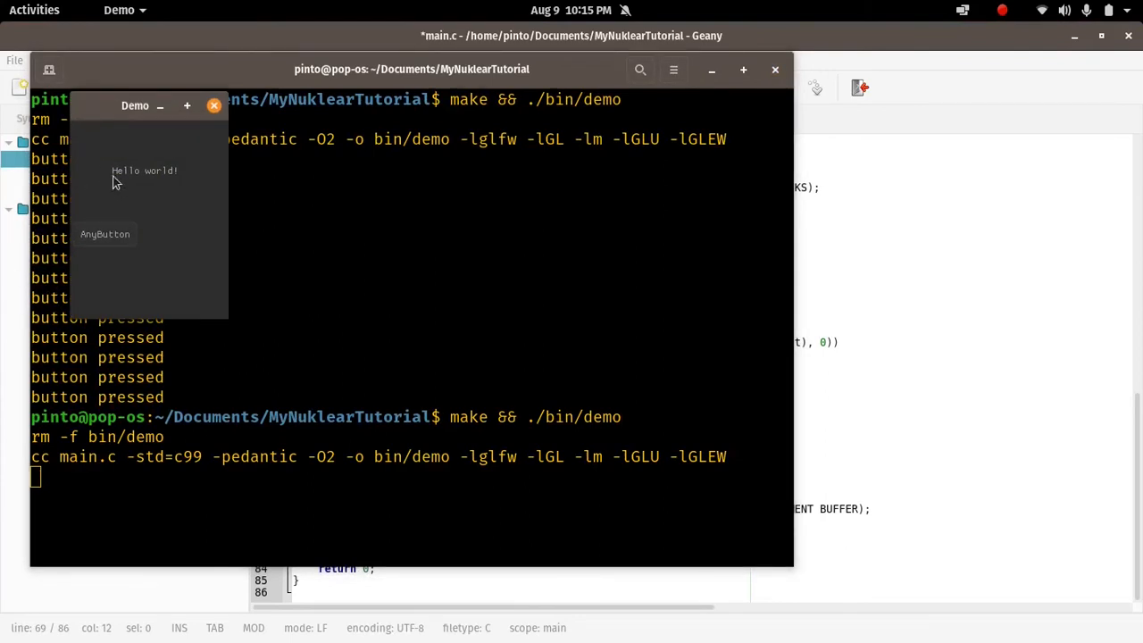
{"action": "mouse_move", "coordinate": [76, 176]}
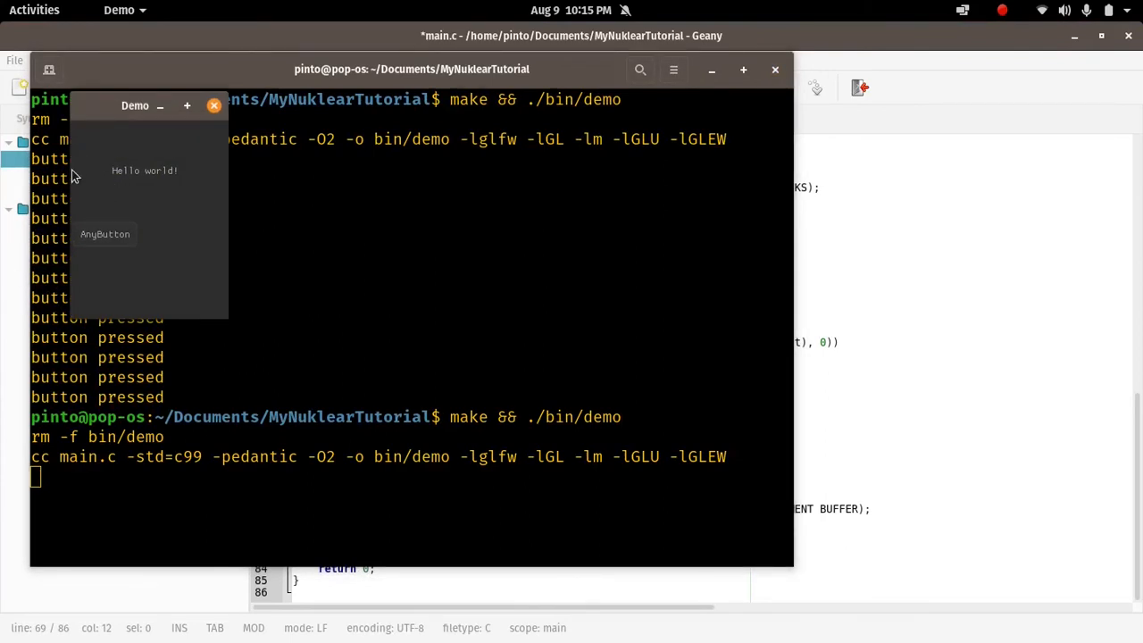
{"action": "mouse_move", "coordinate": [223, 142]}
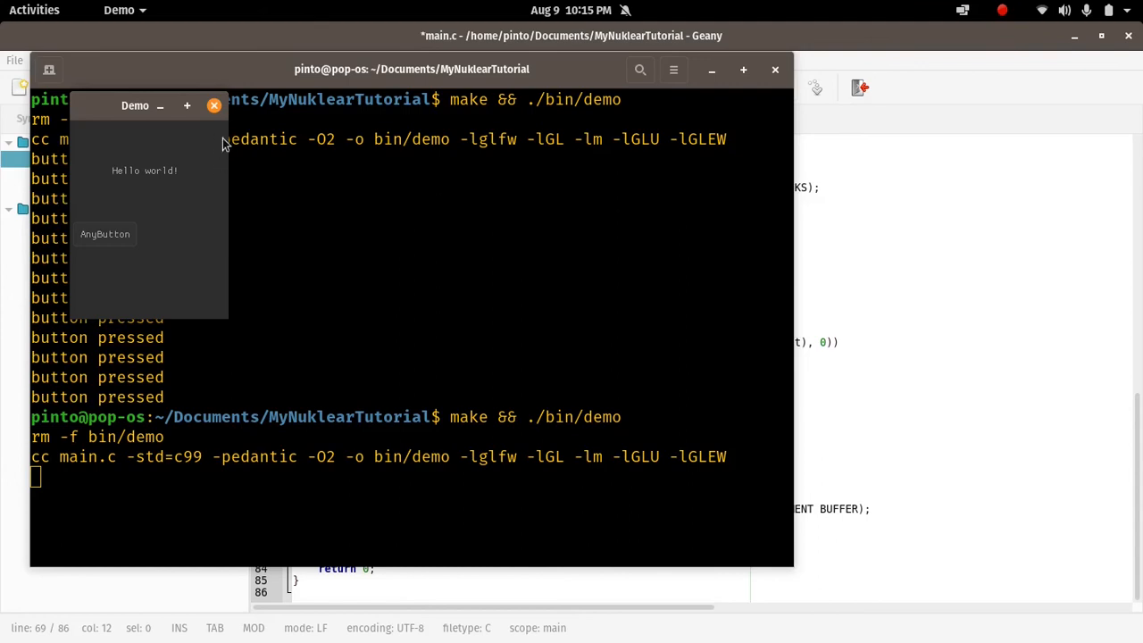
{"action": "mouse_move", "coordinate": [148, 212]}
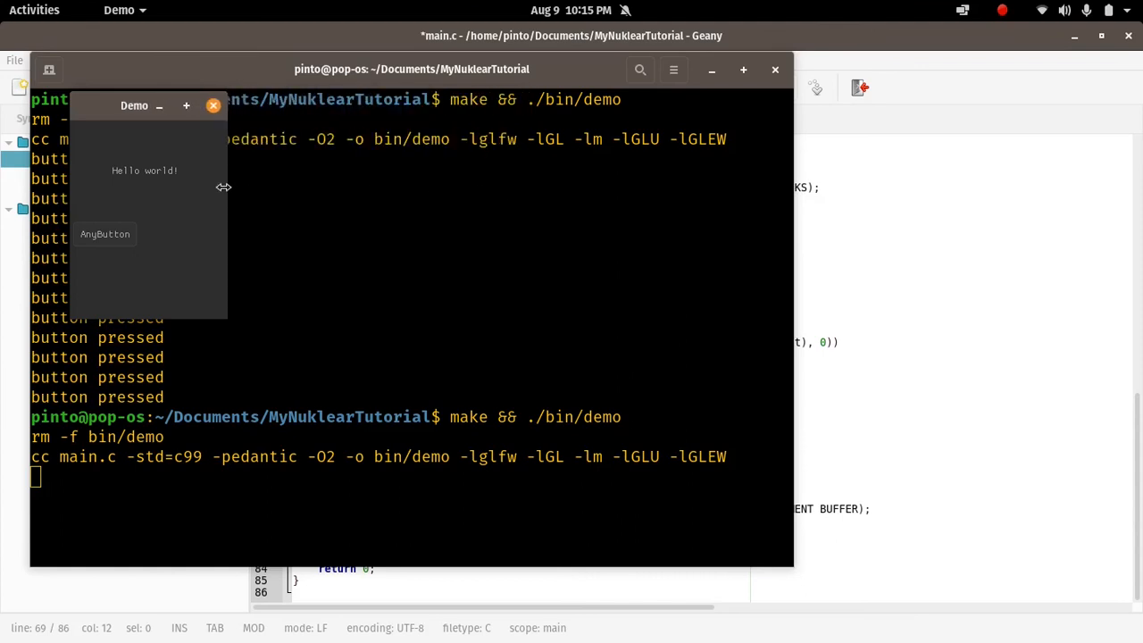
{"action": "mouse_move", "coordinate": [145, 139]}
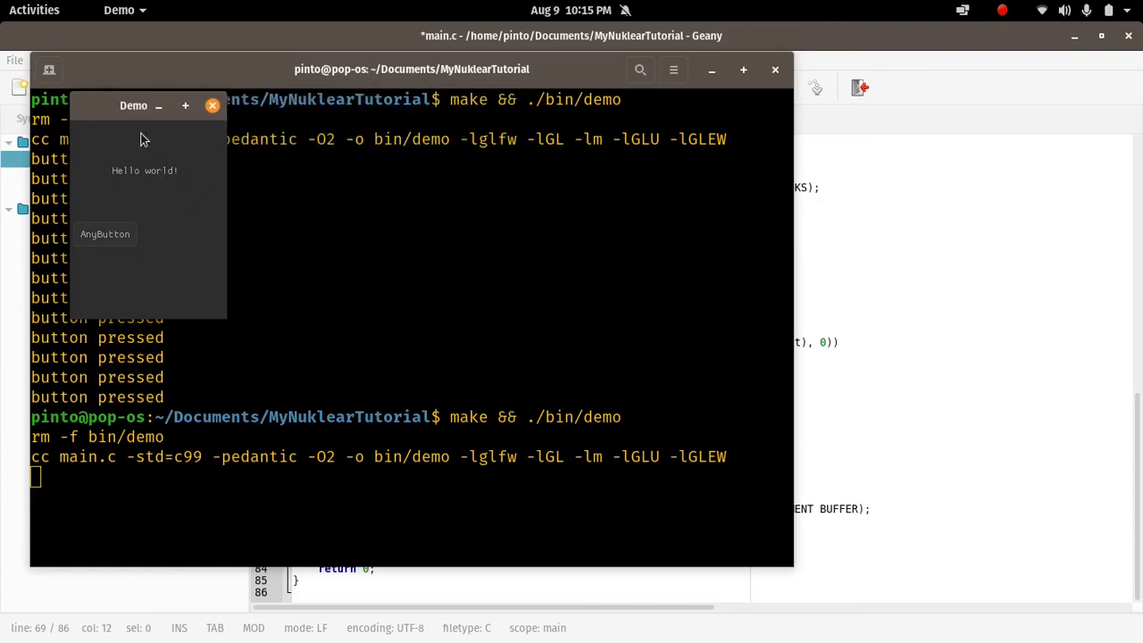
{"action": "mouse_move", "coordinate": [139, 200]}
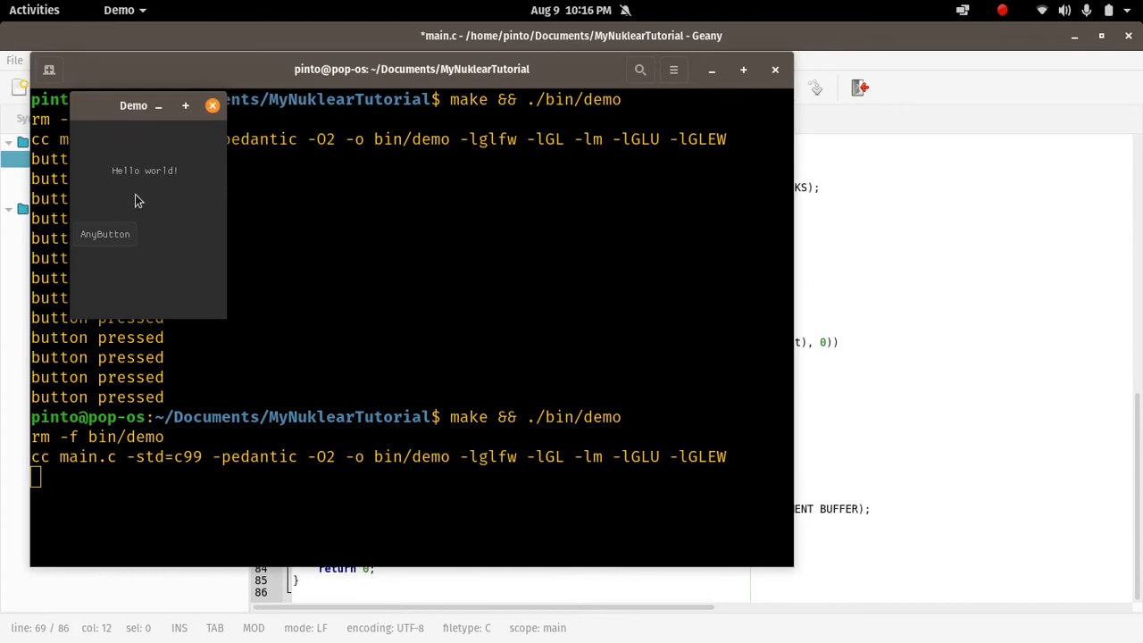
{"action": "mouse_move", "coordinate": [195, 179]}
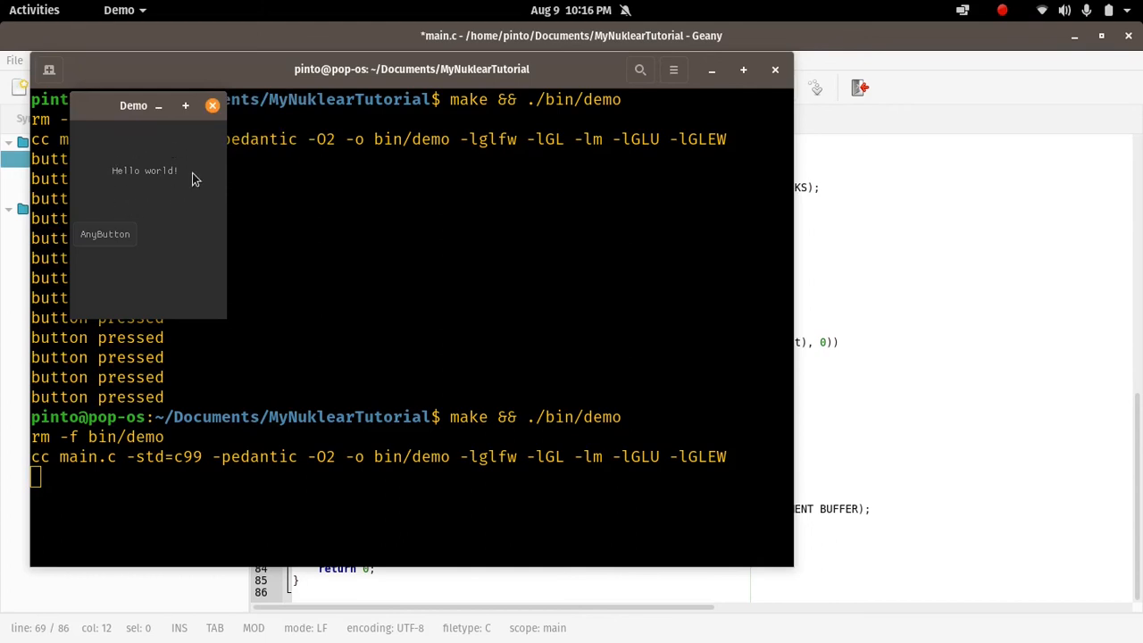
{"action": "mouse_move", "coordinate": [125, 223]}
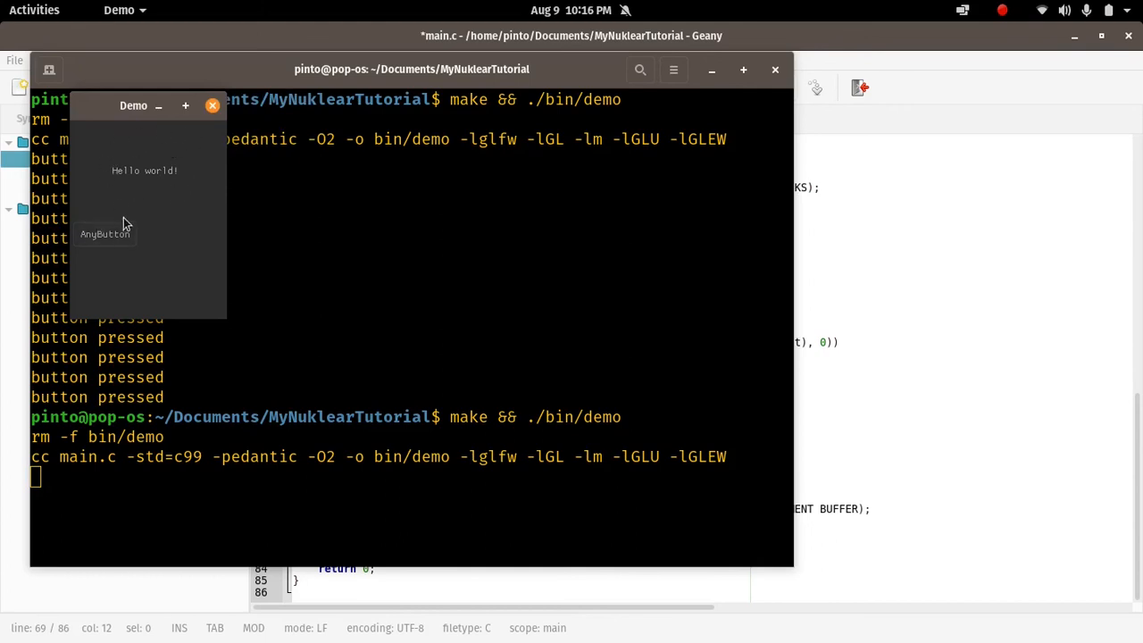
{"action": "mouse_move", "coordinate": [139, 210]}
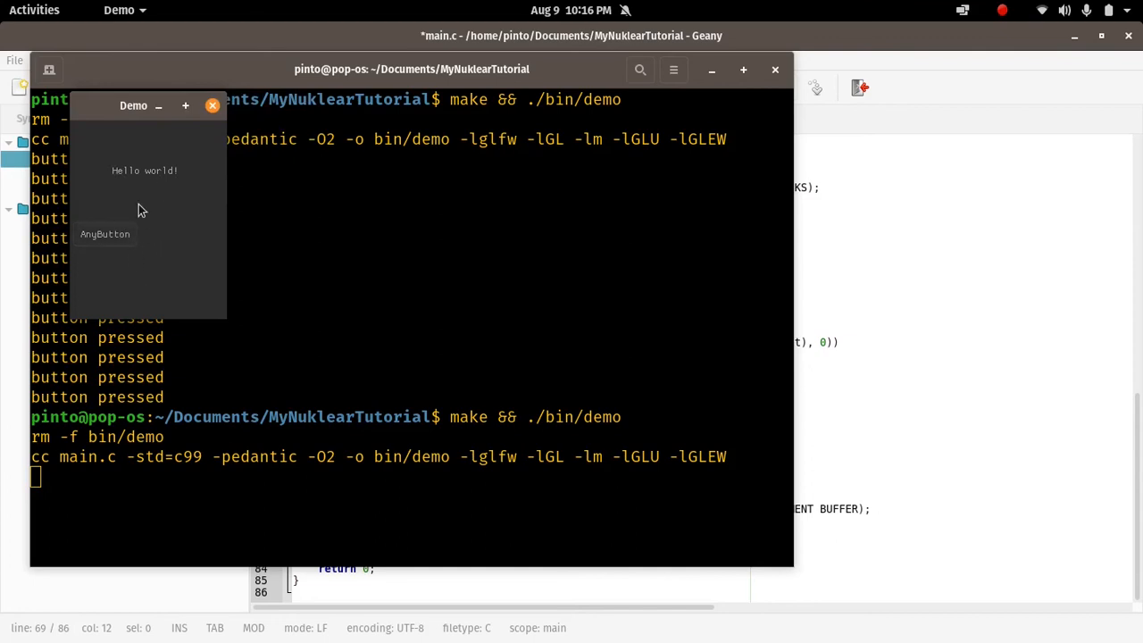
{"action": "mouse_move", "coordinate": [150, 261]}
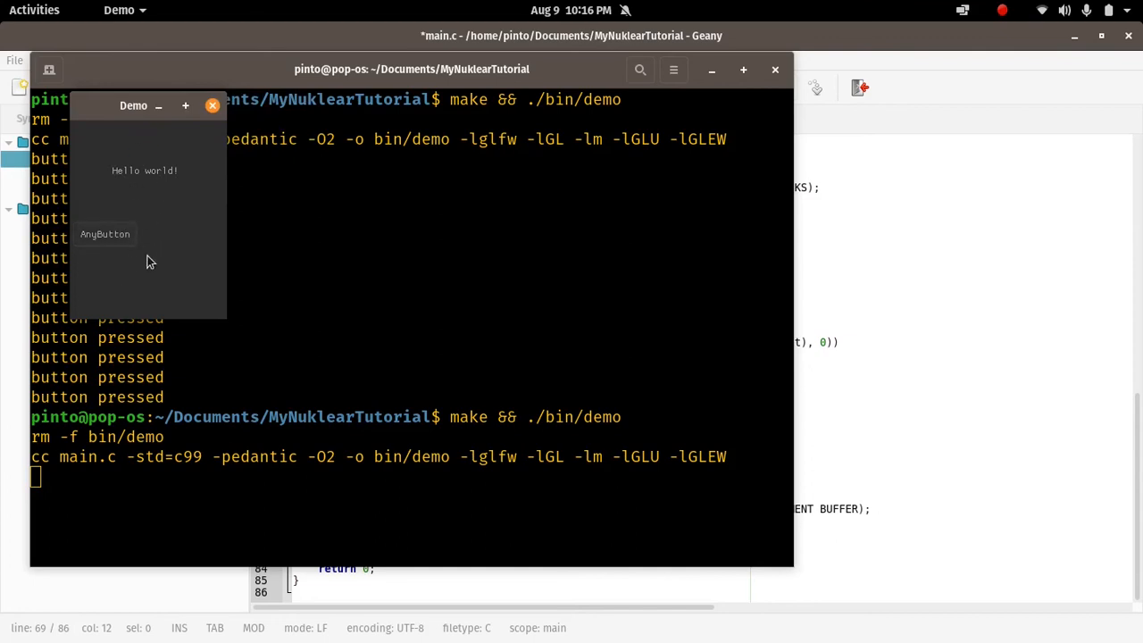
{"action": "mouse_move", "coordinate": [139, 180]}
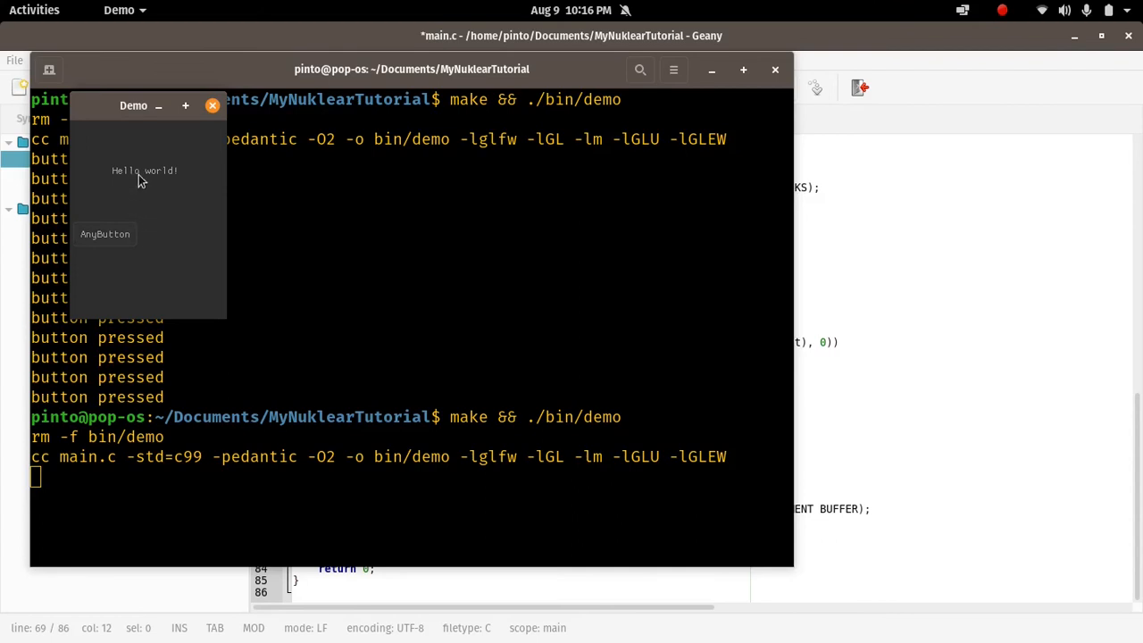
{"action": "mouse_move", "coordinate": [154, 217]}
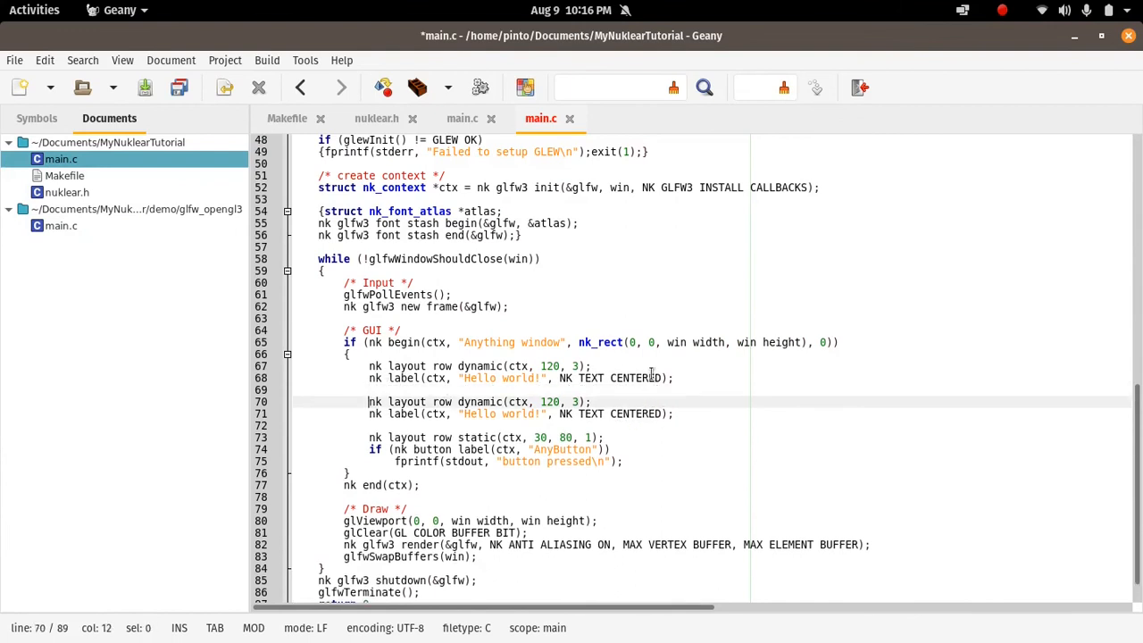
Duplicate the row and label lines and make the second label TEXT_LEFT
{"action": "key", "text": "Right"}
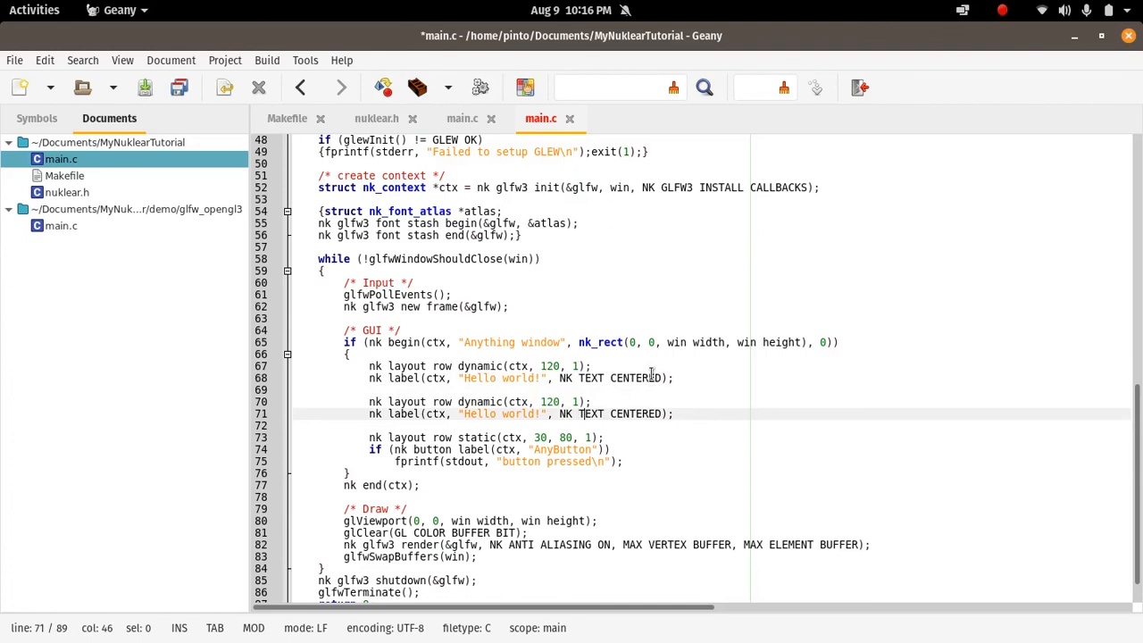
{"action": "left_click", "coordinate": [597, 414]}
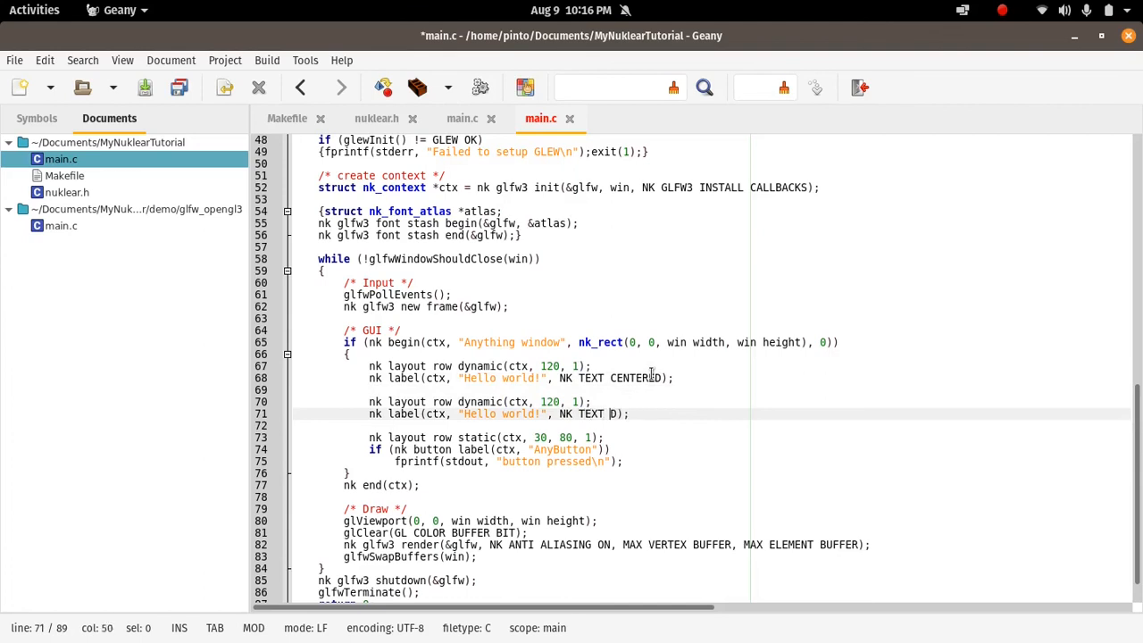
{"action": "type", "text": "LEFT"}
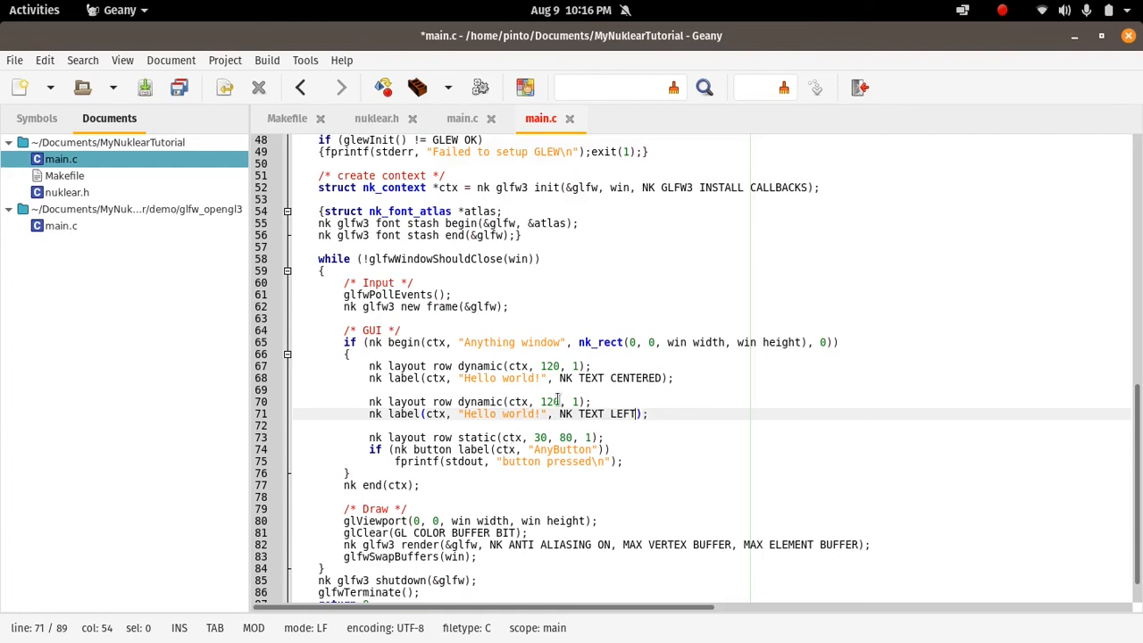
Switch the second row to a static layout with widths 30 and 50
{"action": "left_click", "coordinate": [460, 401]}
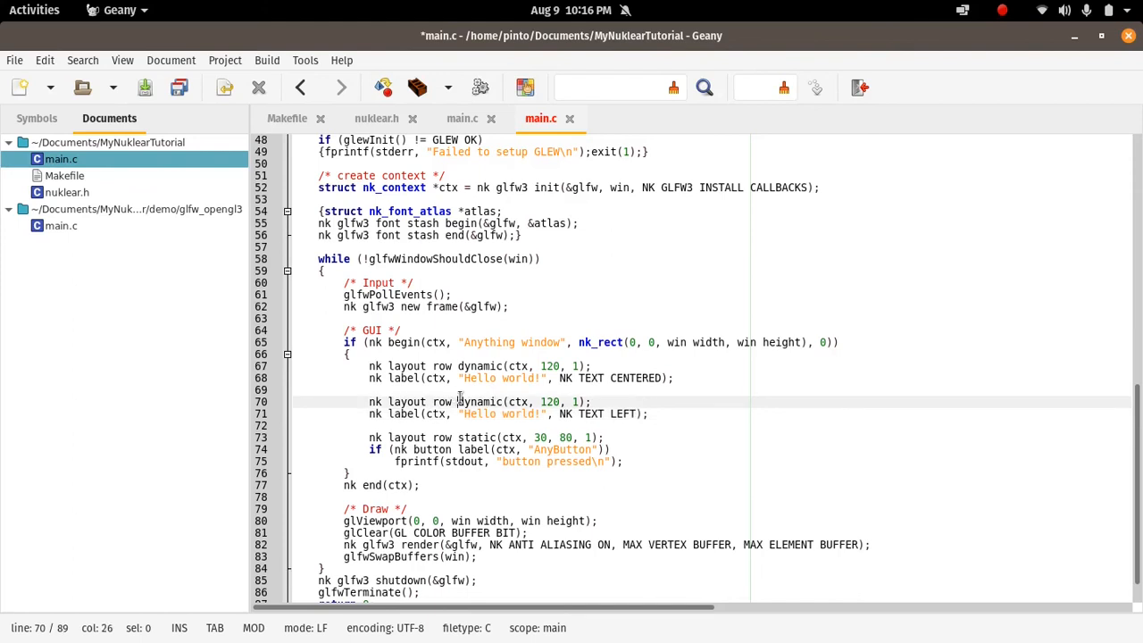
{"action": "double_click", "coordinate": [480, 401]}
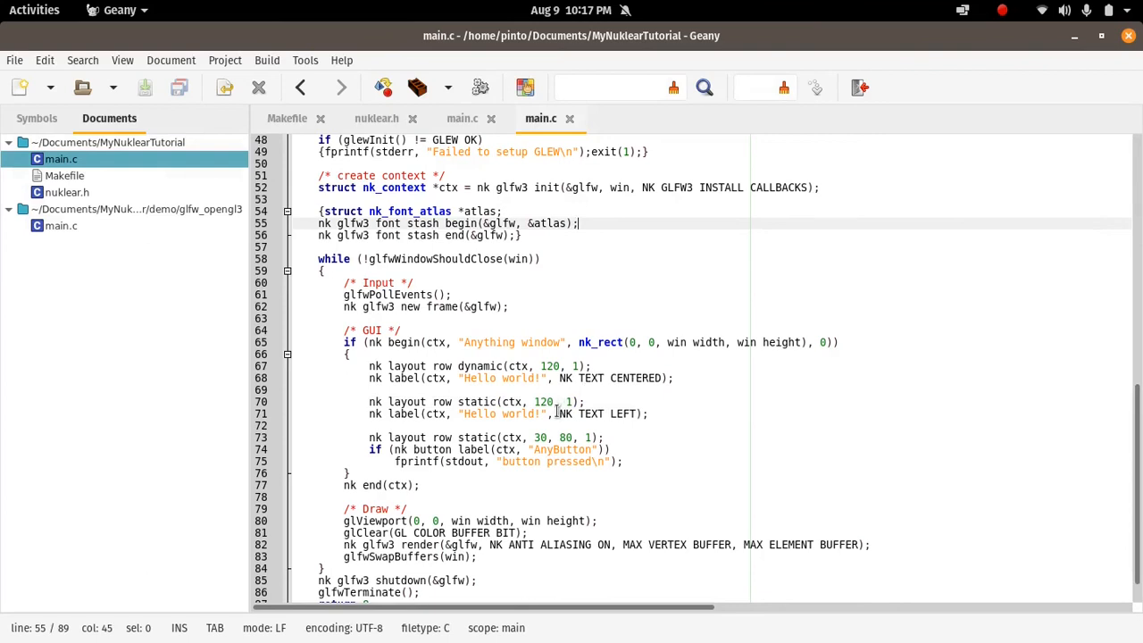
{"action": "left_click", "coordinate": [556, 402]}
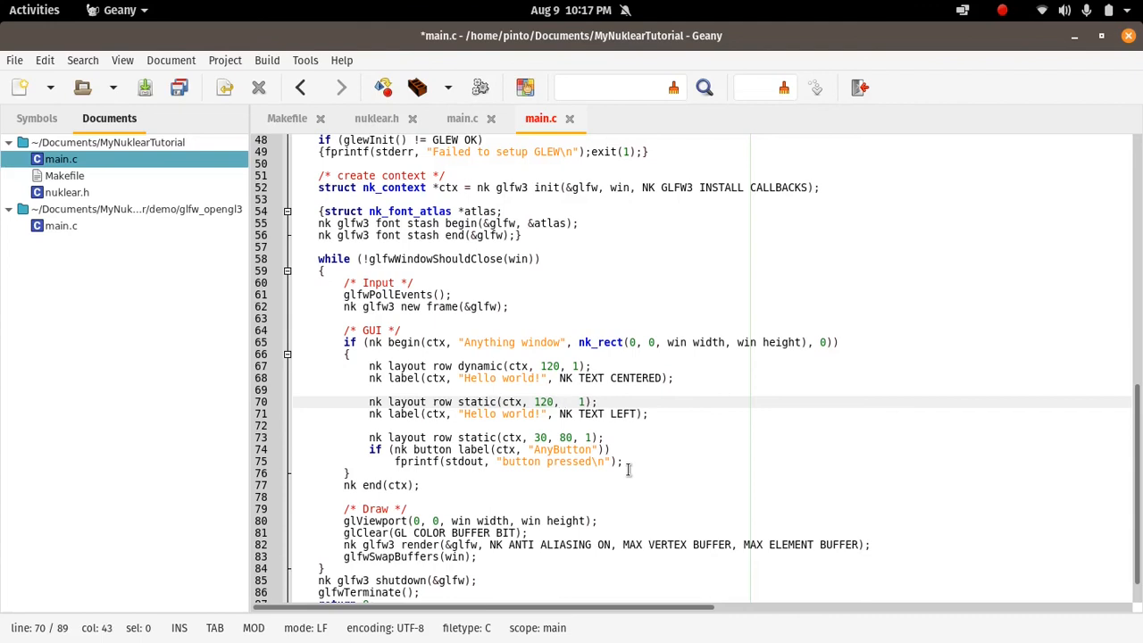
{"action": "type", "text": "50"}
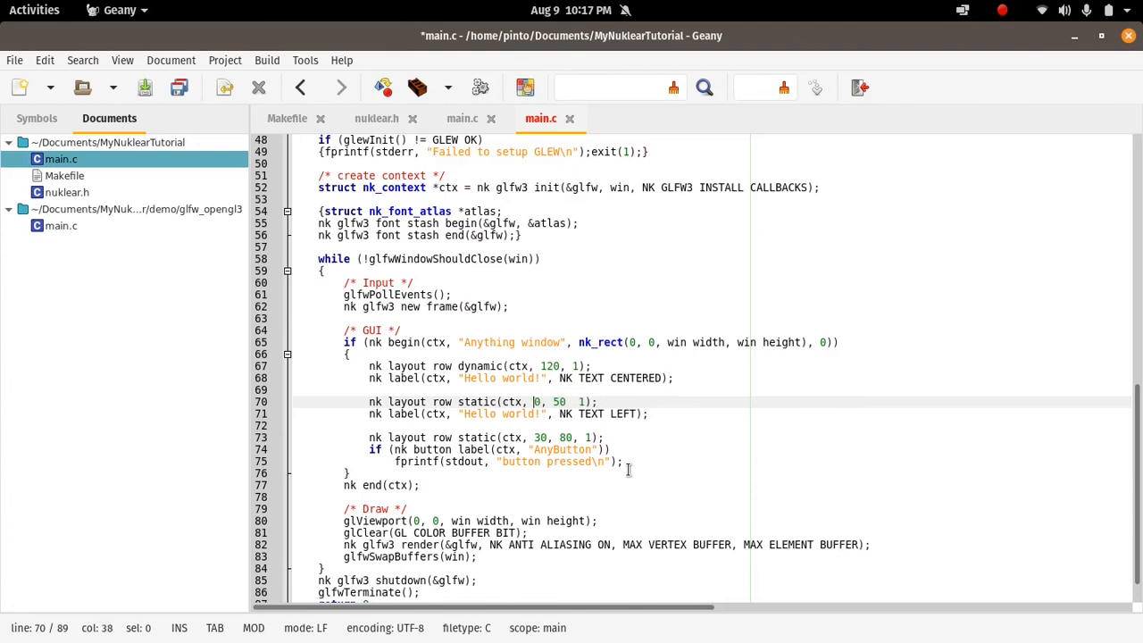
{"action": "type", "text": "30"}
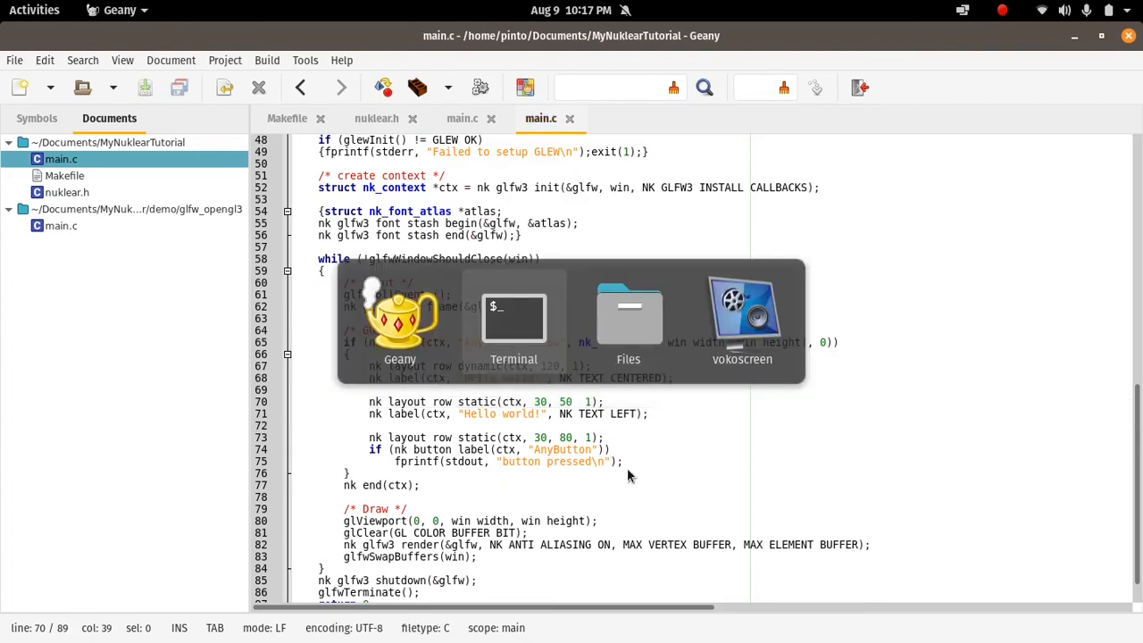
Rebuild with make && ./bin/demo, check the label clipped to 'Hello wo', then close the demo
{"action": "left_click", "coordinate": [513, 319]}
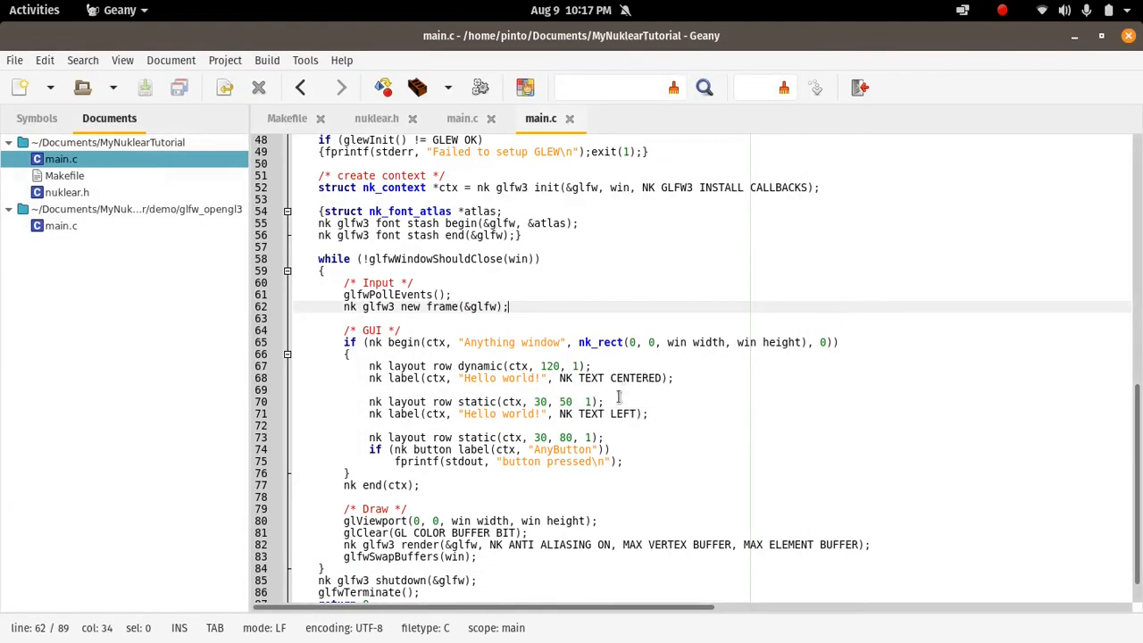
{"action": "mouse_move", "coordinate": [625, 387]}
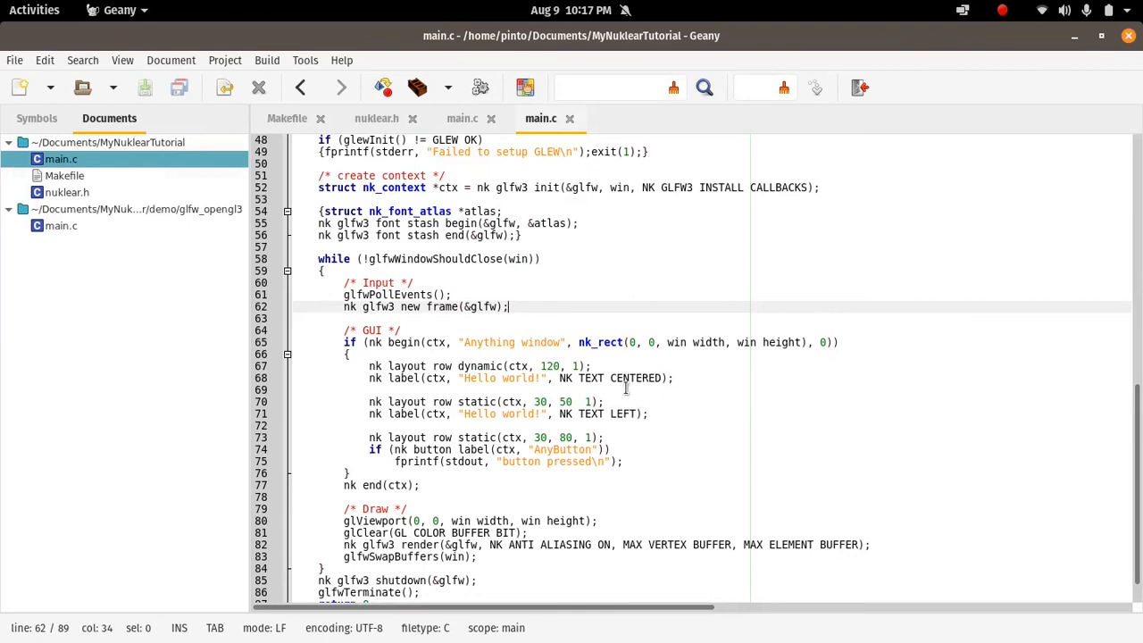
{"action": "left_click", "coordinate": [577, 401]}
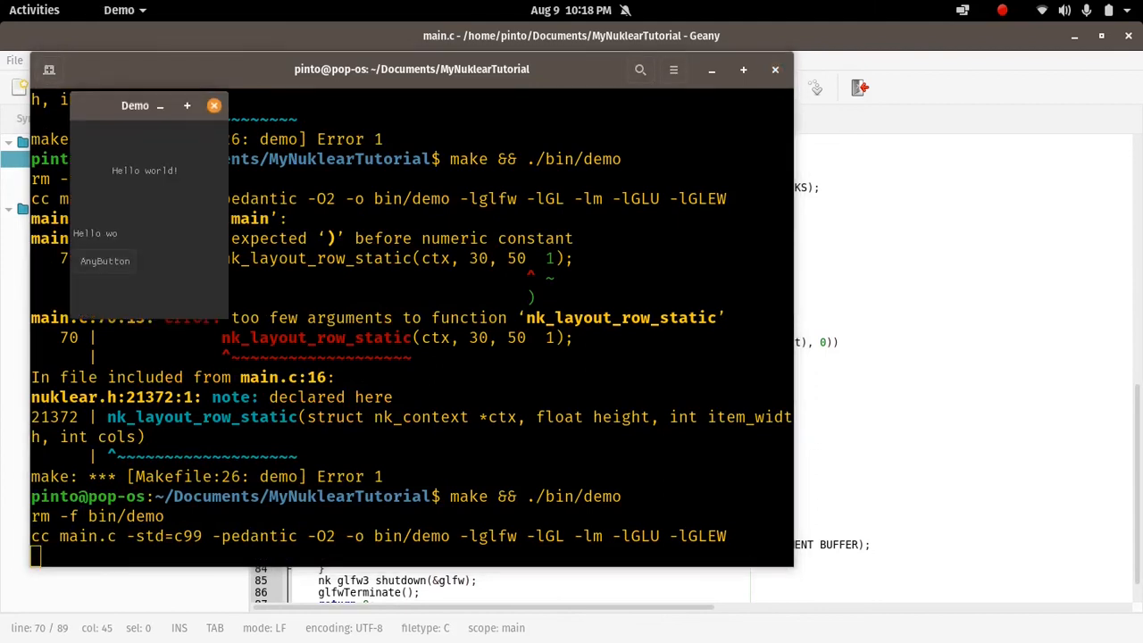
{"action": "mouse_move", "coordinate": [92, 252]}
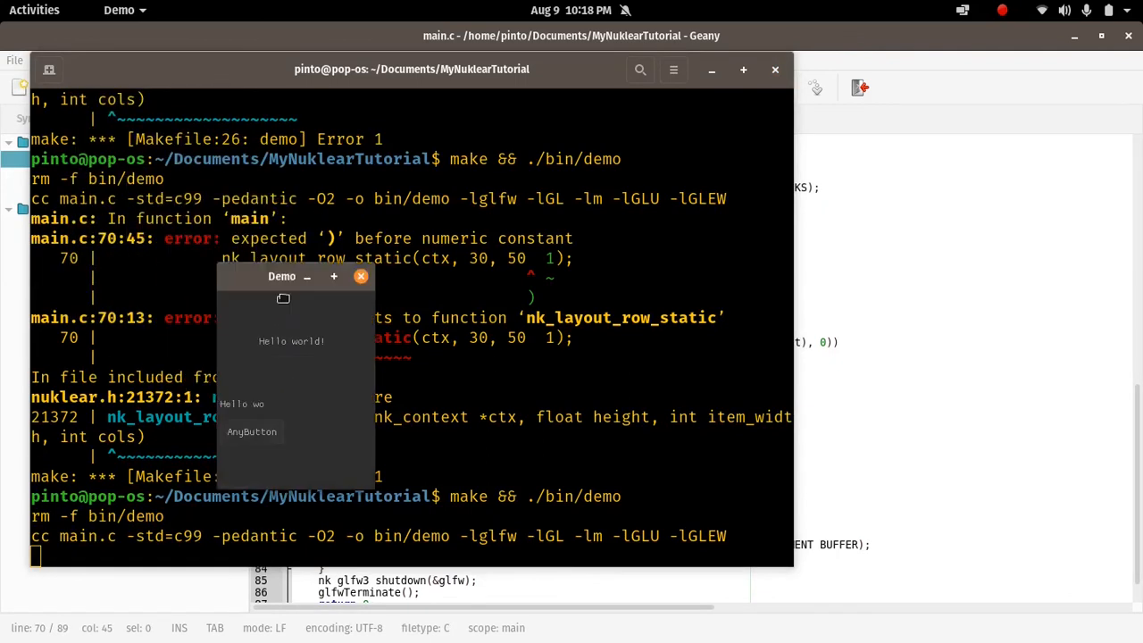
{"action": "left_click_drag", "start_coordinate": [281, 275], "coordinate": [347, 324]}
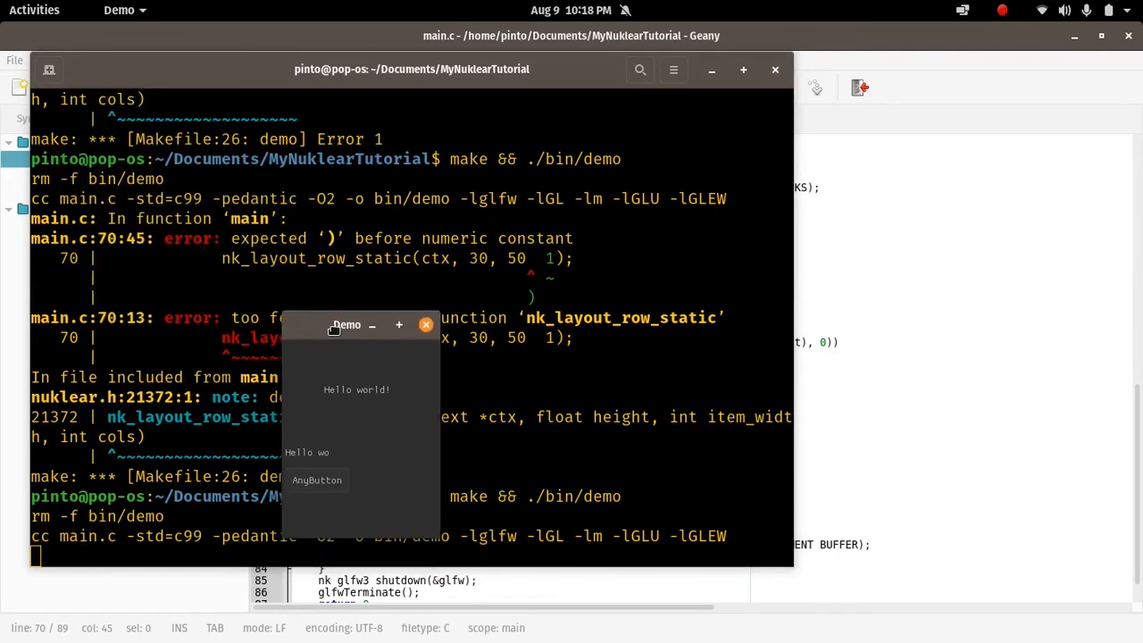
{"action": "mouse_move", "coordinate": [375, 385]}
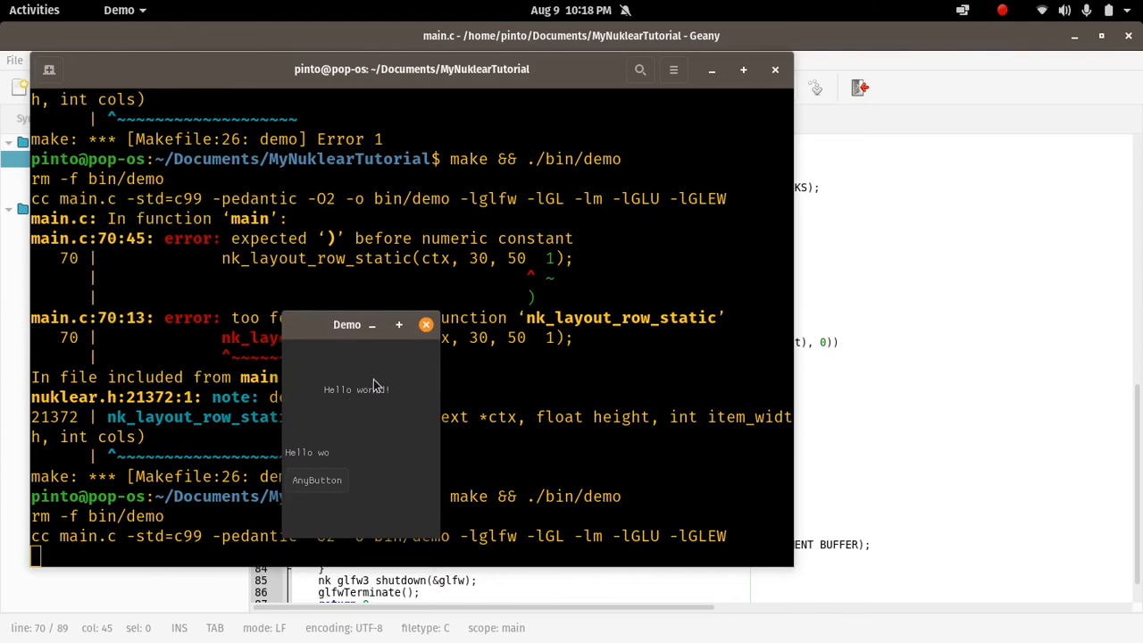
{"action": "mouse_move", "coordinate": [366, 386]}
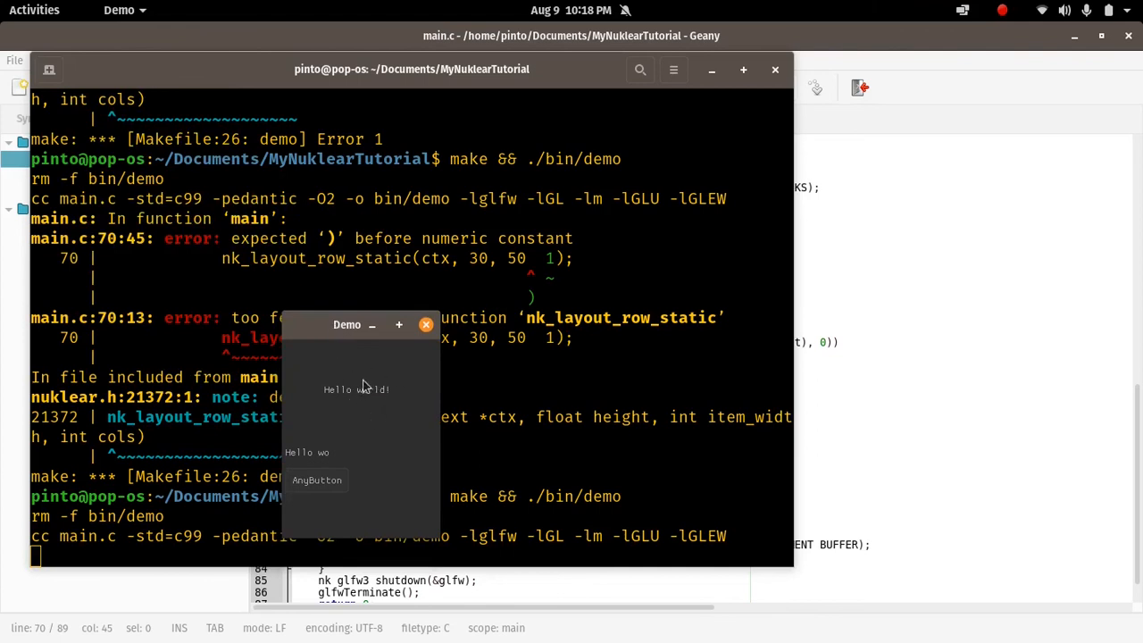
{"action": "mouse_move", "coordinate": [326, 449]}
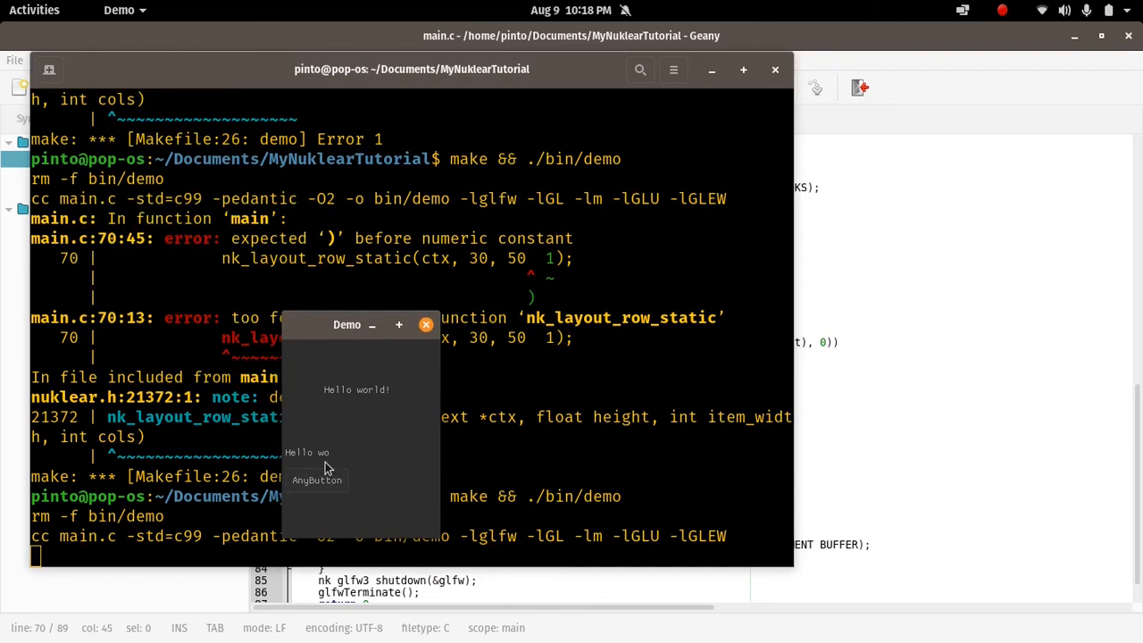
{"action": "mouse_move", "coordinate": [329, 444]}
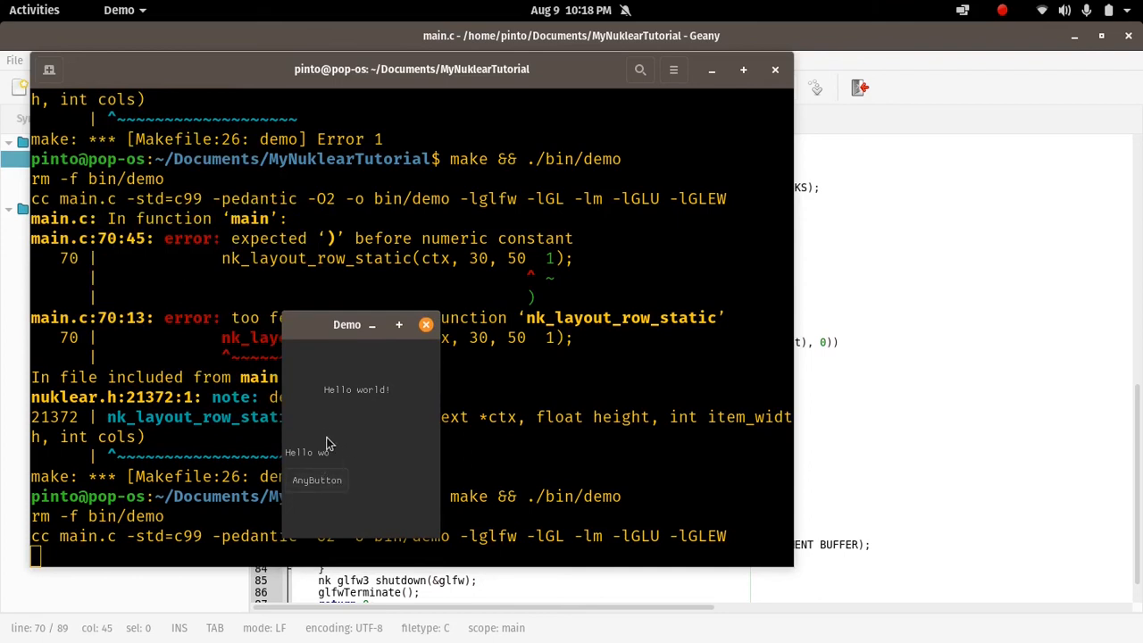
{"action": "mouse_move", "coordinate": [306, 455]}
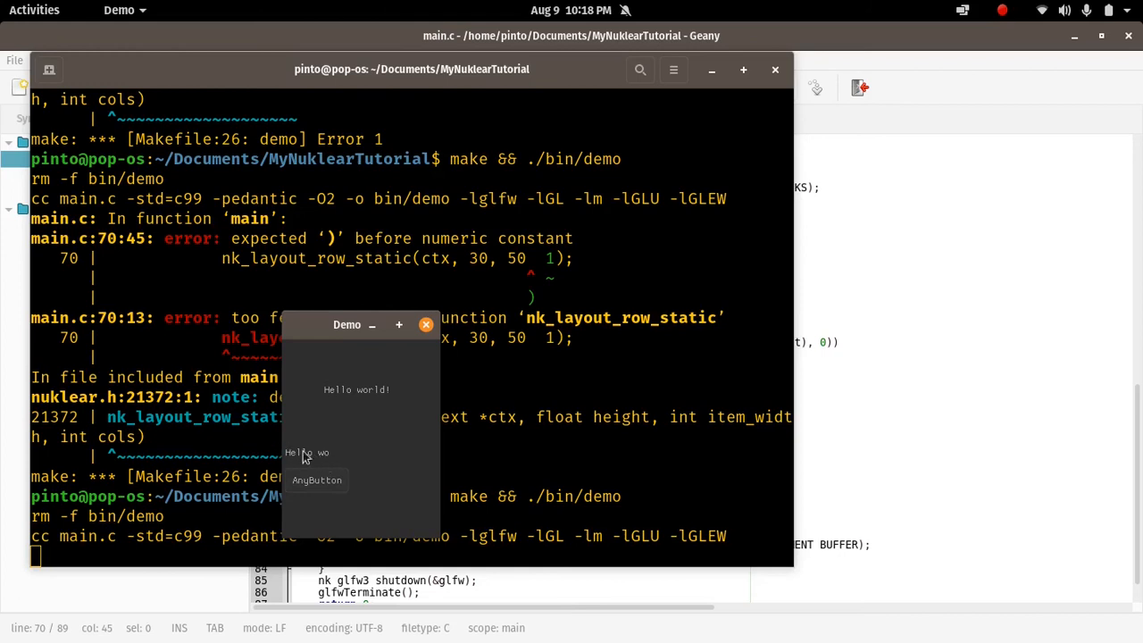
{"action": "mouse_move", "coordinate": [346, 450]}
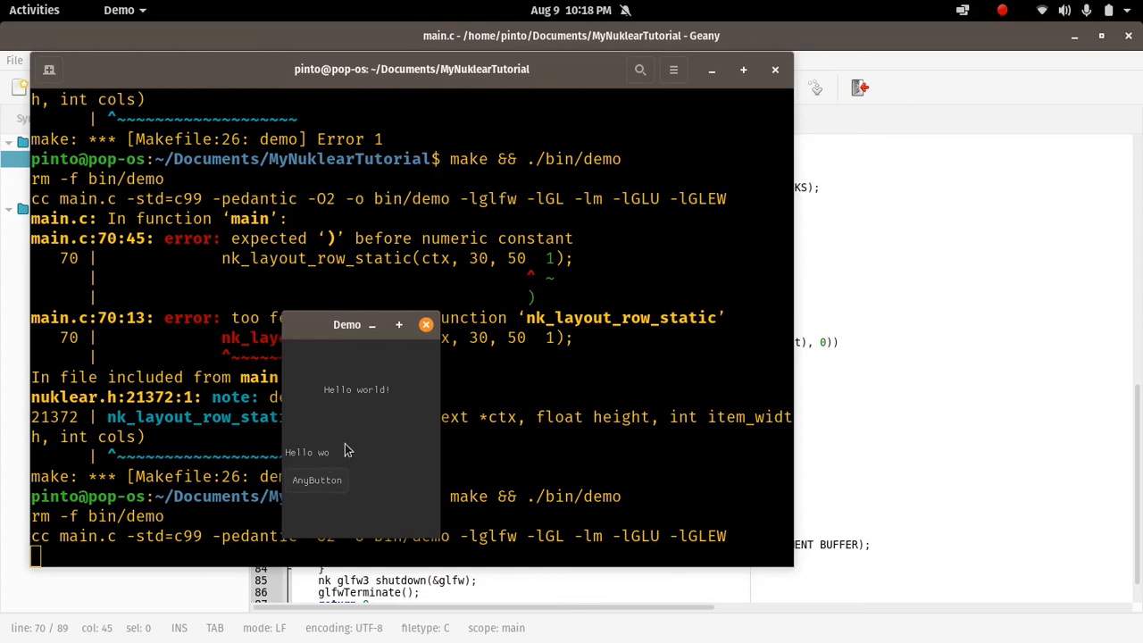
{"action": "mouse_move", "coordinate": [422, 438]}
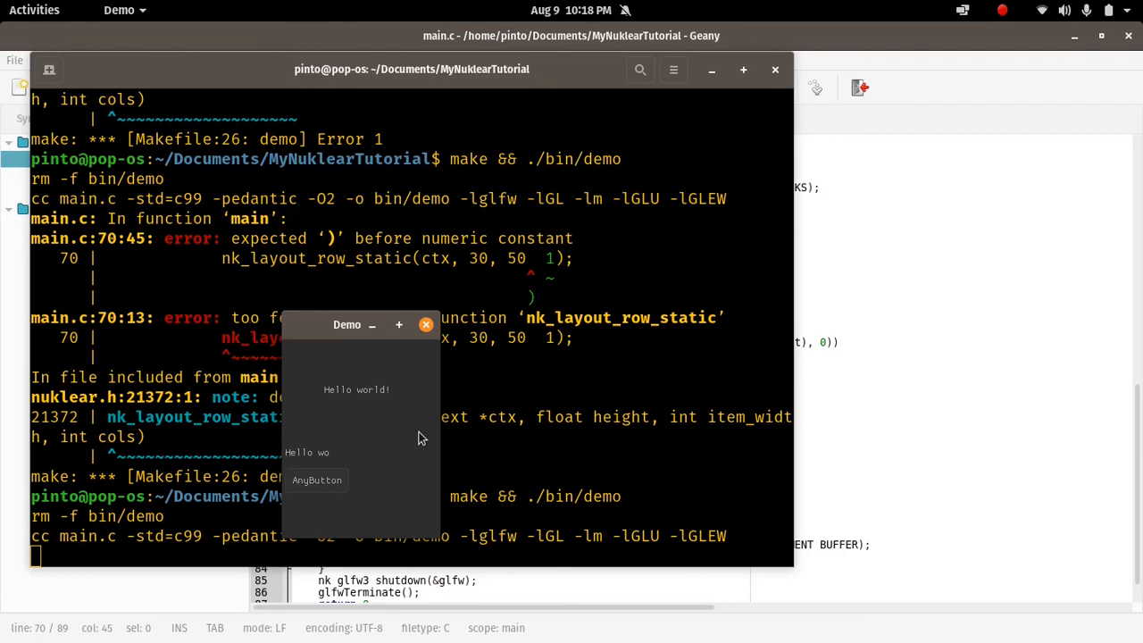
{"action": "mouse_move", "coordinate": [426, 324]}
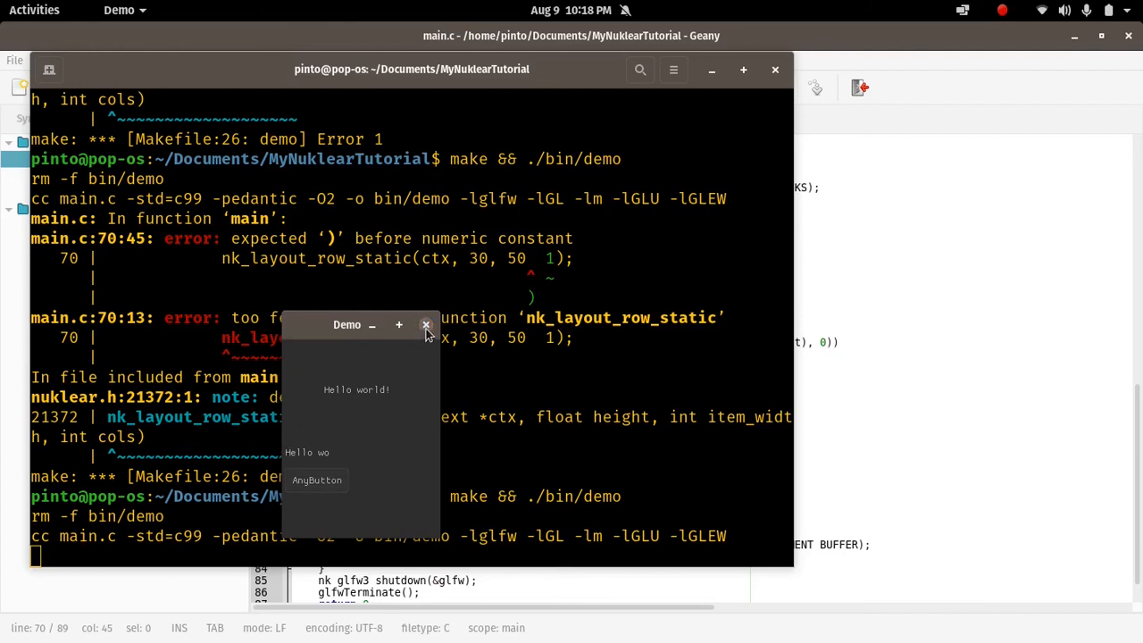
{"action": "left_click", "coordinate": [427, 324]}
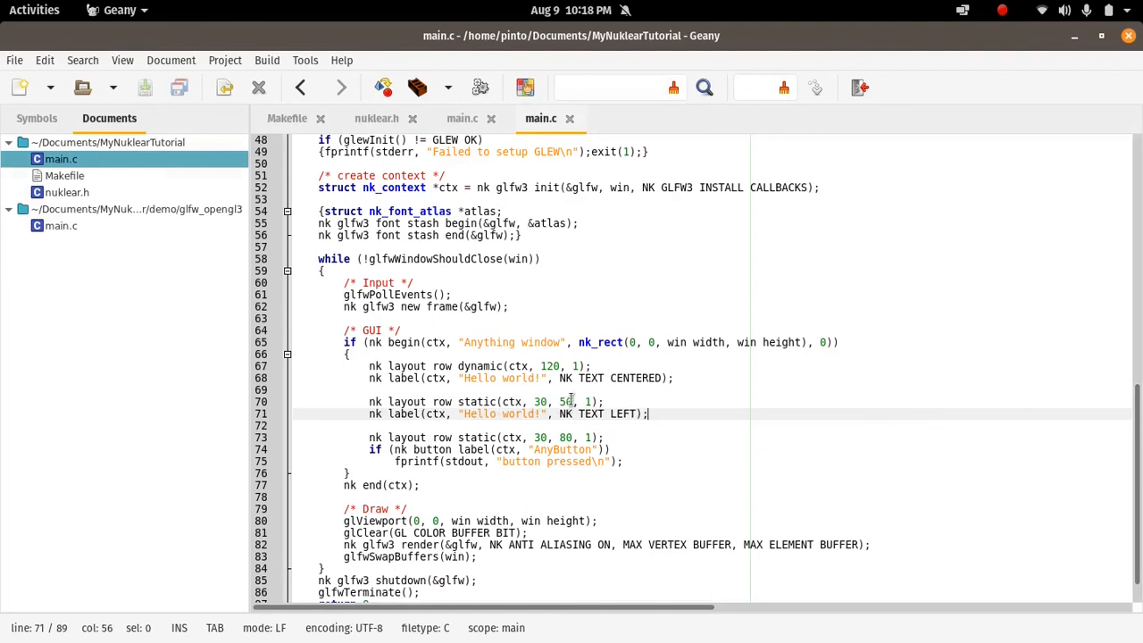
Widen the static row on line 70 from 50 to 55, save, and rebuild
{"action": "left_click", "coordinate": [571, 400]}
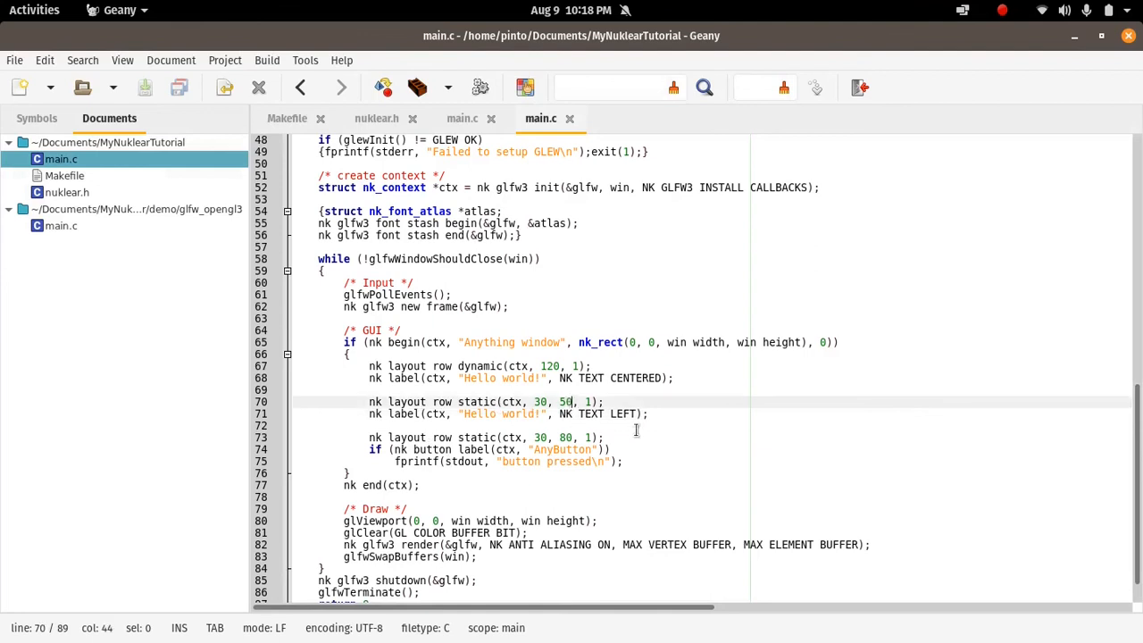
{"action": "type", "text": "5"}
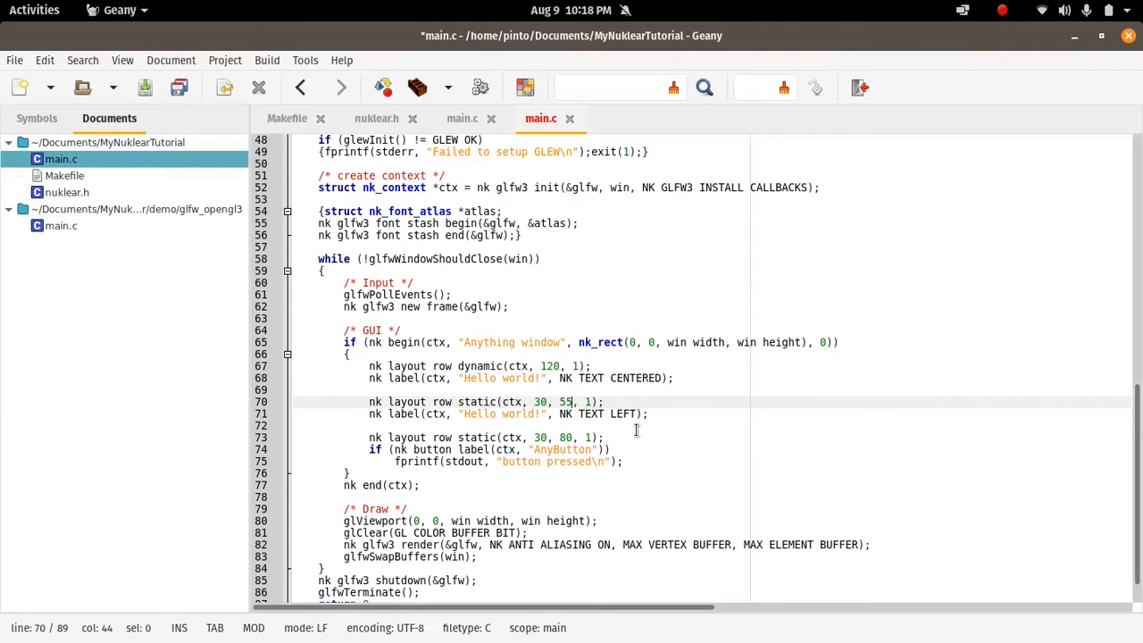
{"action": "key", "text": "ctrl+s"}
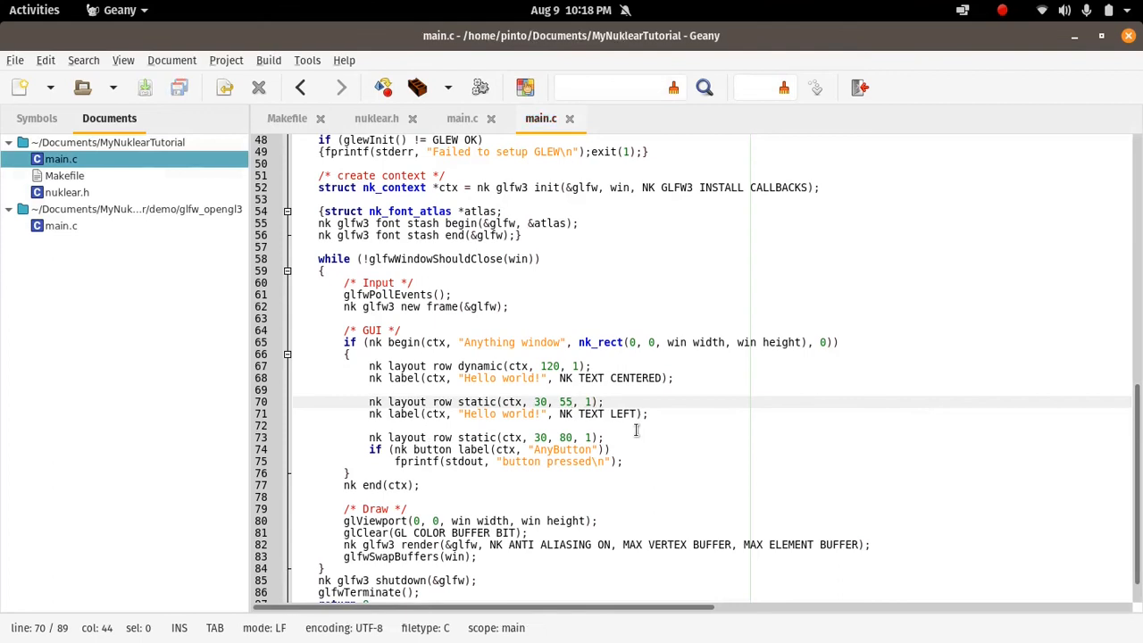
{"action": "left_click", "coordinate": [126, 10]}
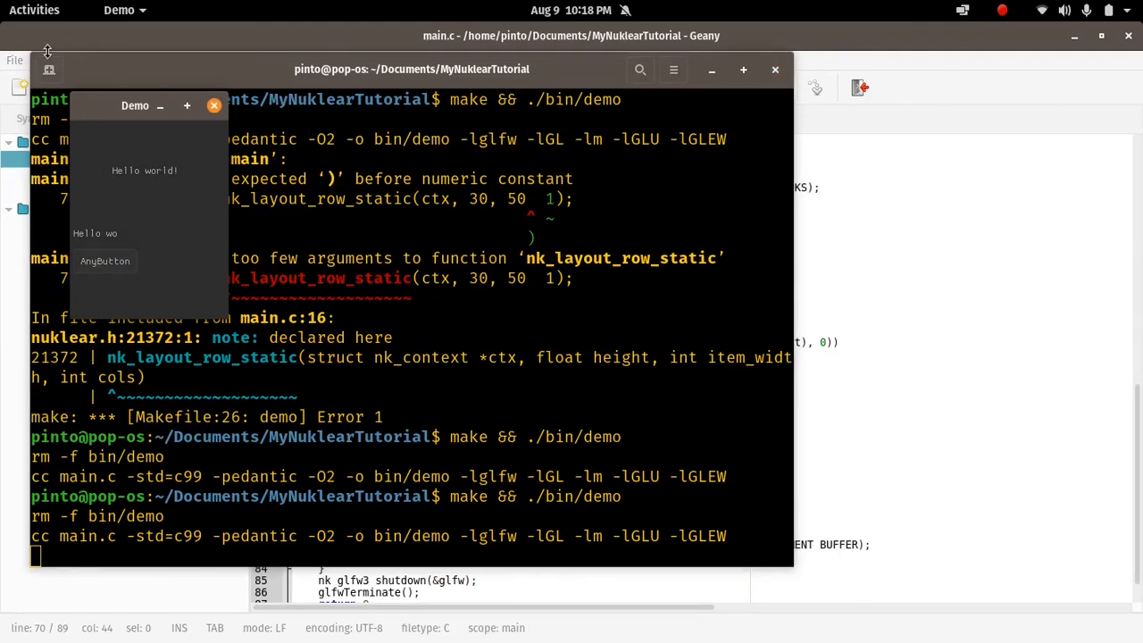
{"action": "left_click", "coordinate": [214, 106]}
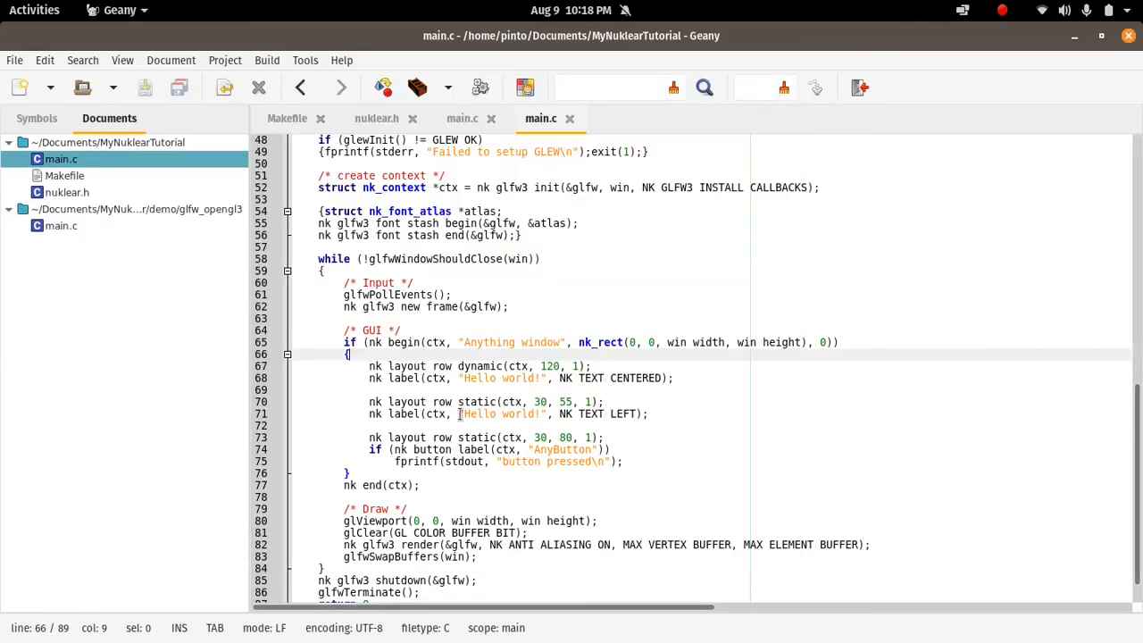
Change line 70 to nk_layout_row_dynamic and remove the 30 width argument
{"action": "left_click", "coordinate": [458, 401]}
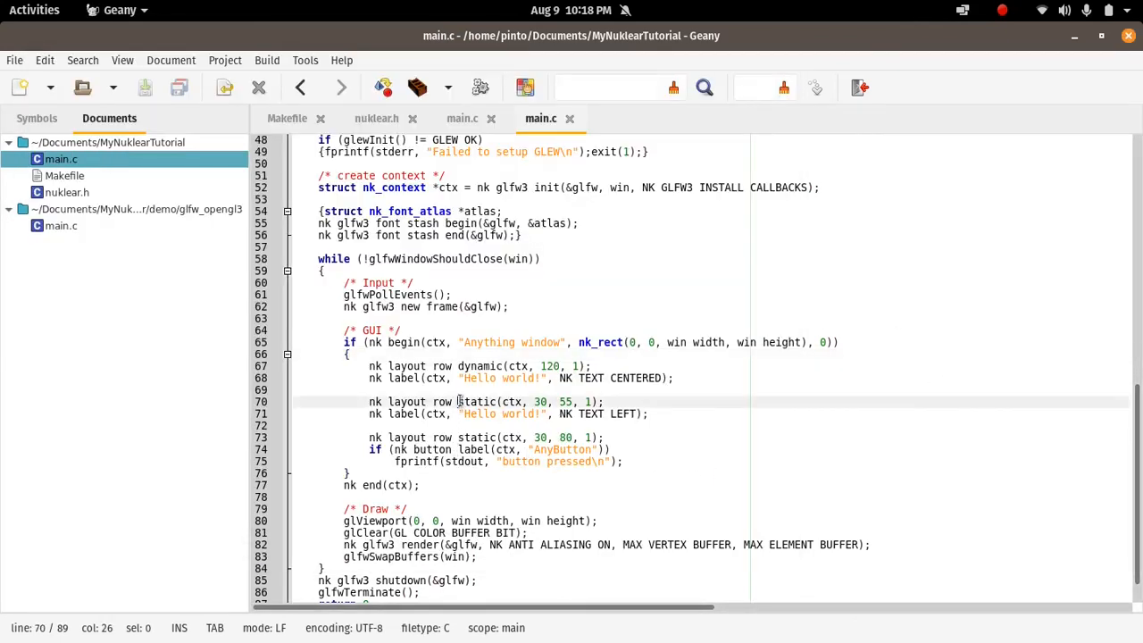
{"action": "type", "text": "dynam"}
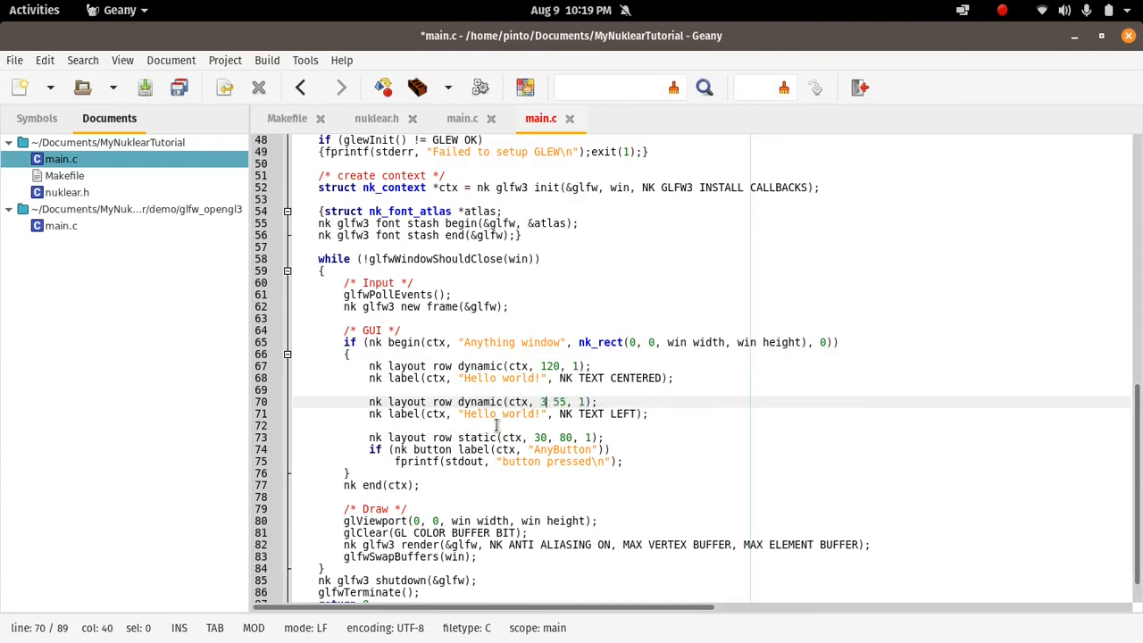
{"action": "key", "text": "BackSpace"}
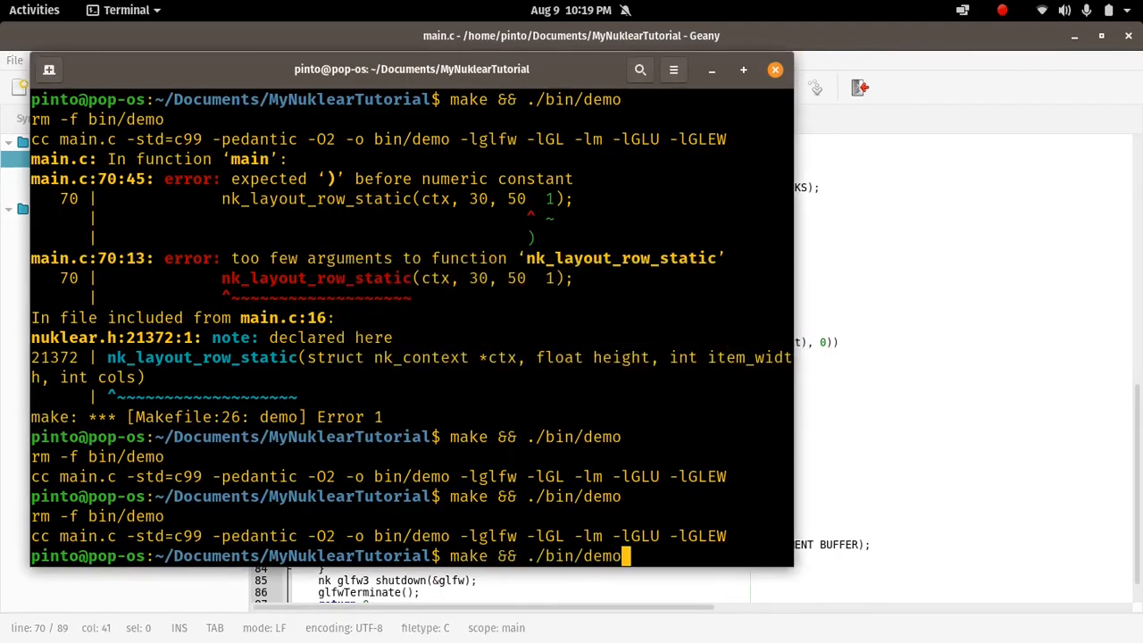
Run make && ./bin/demo, confirm both Hello world labels show fully, and close the demo
{"action": "key", "text": "Return"}
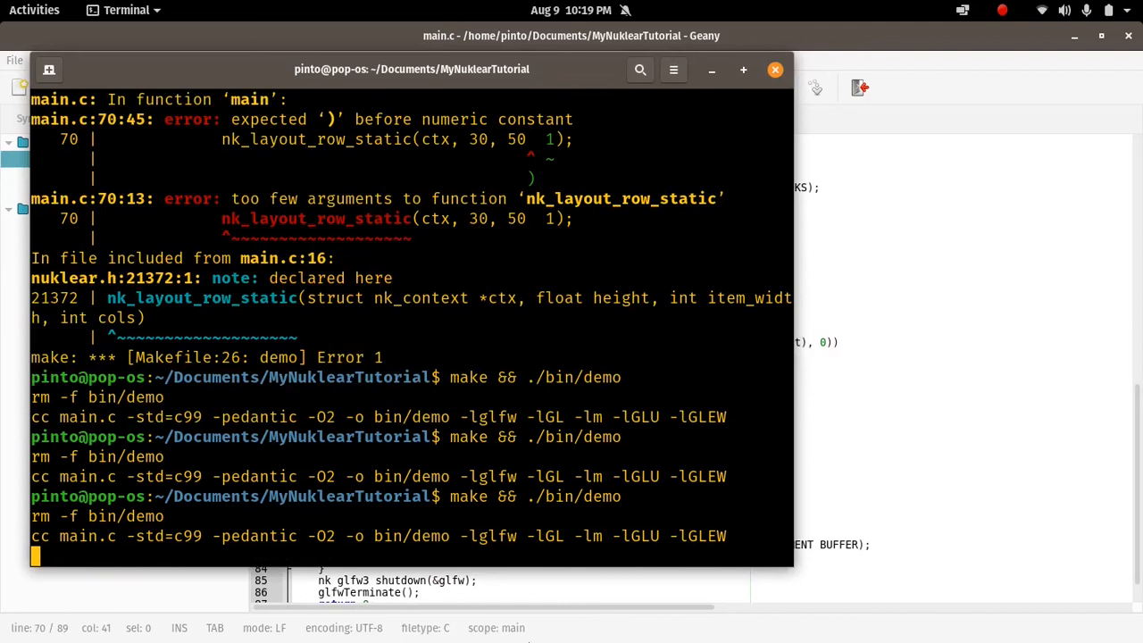
{"action": "mouse_move", "coordinate": [571, 629]}
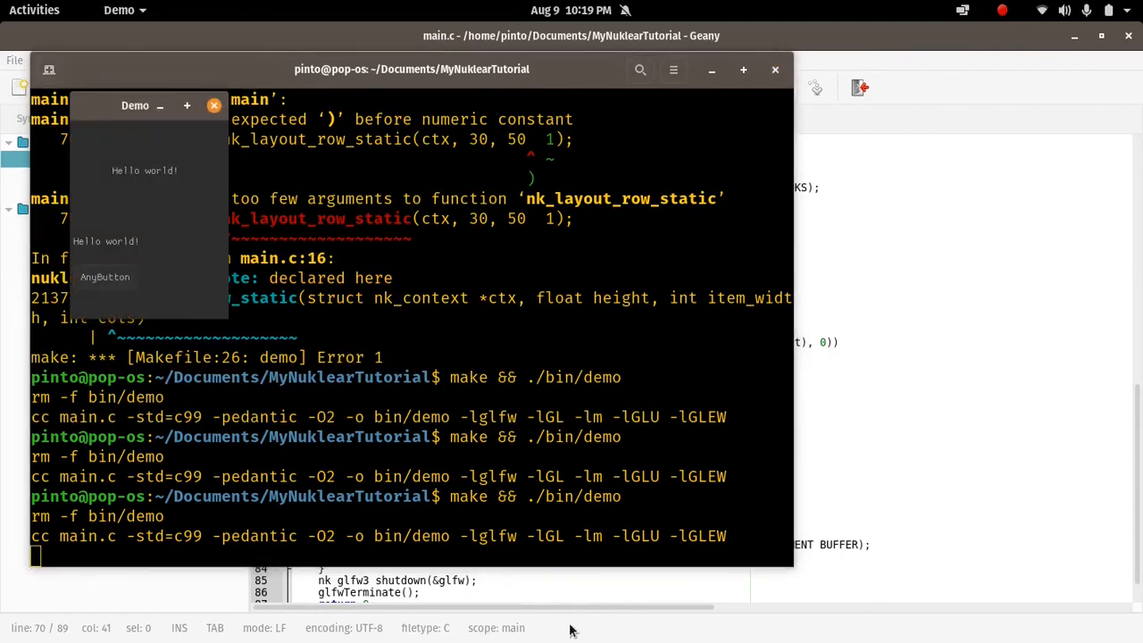
{"action": "mouse_move", "coordinate": [159, 208]}
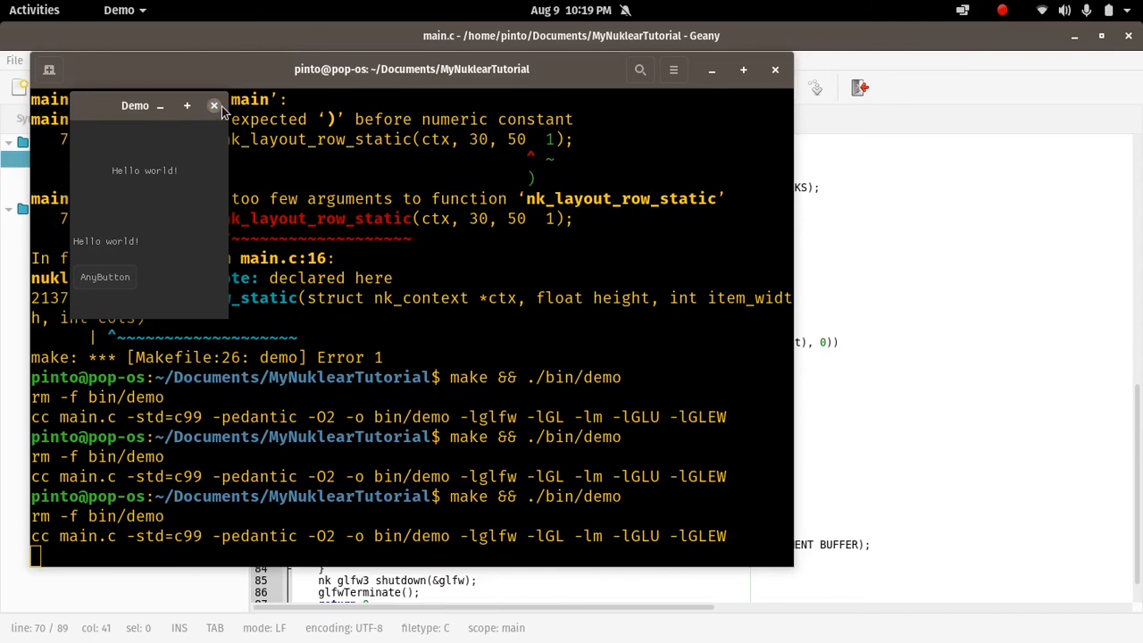
{"action": "left_click", "coordinate": [214, 106]}
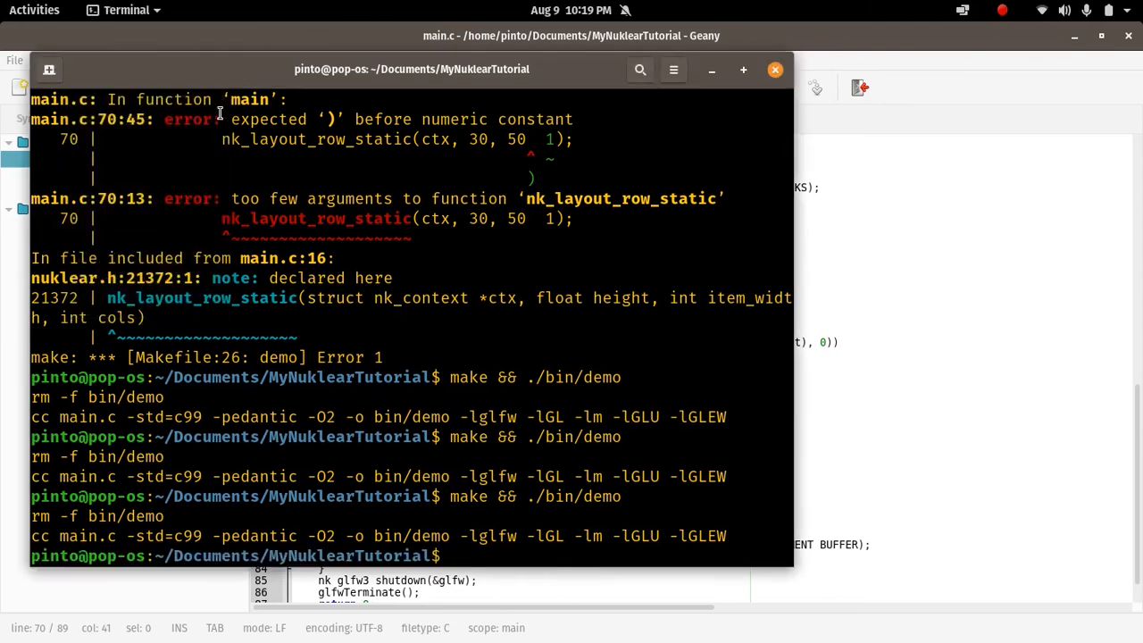